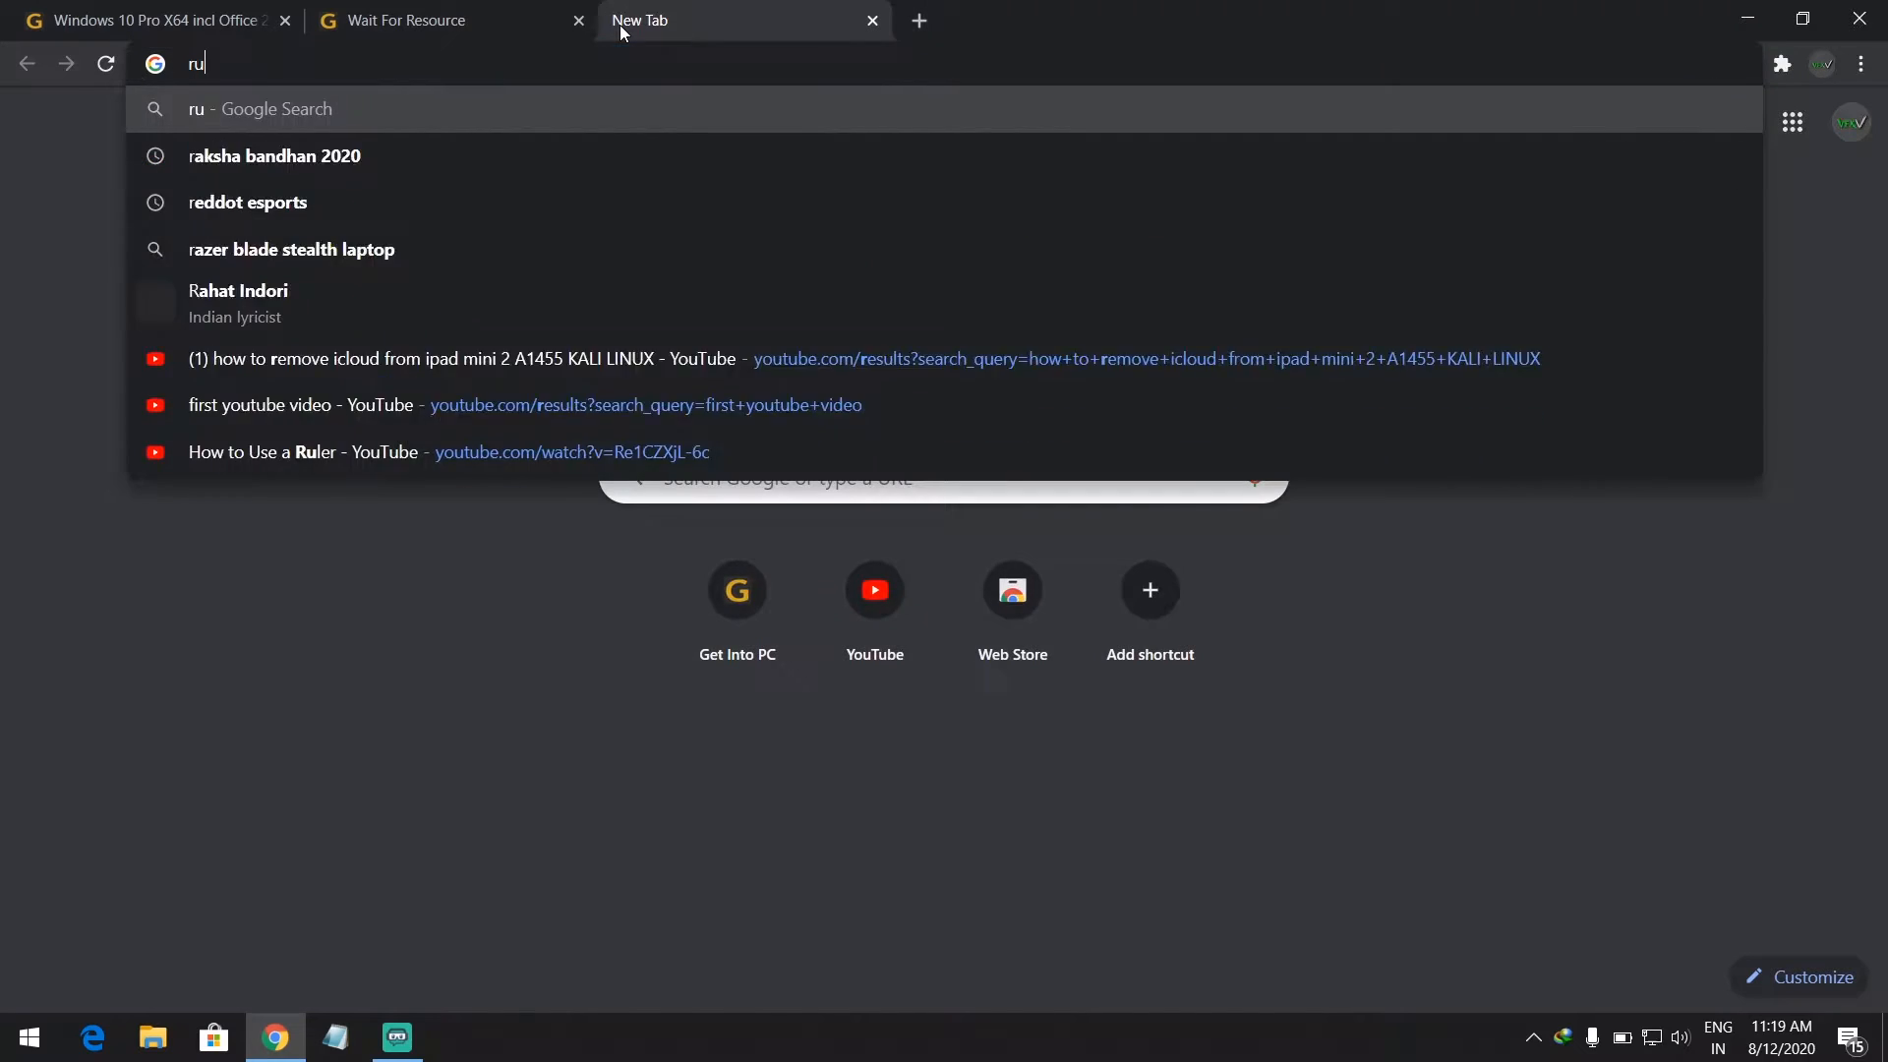
- Search the web for 'rufus' and open the official Rufus website result
{"action": "key", "text": "Return"}
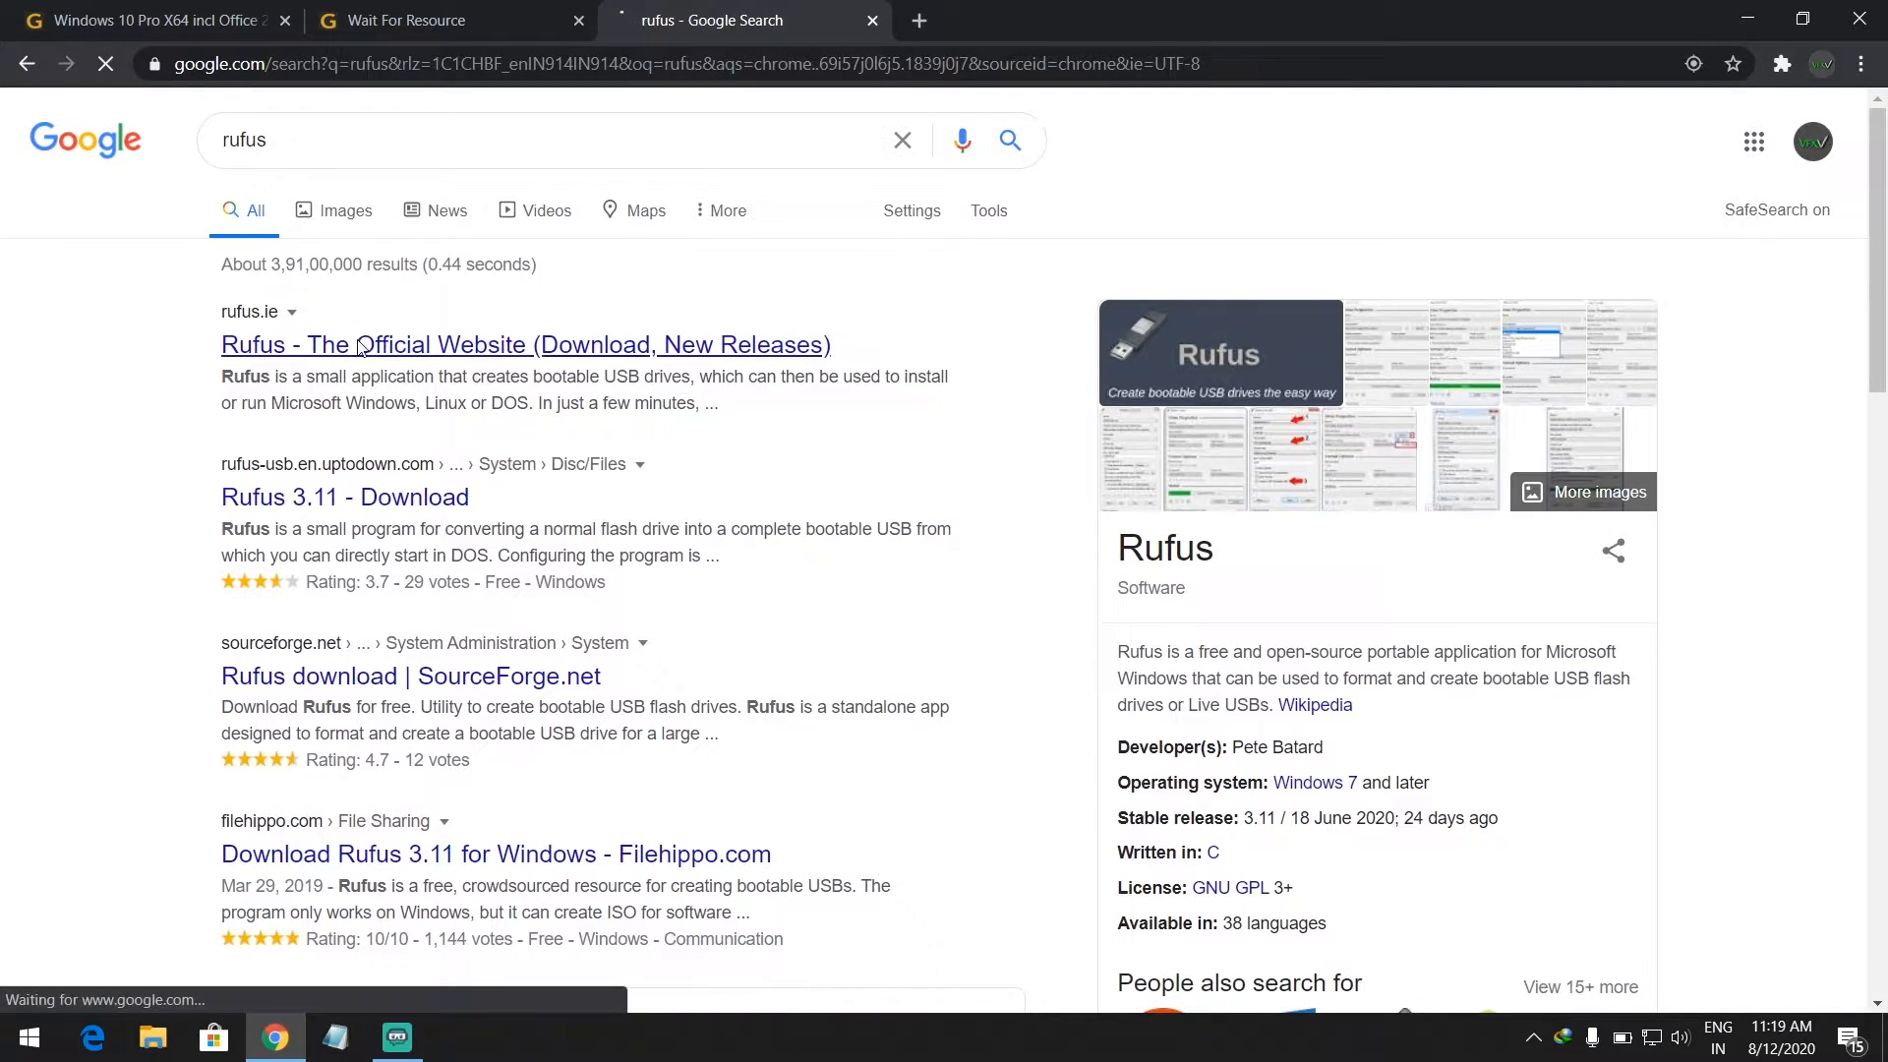
{"action": "left_click", "coordinate": [525, 344]}
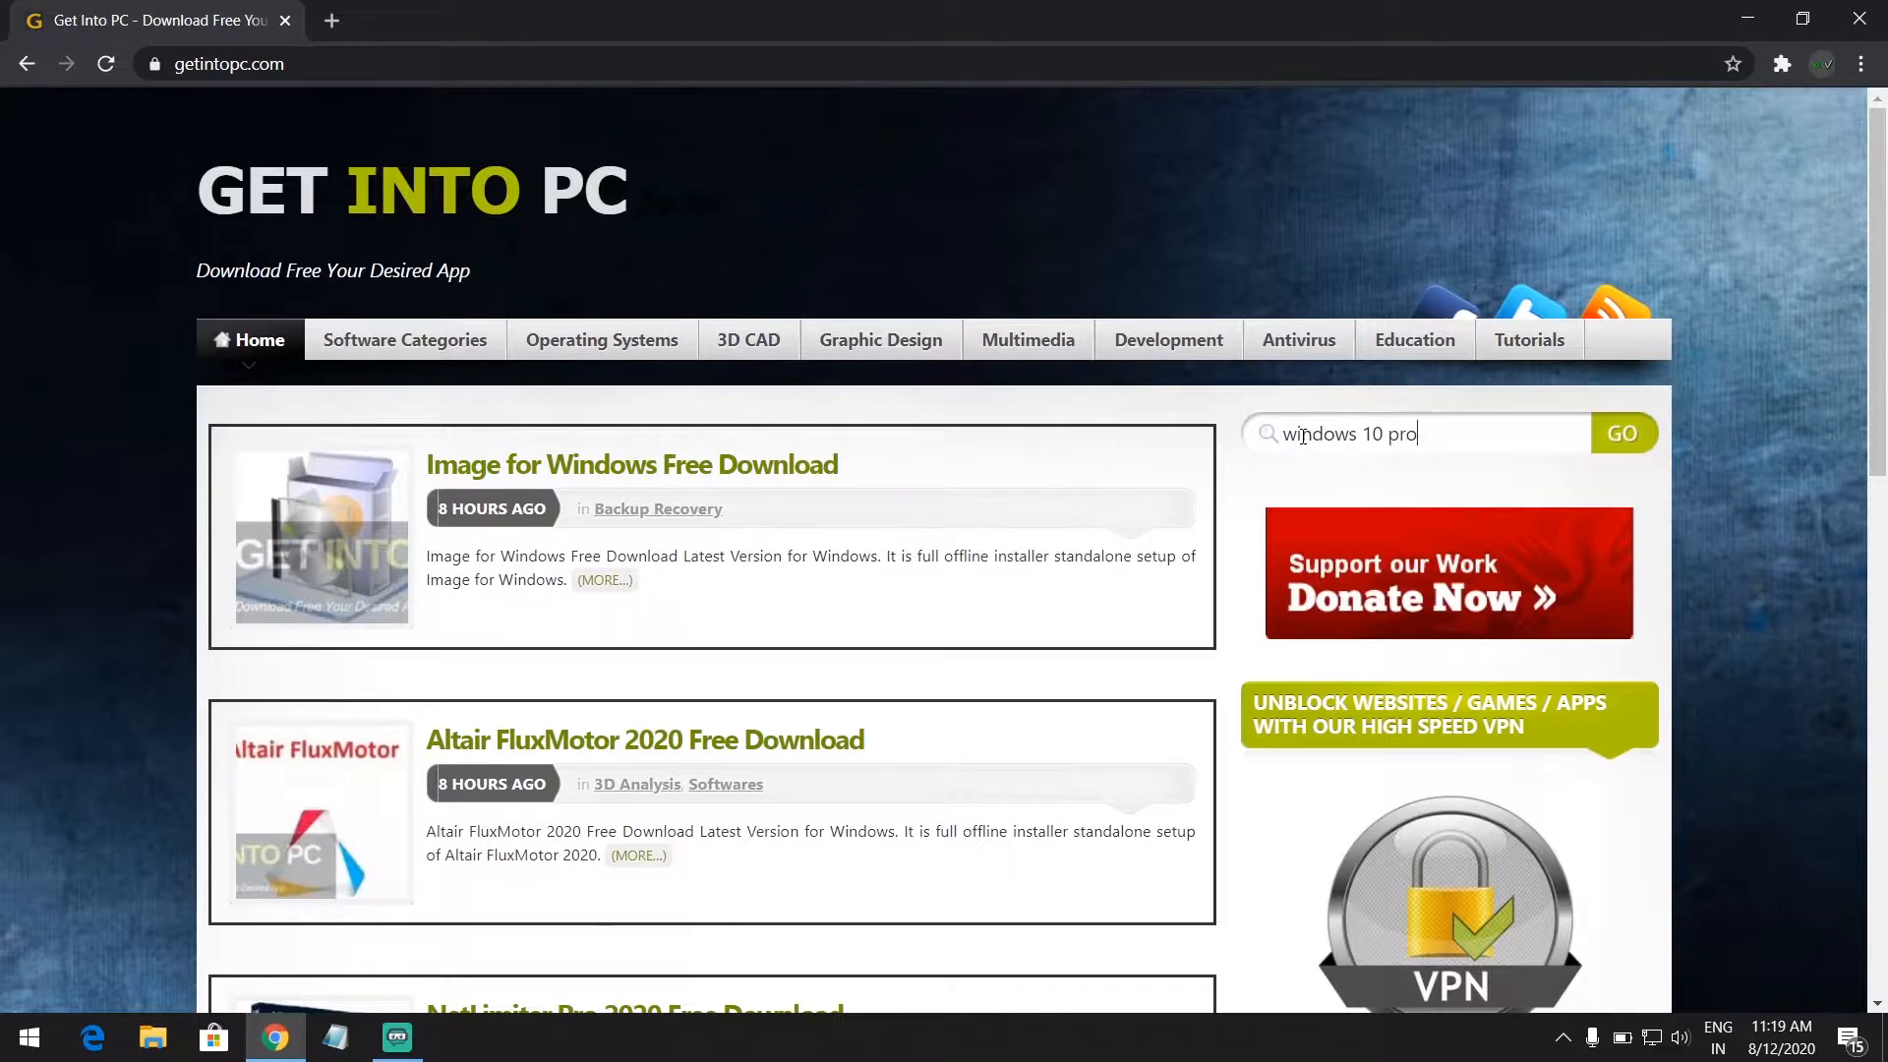
- Search Get Into PC for 'windows 10 pro' and start the 64-bit x64 June 2020 download
{"action": "left_click", "coordinate": [1623, 433]}
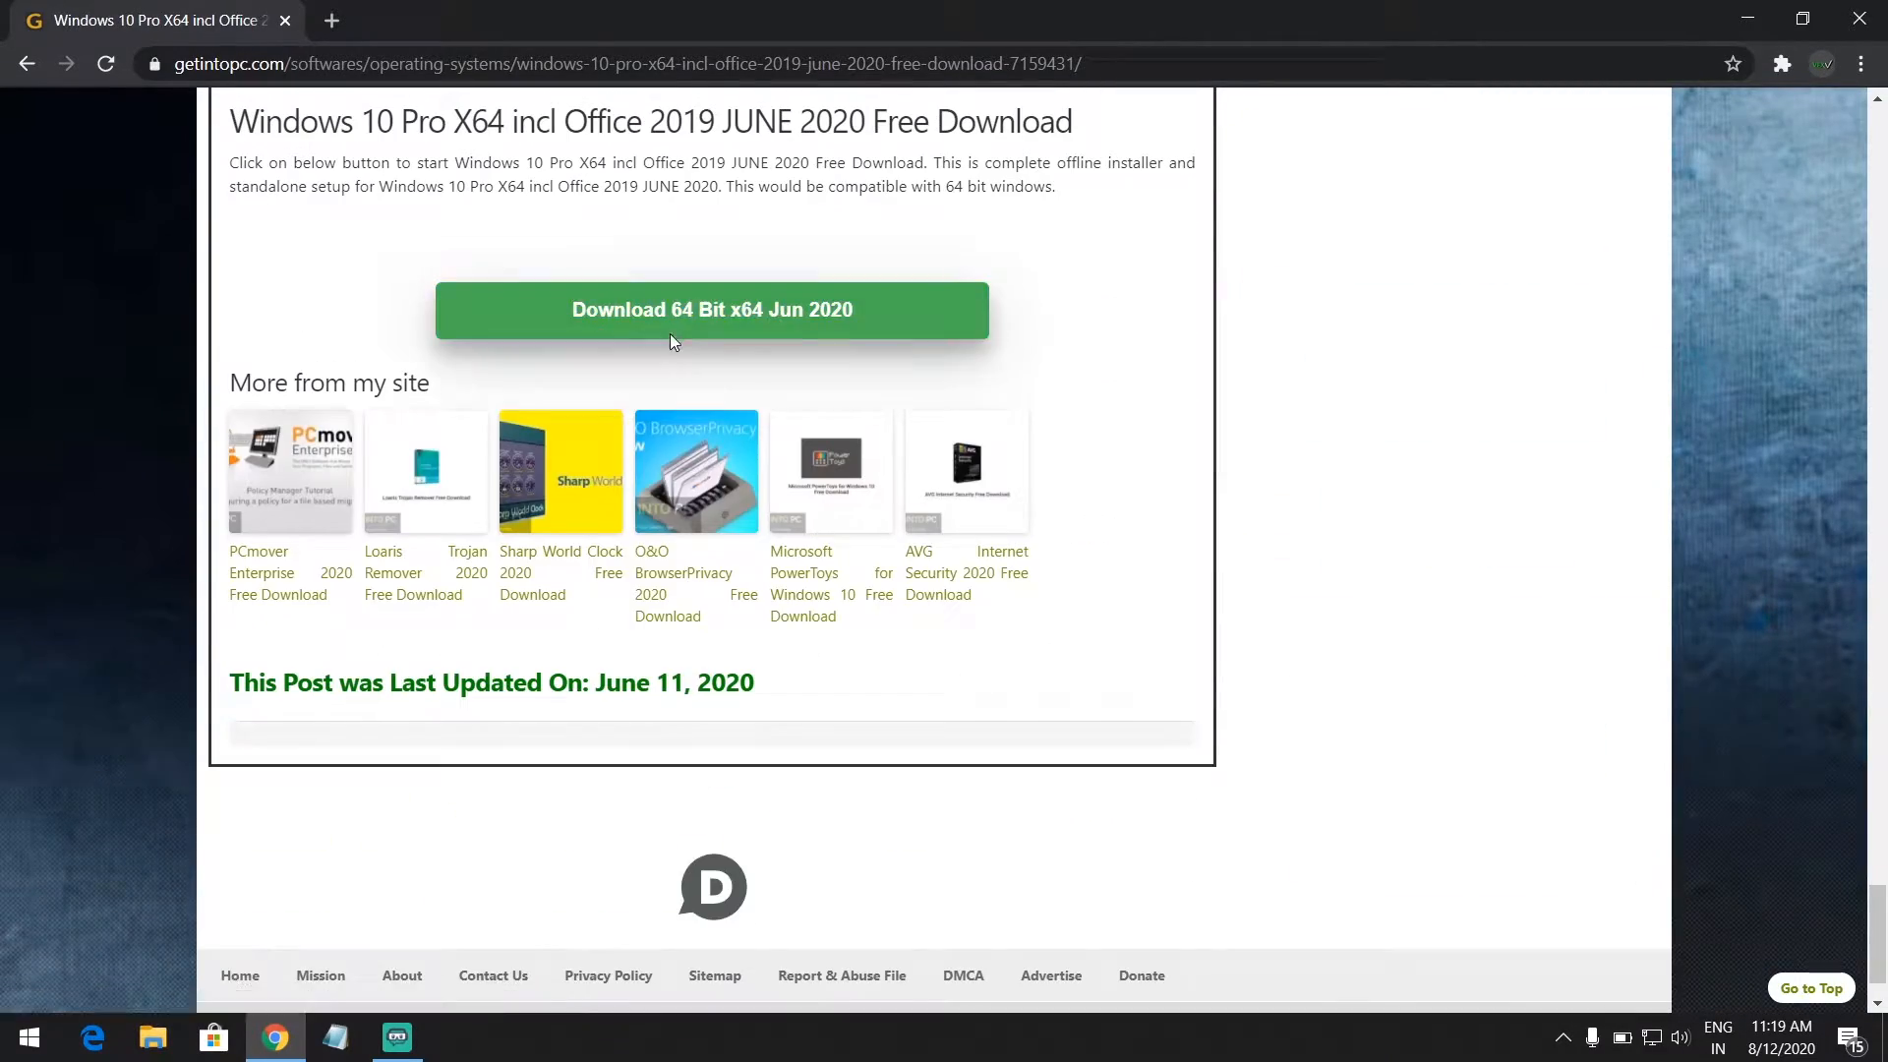
{"action": "left_click", "coordinate": [23, 1036]}
{"action": "type", "text": "disk"}
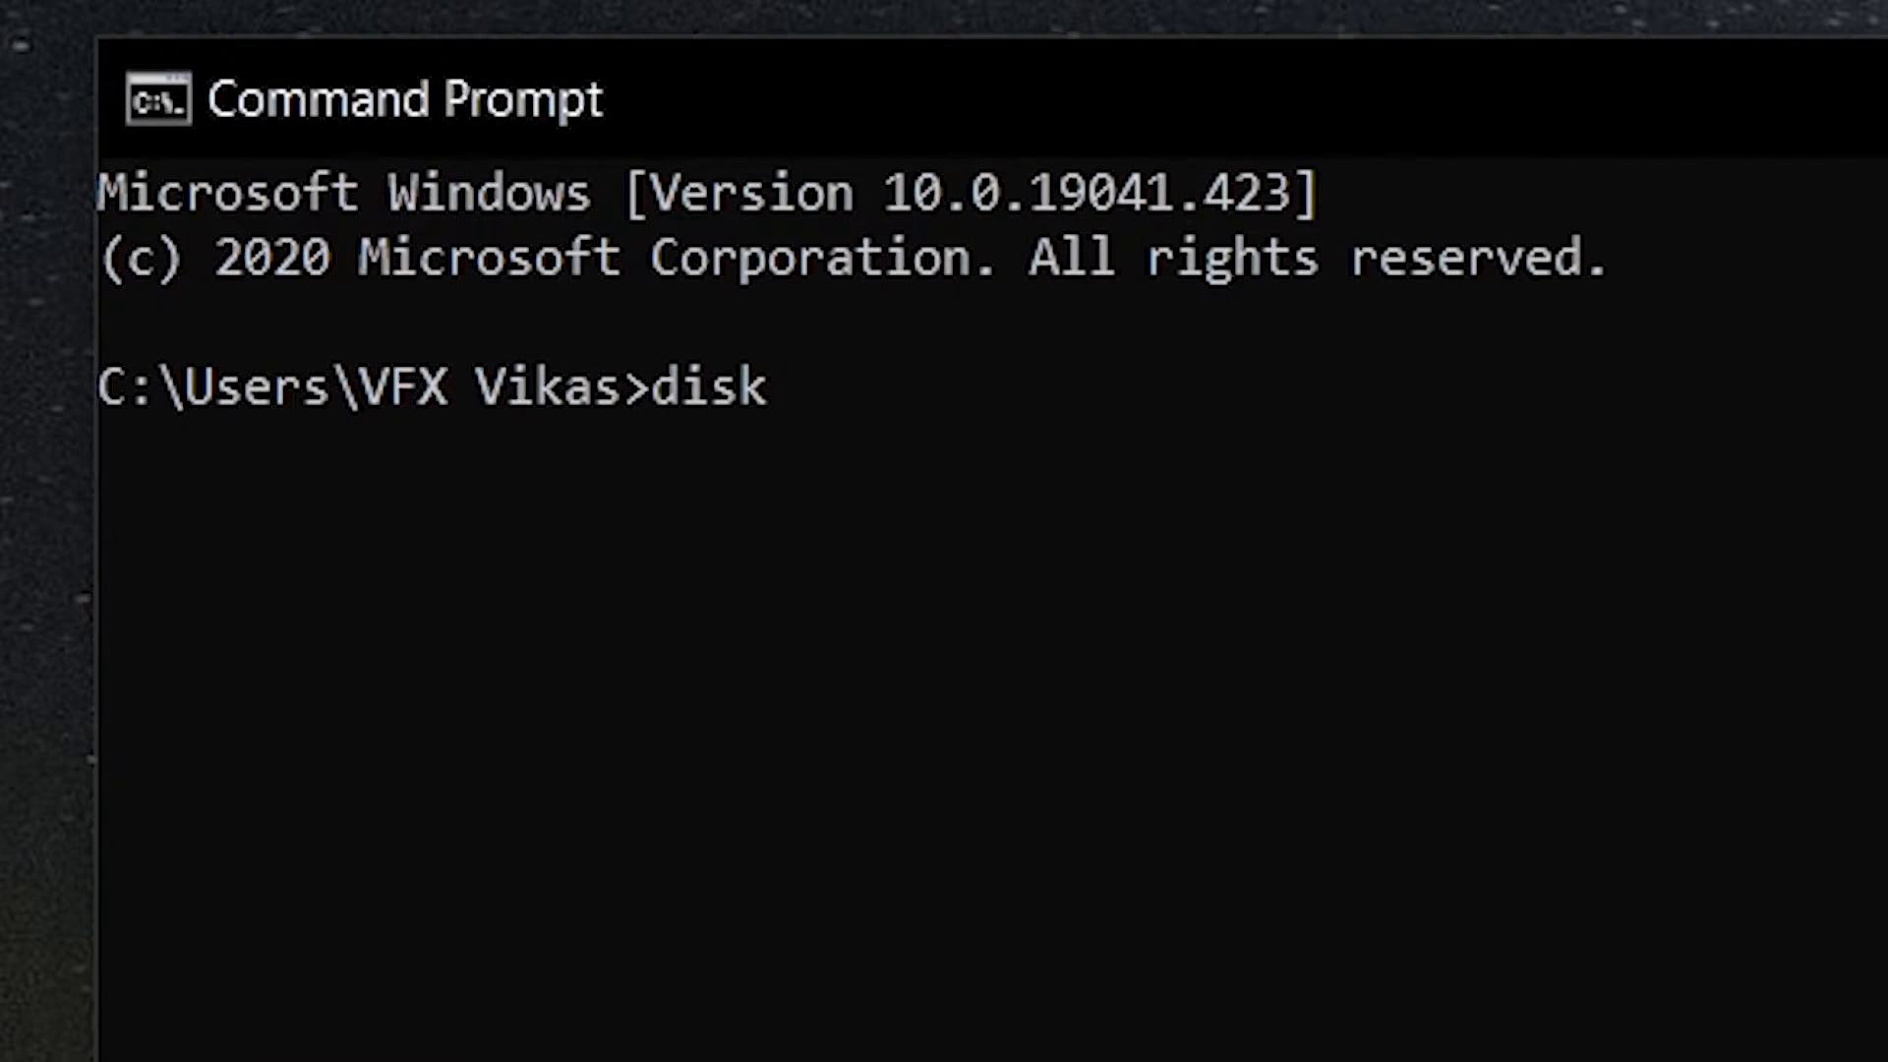
- In diskpart, list the disks, select the 14 GB disk 2 and clean it
{"action": "key", "text": "Return"}
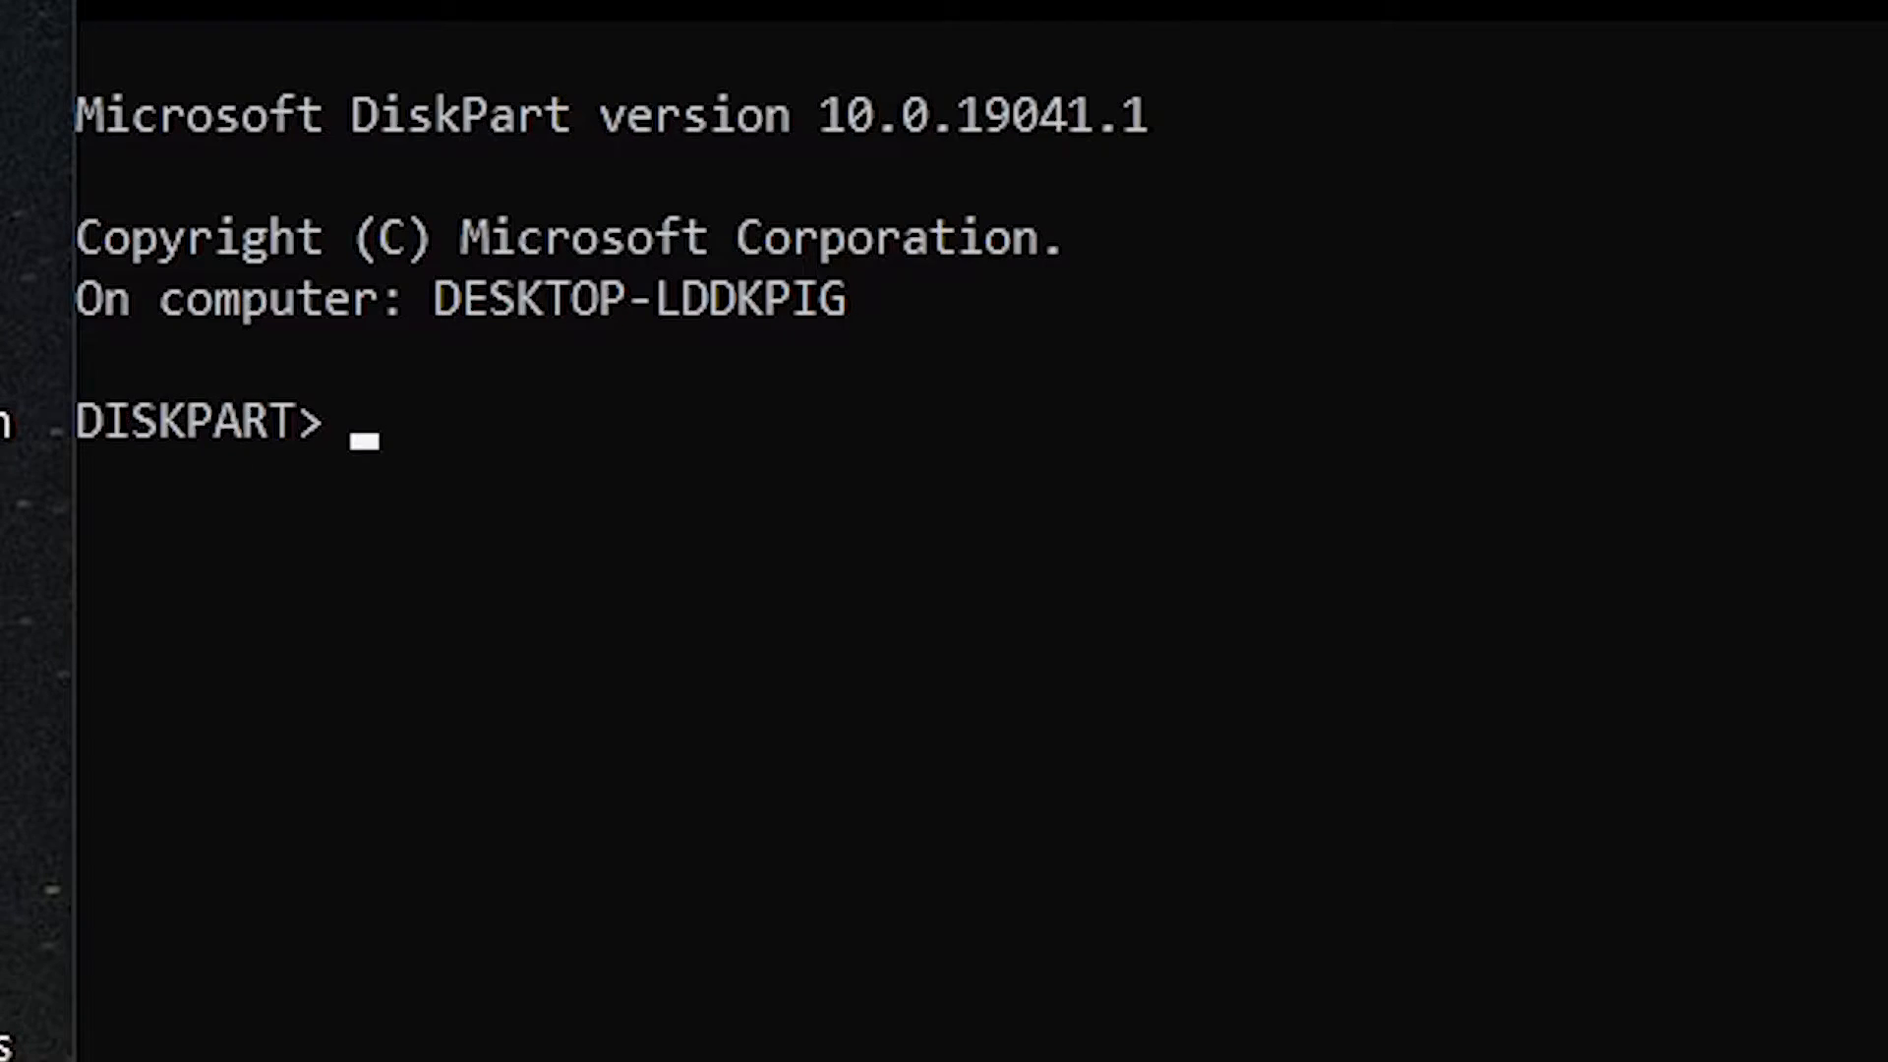
{"action": "type", "text": "list"}
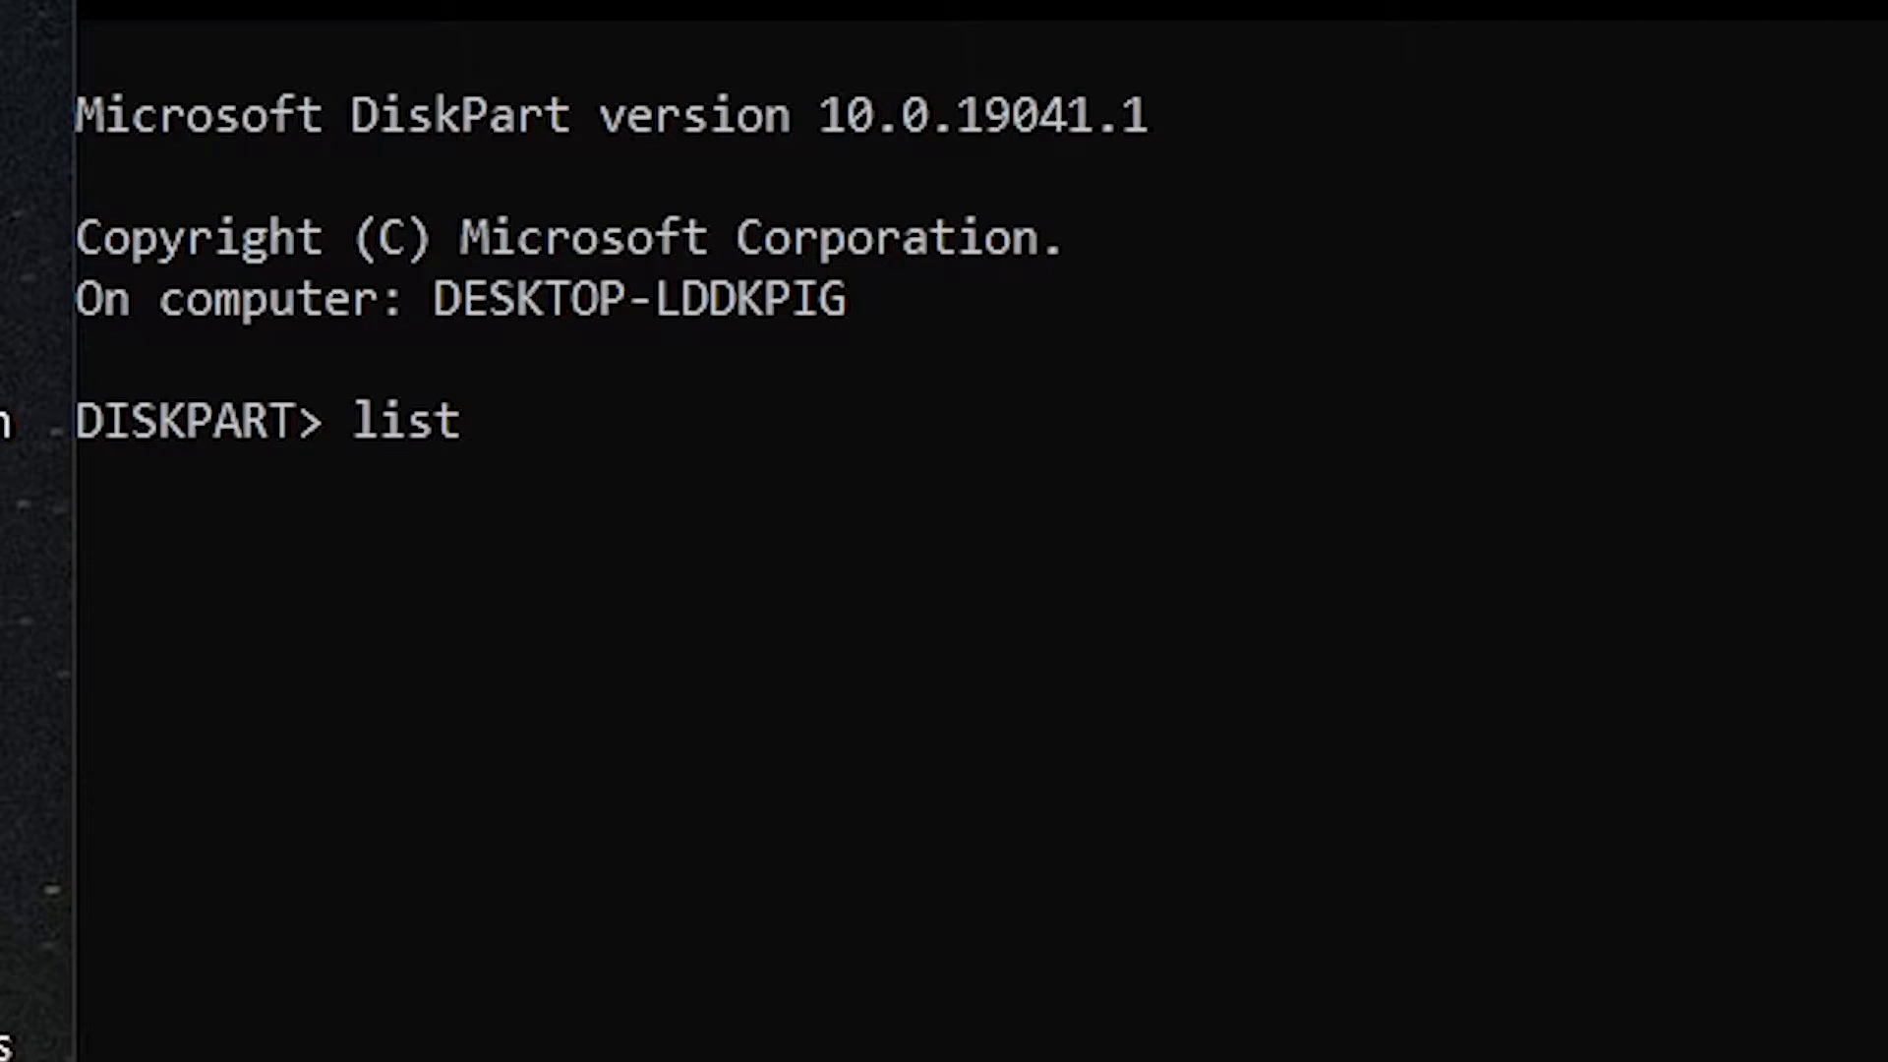
{"action": "key", "text": "Return"}
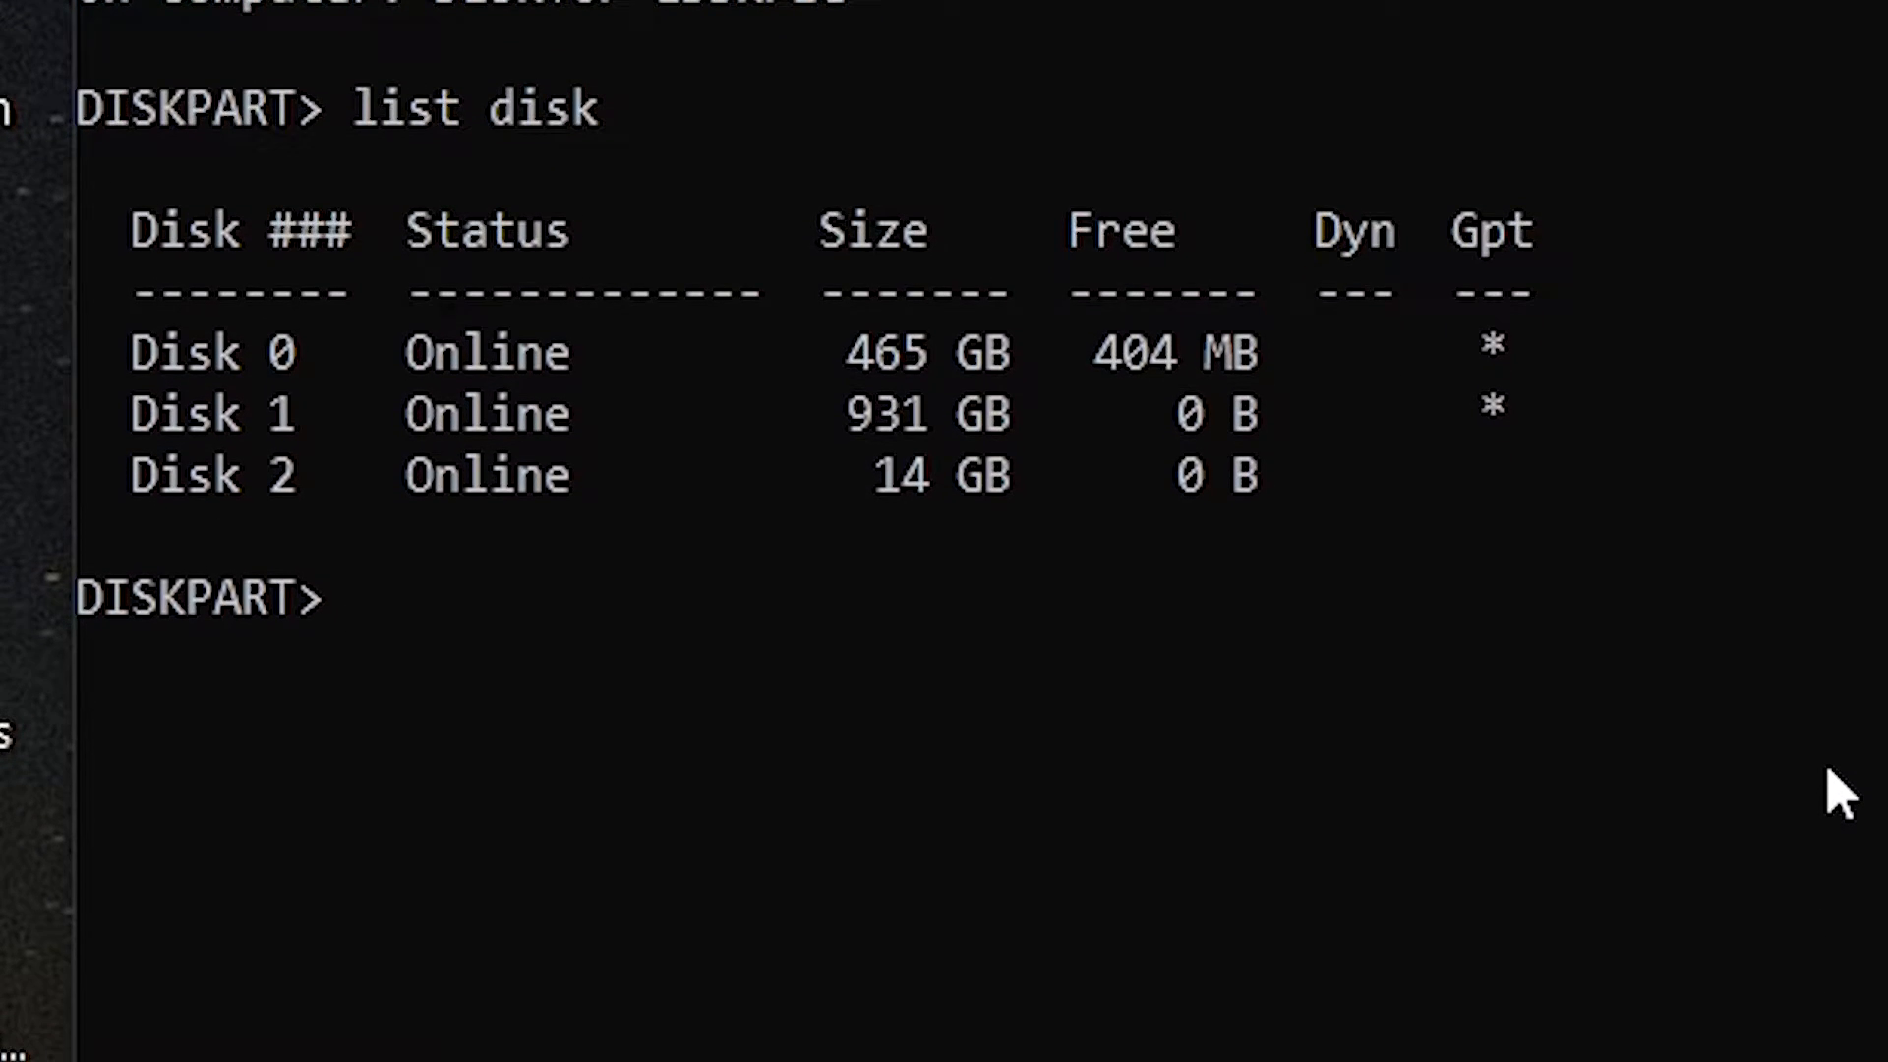
{"action": "type", "text": "sel disk 2"}
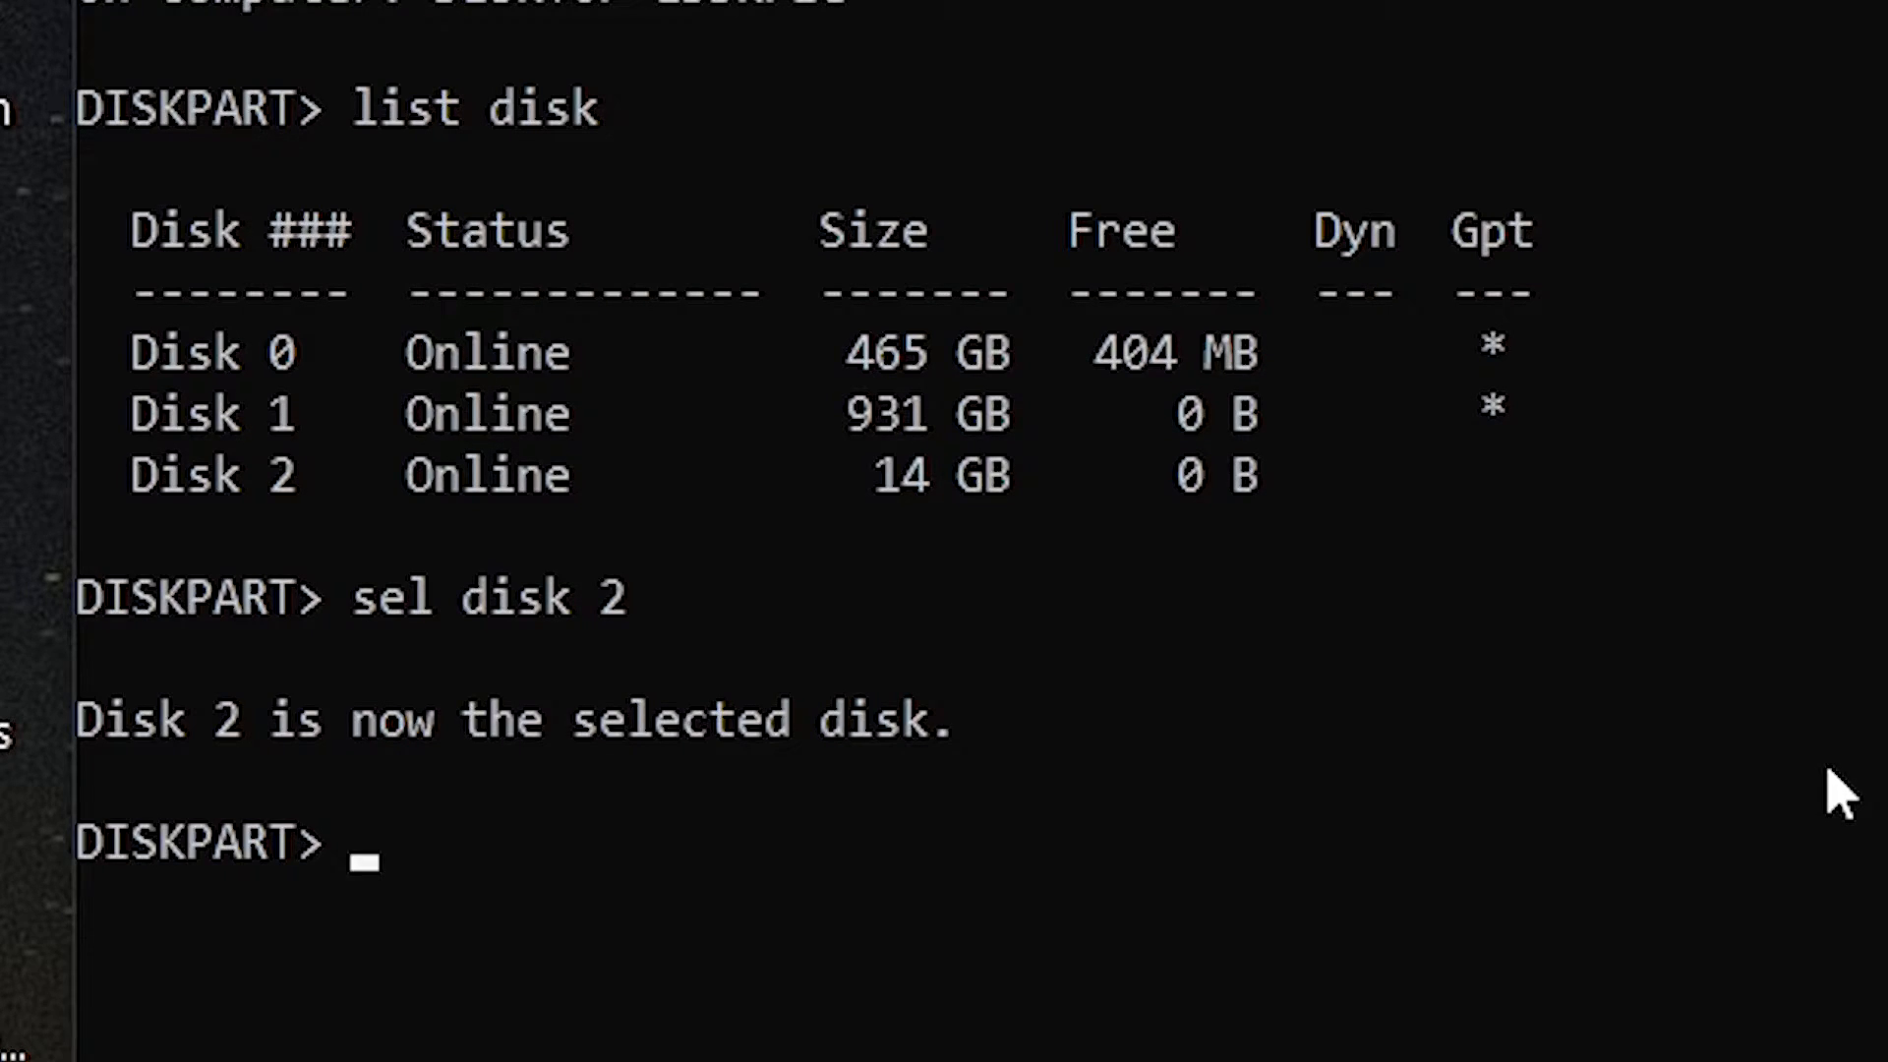
{"action": "type", "text": "clean"}
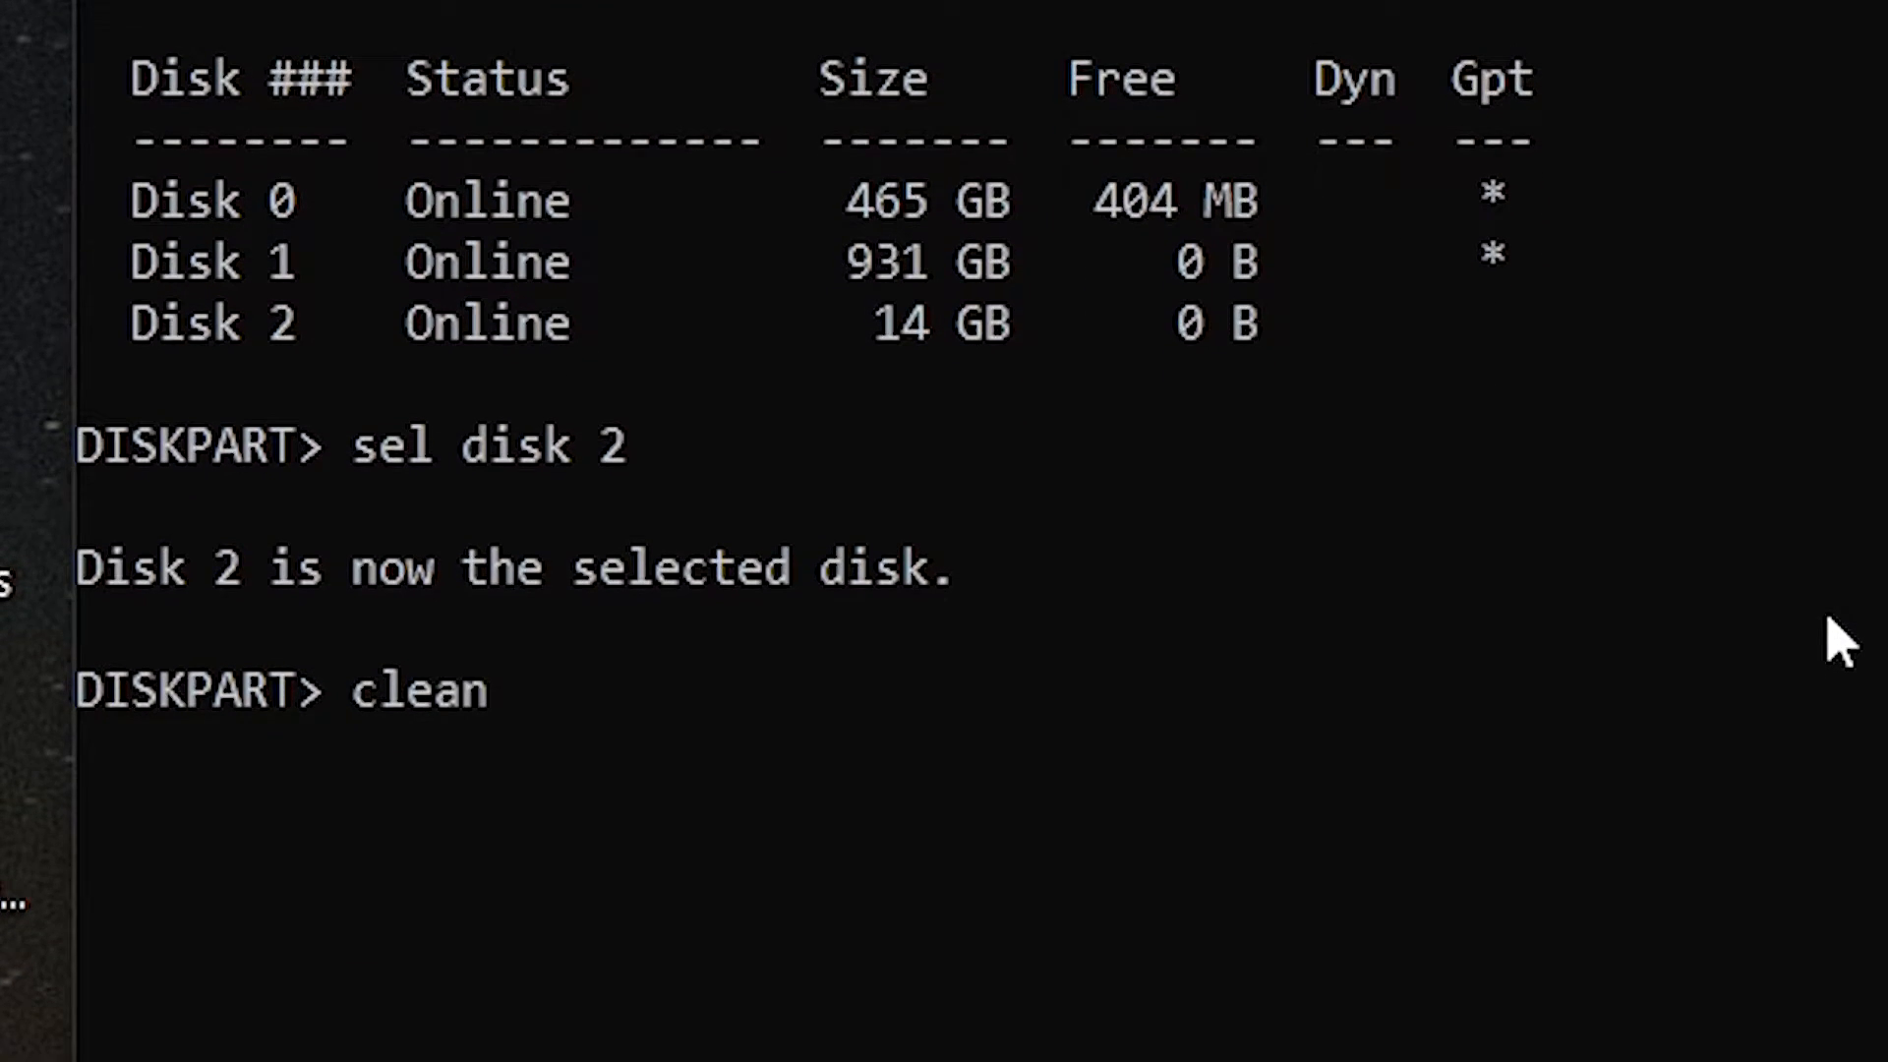
{"action": "key", "text": "Return"}
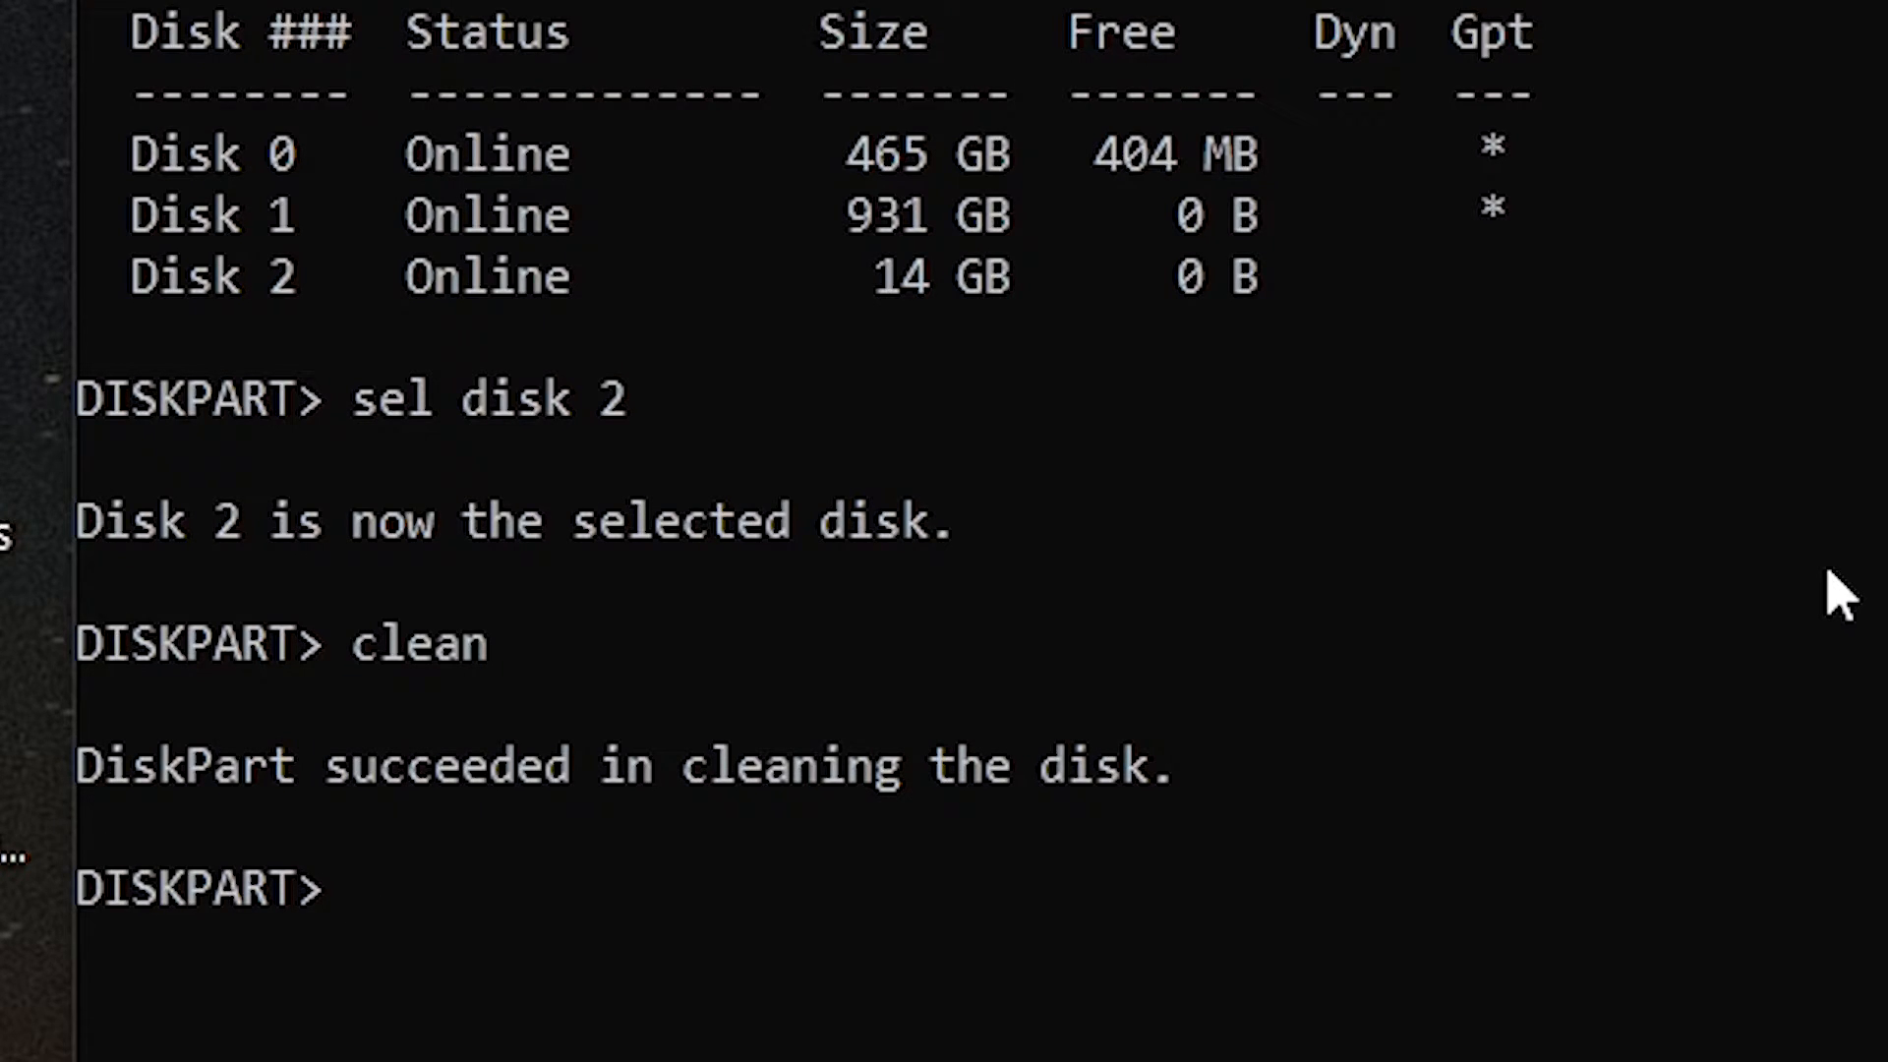
- Create a primary partition on disk 2, mark it active, then view the drives in This PC
{"action": "type", "text": "crea"}
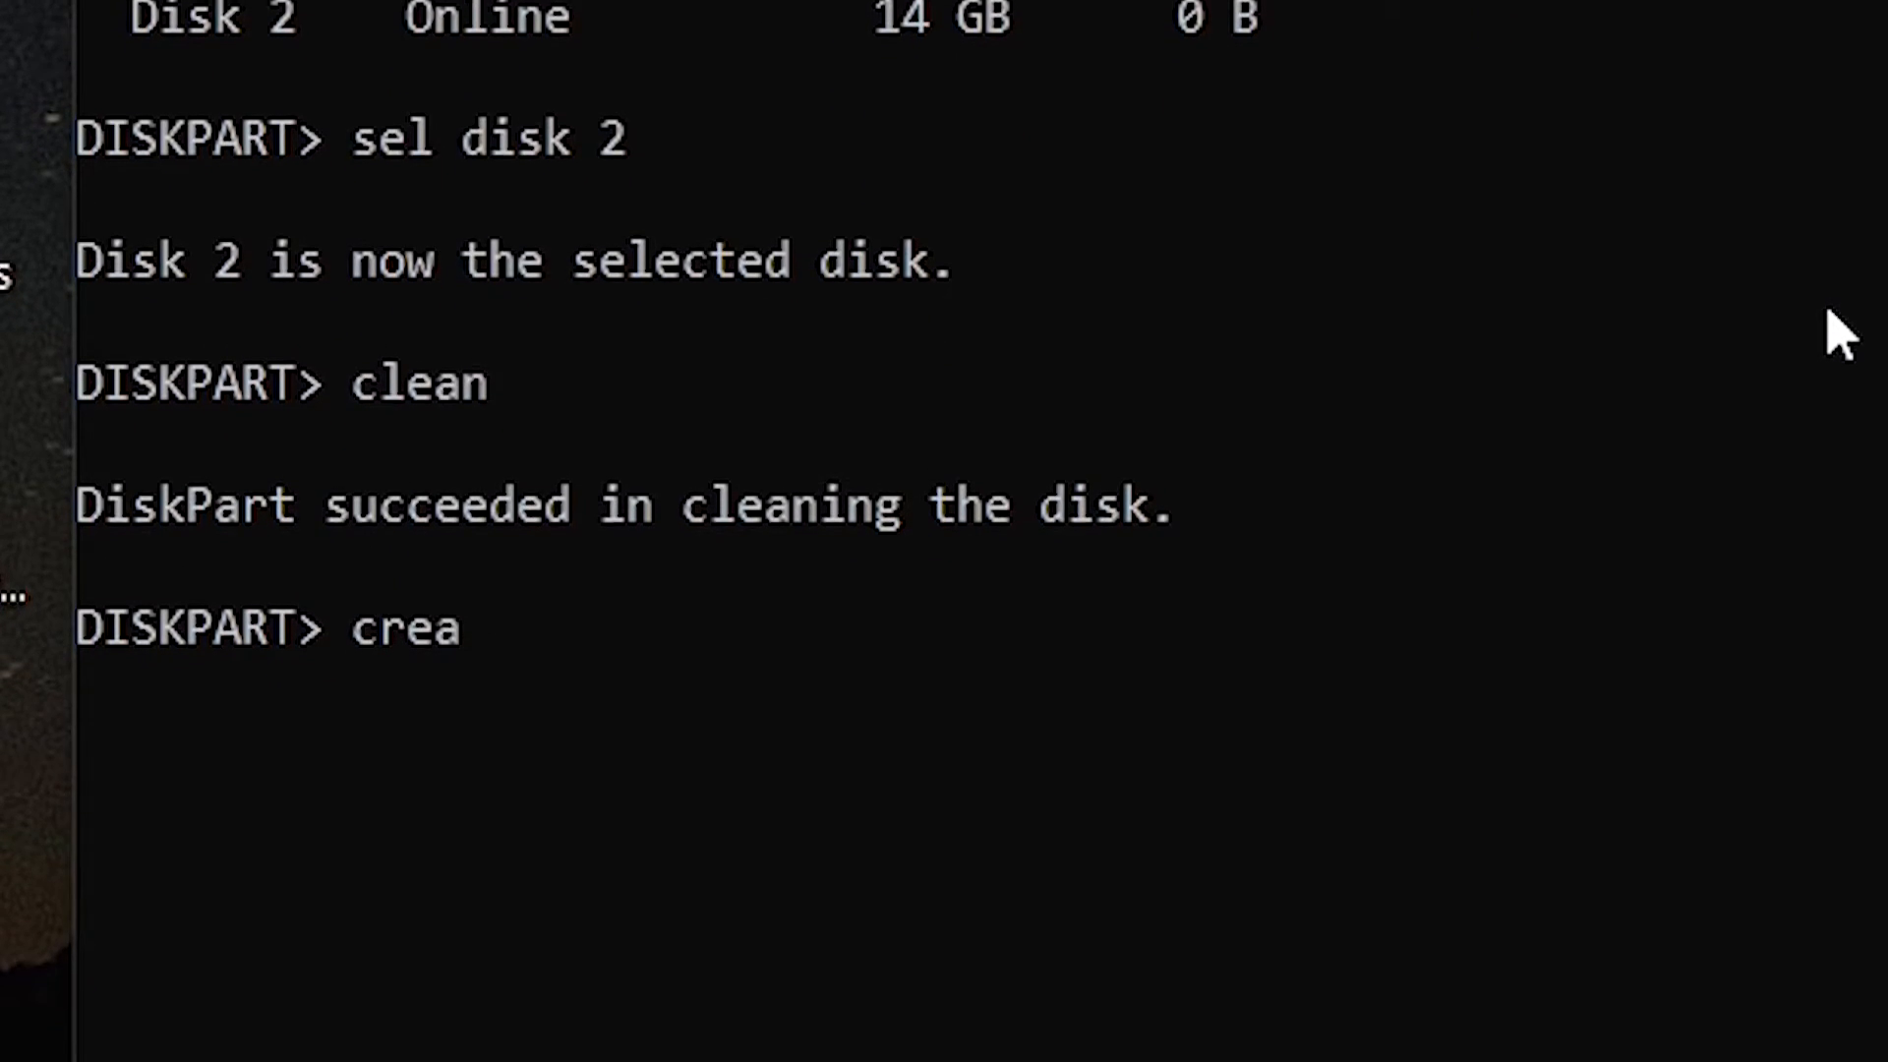
{"action": "type", "text": "te parti"}
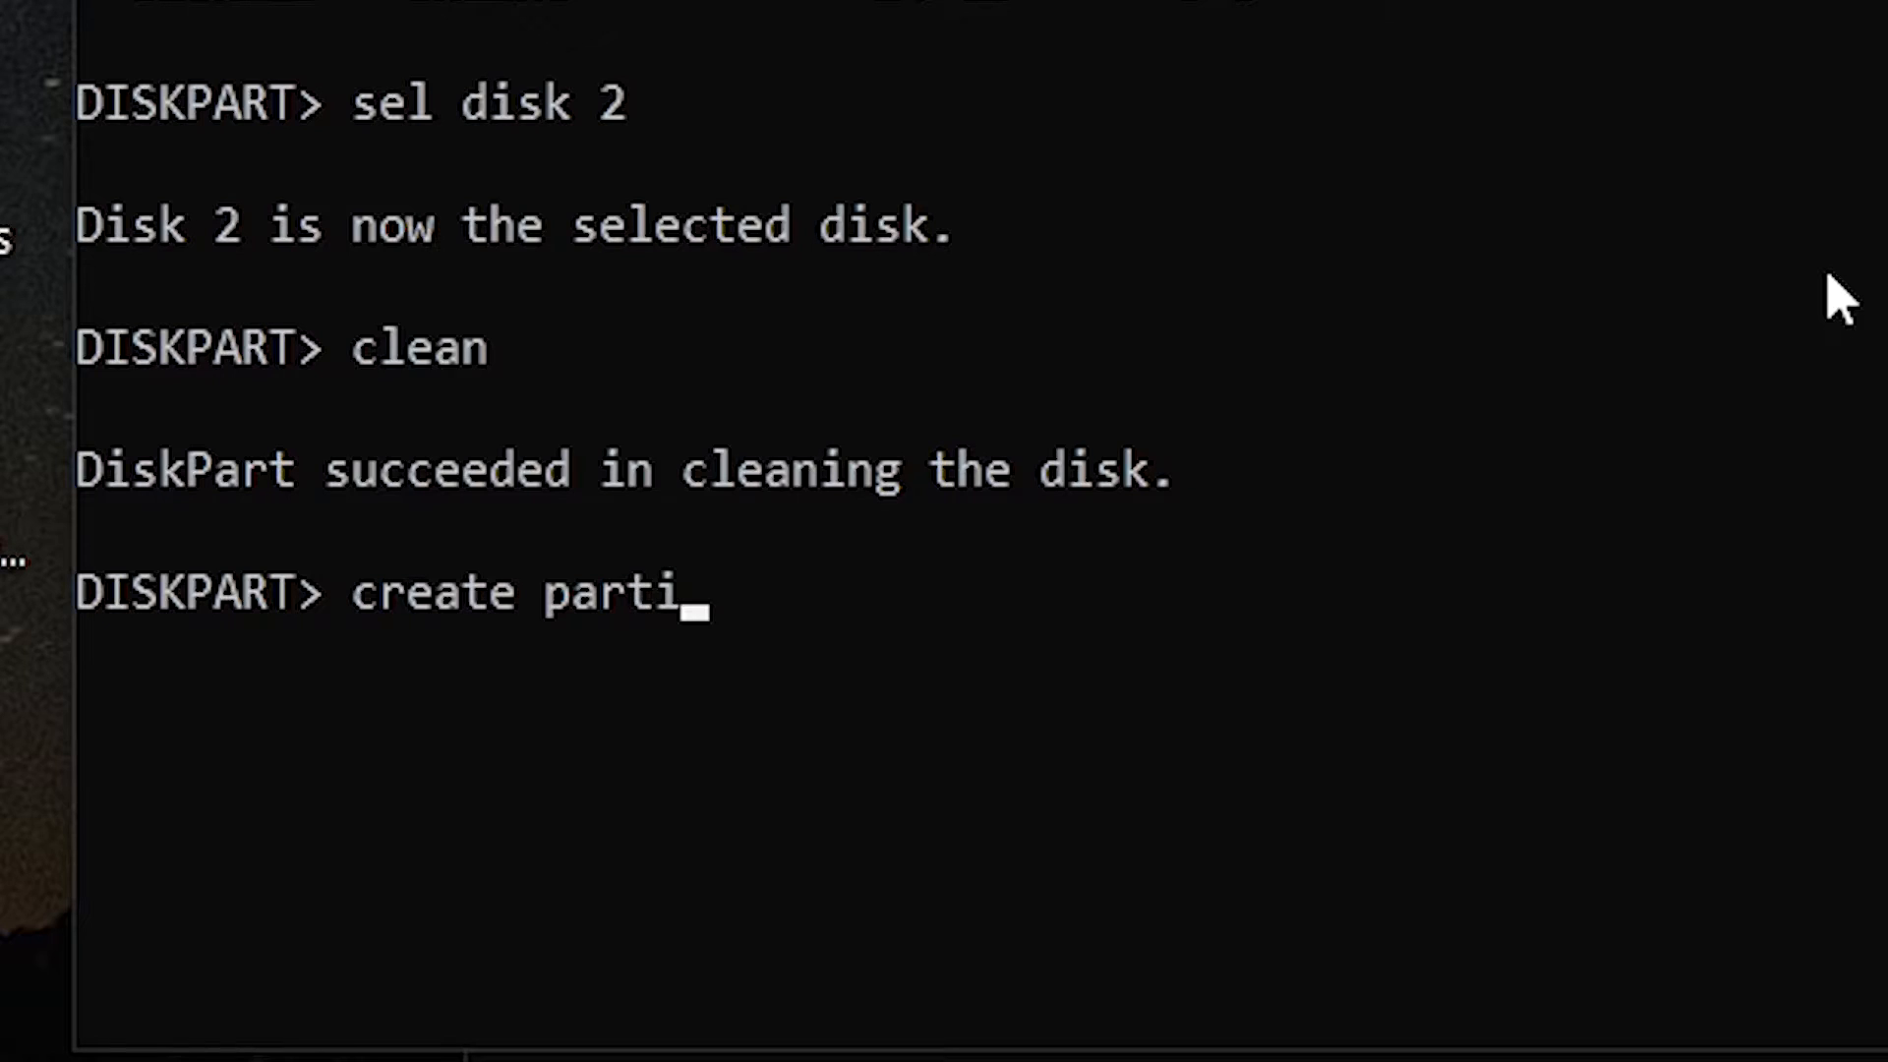
{"action": "type", "text": "tion pr"}
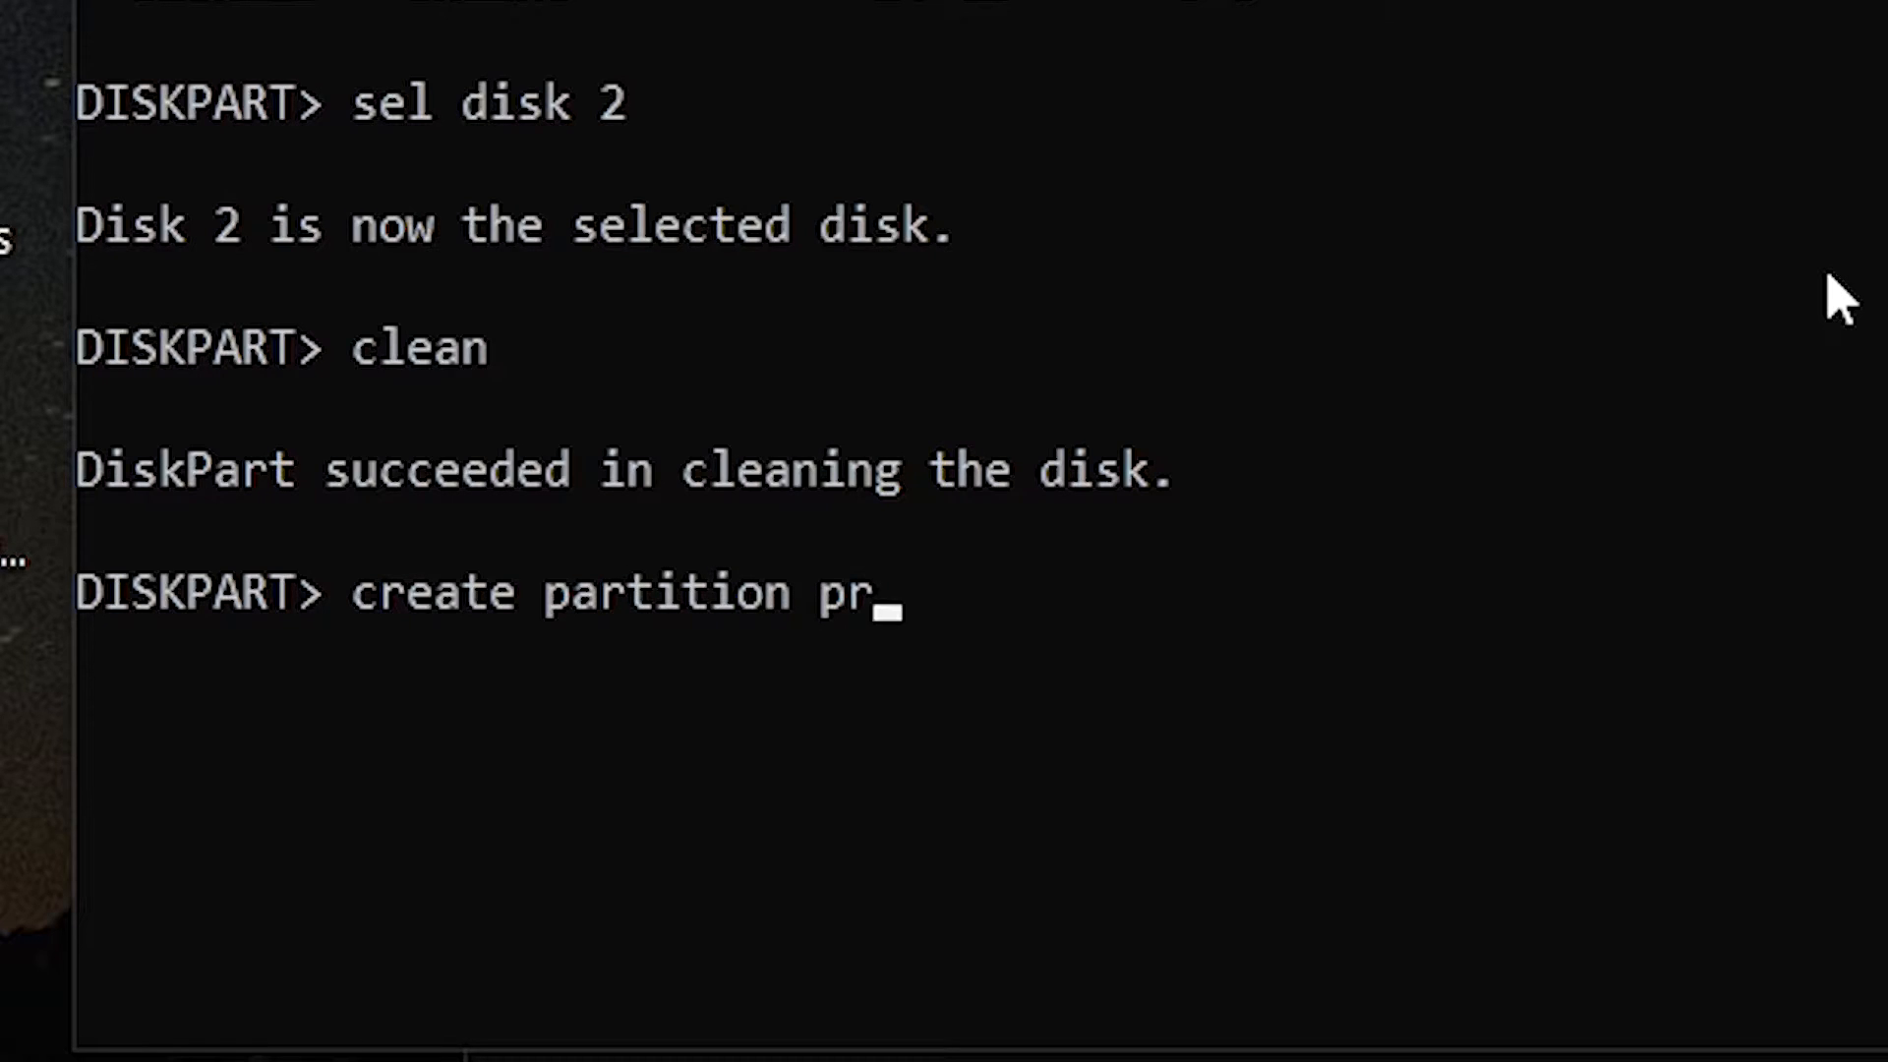
{"action": "type", "text": "imary"}
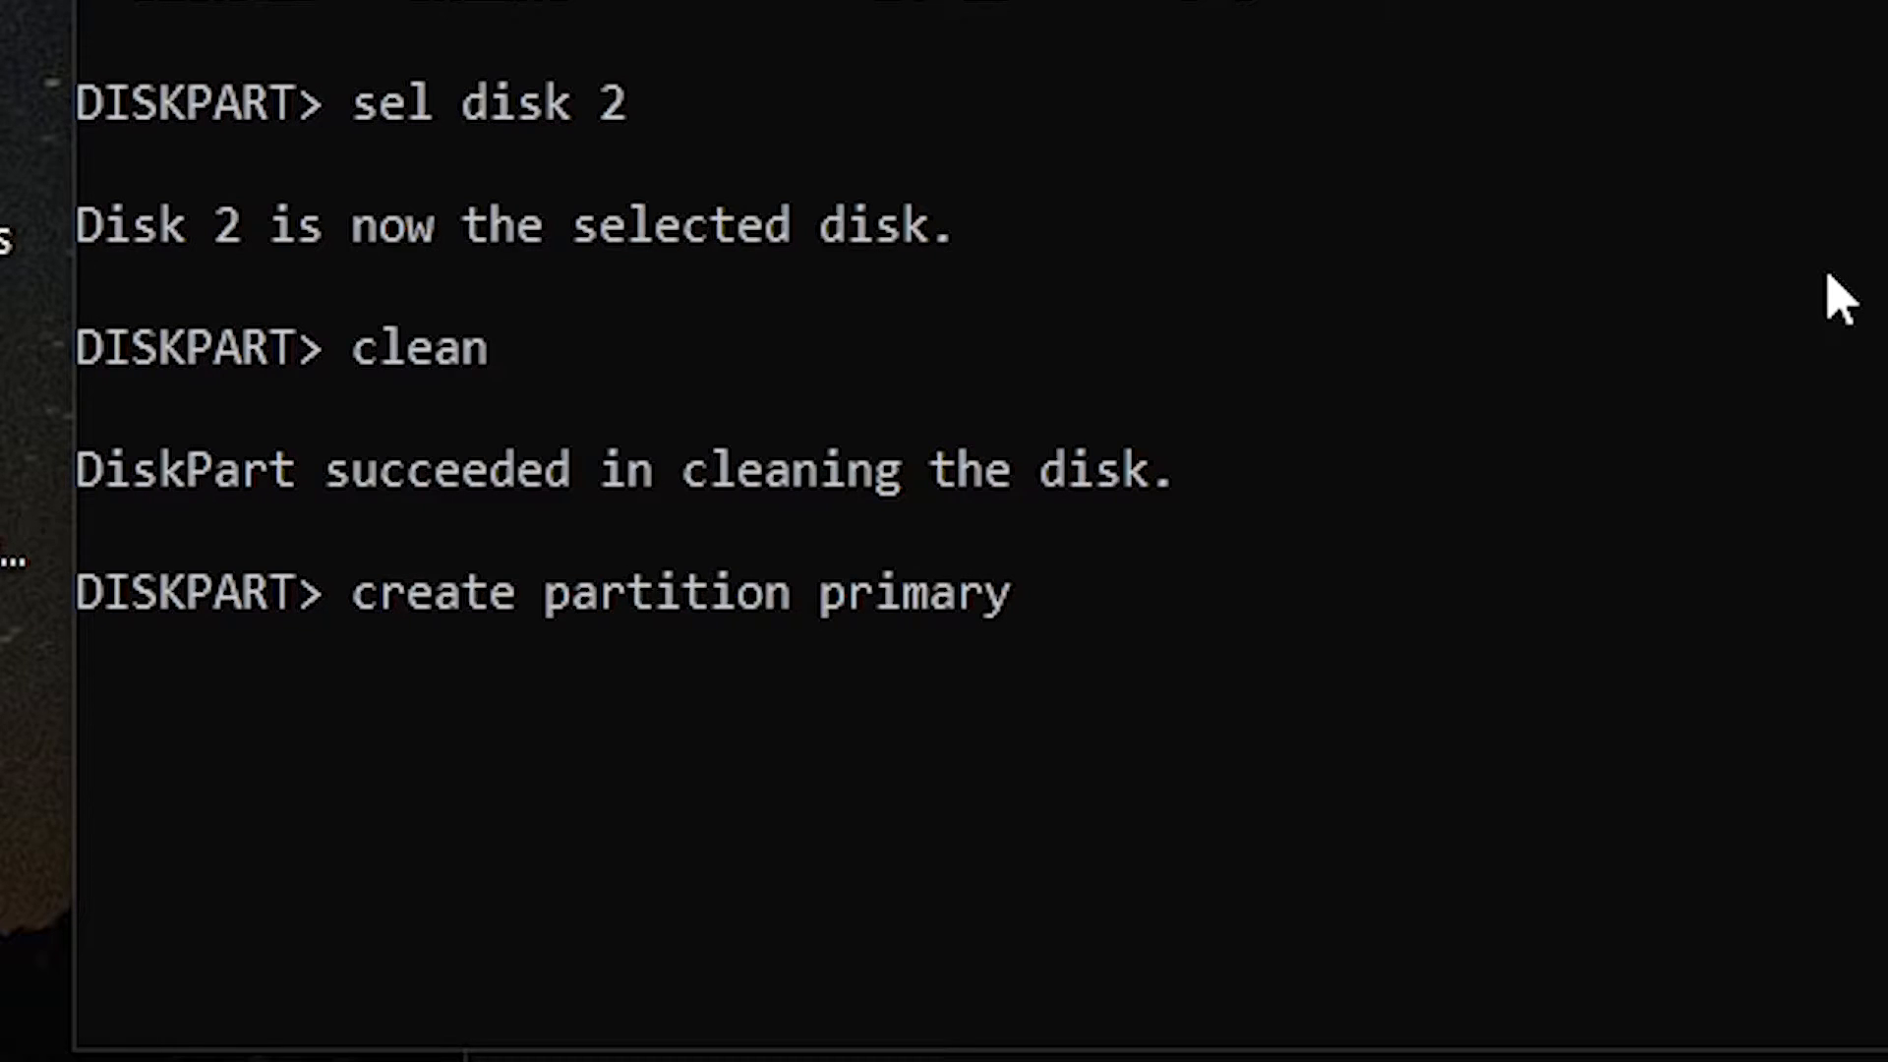
{"action": "key", "text": "Return"}
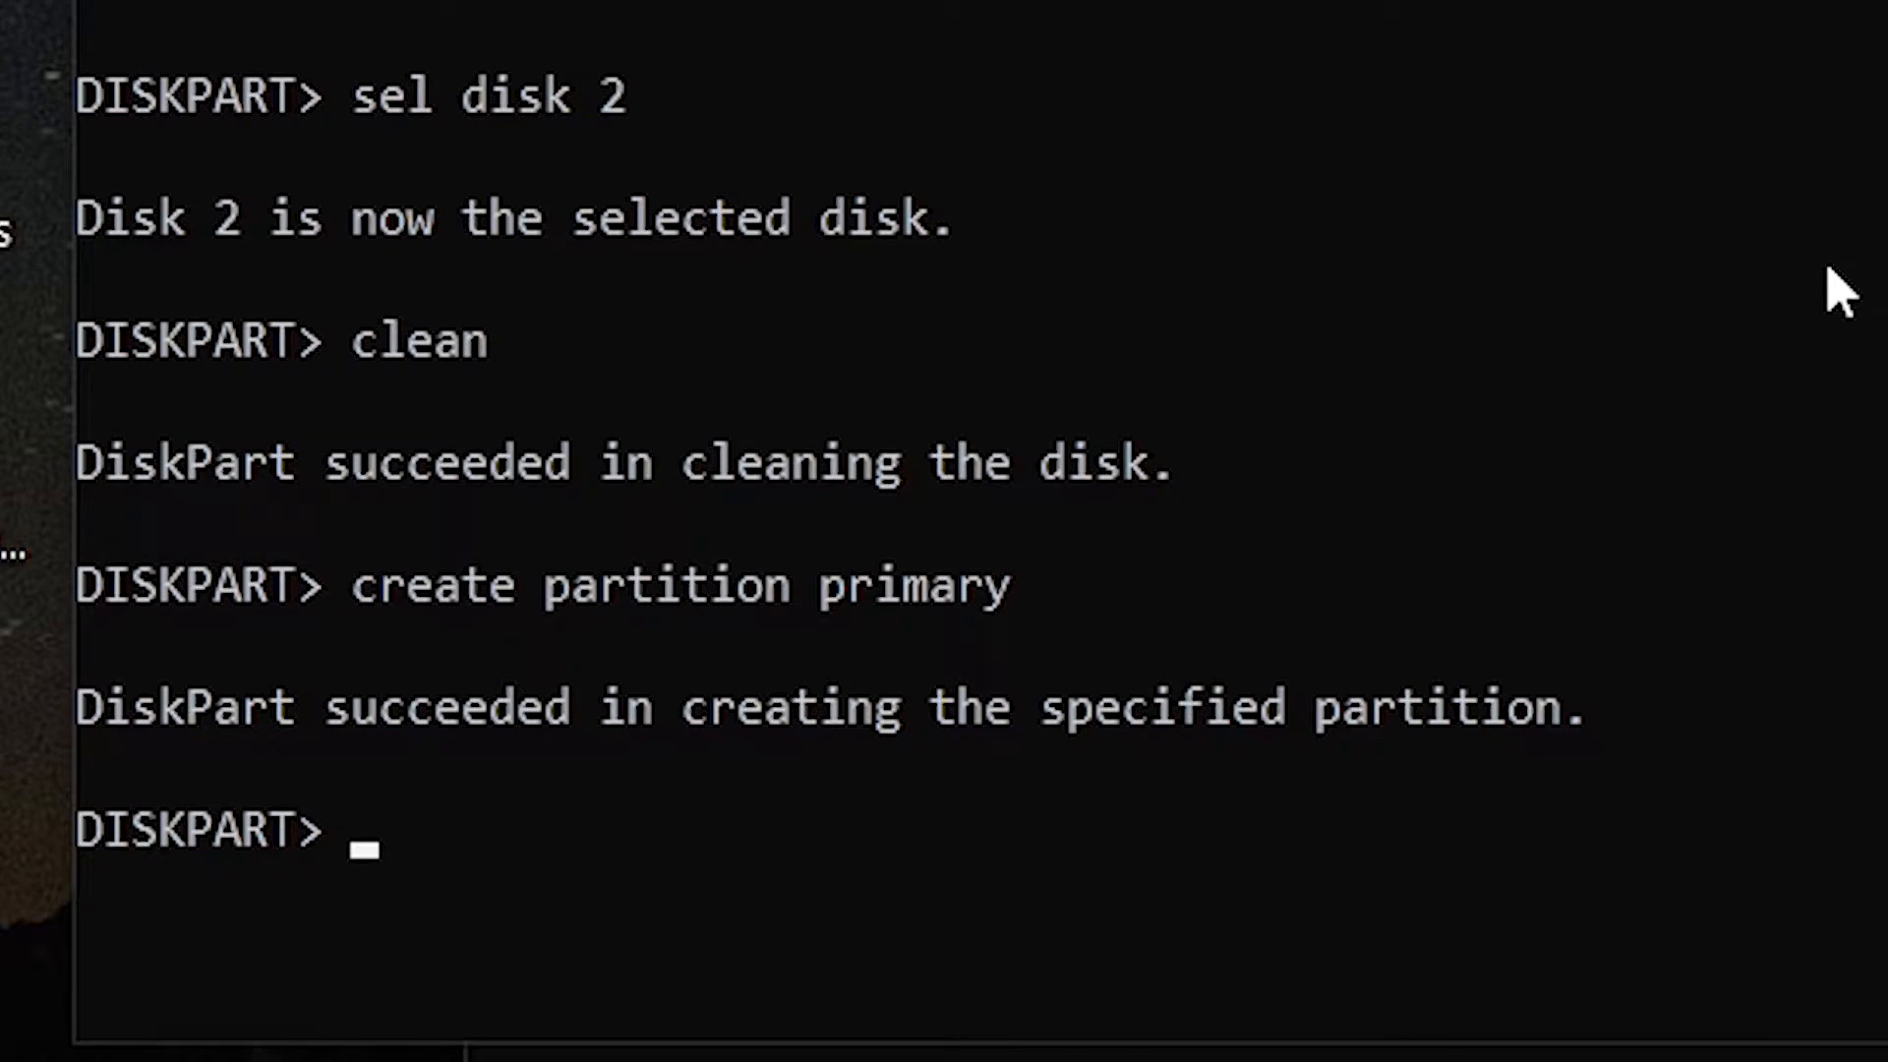
{"action": "type", "text": "active"}
{"action": "type", "text": "assign"}
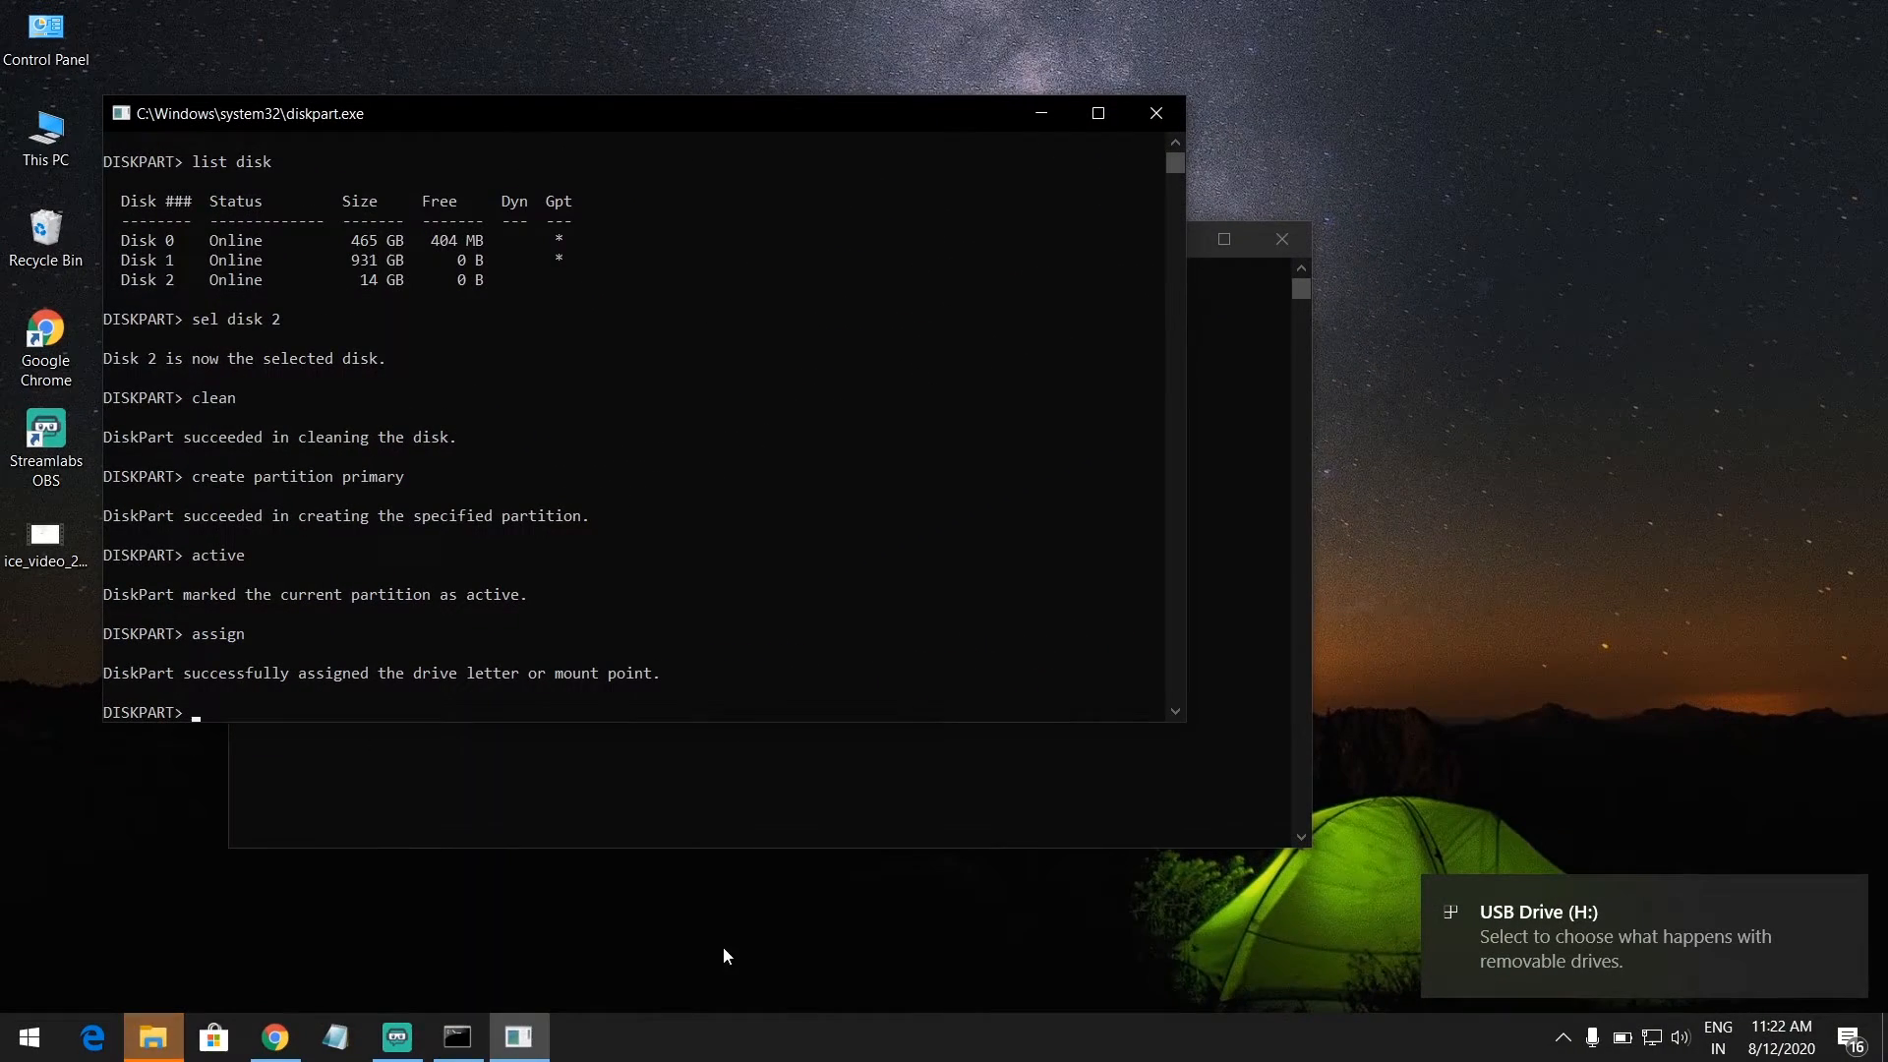
{"action": "left_click", "coordinate": [152, 1036]}
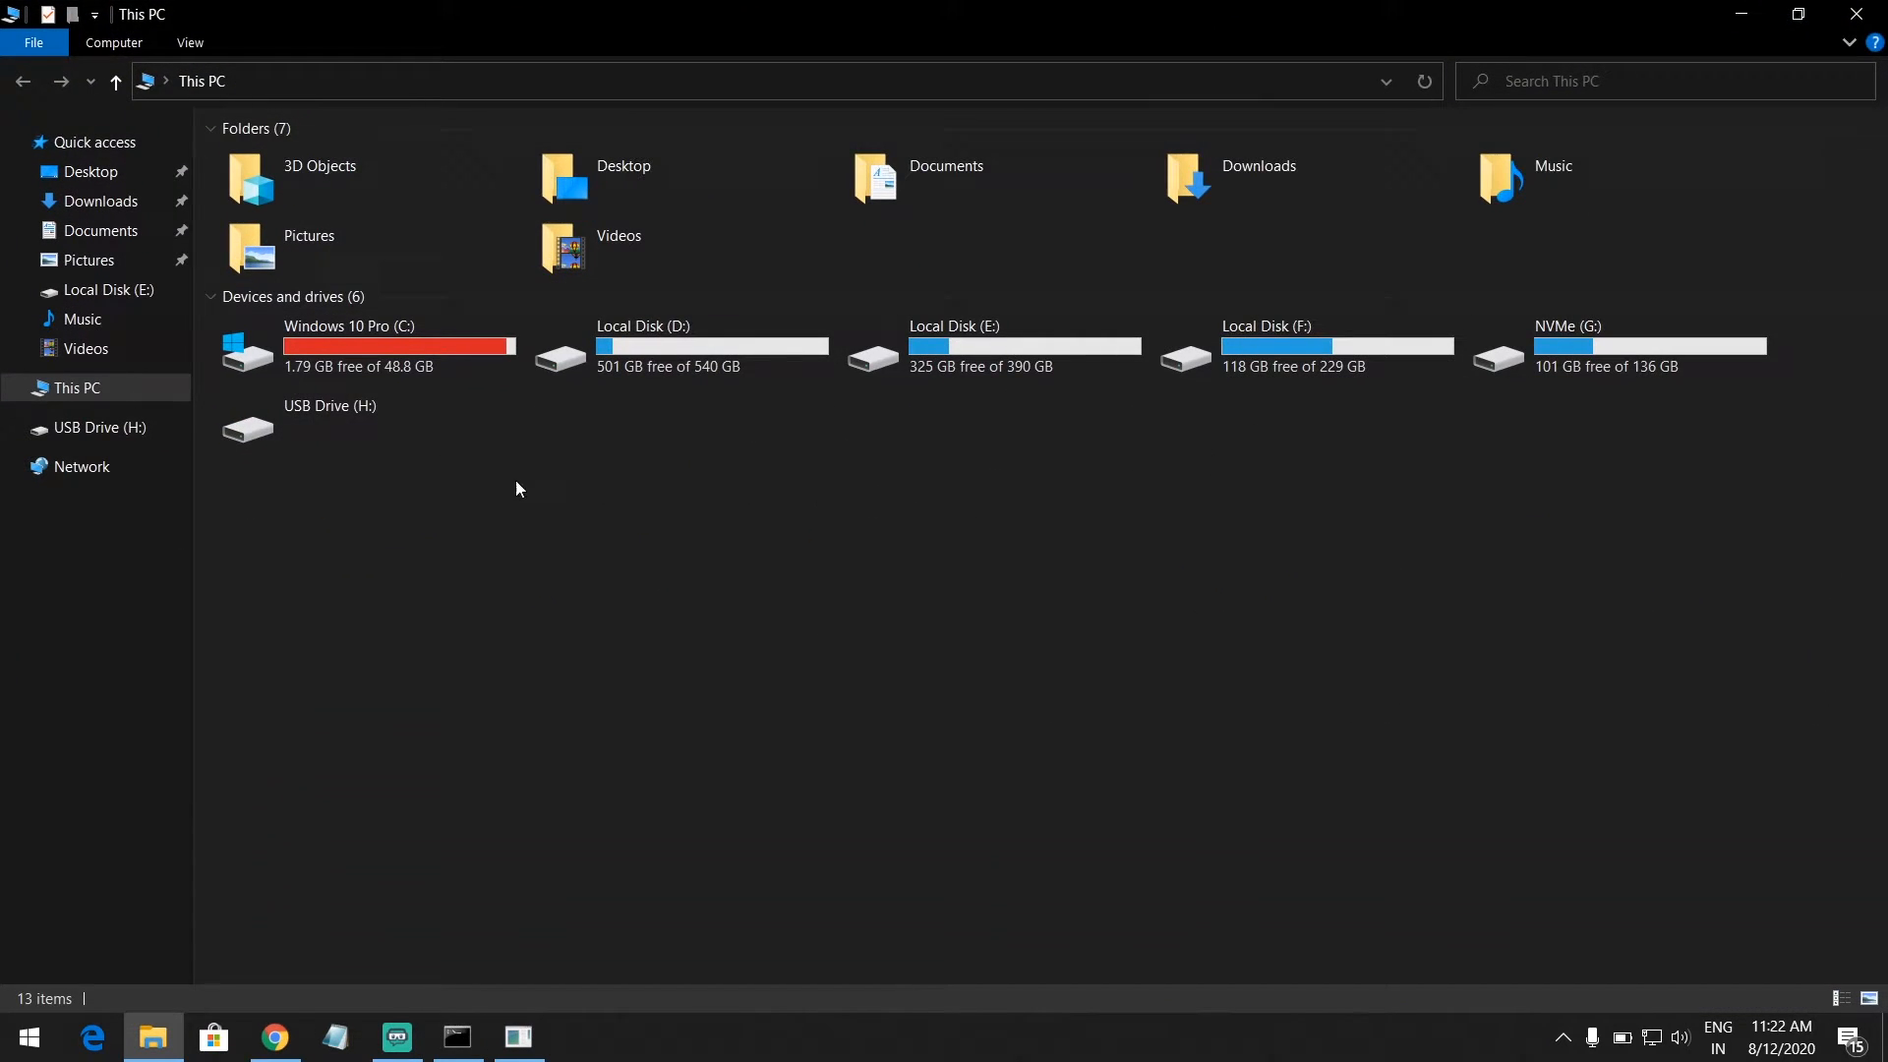
- Open USB Drive (H:) and agree to format it when Windows prompts
{"action": "double_click", "coordinate": [329, 421]}
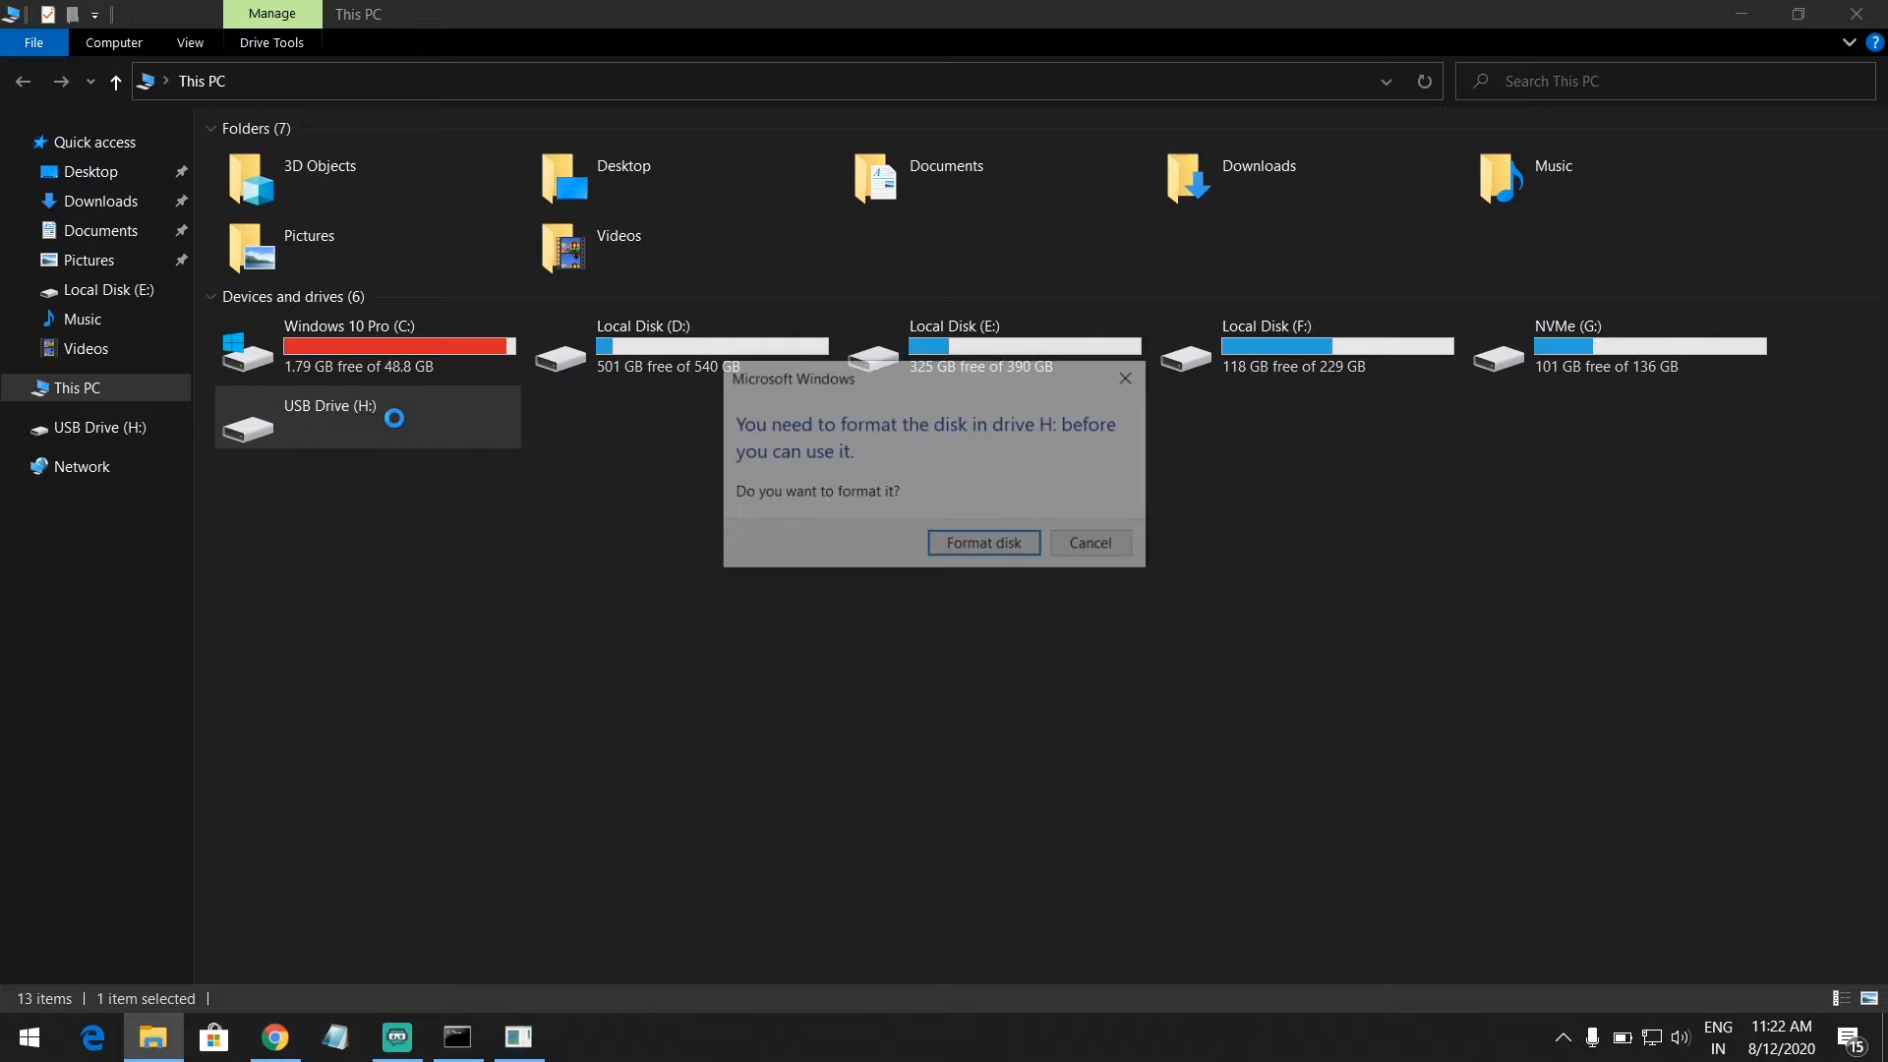
{"action": "mouse_move", "coordinate": [976, 555]}
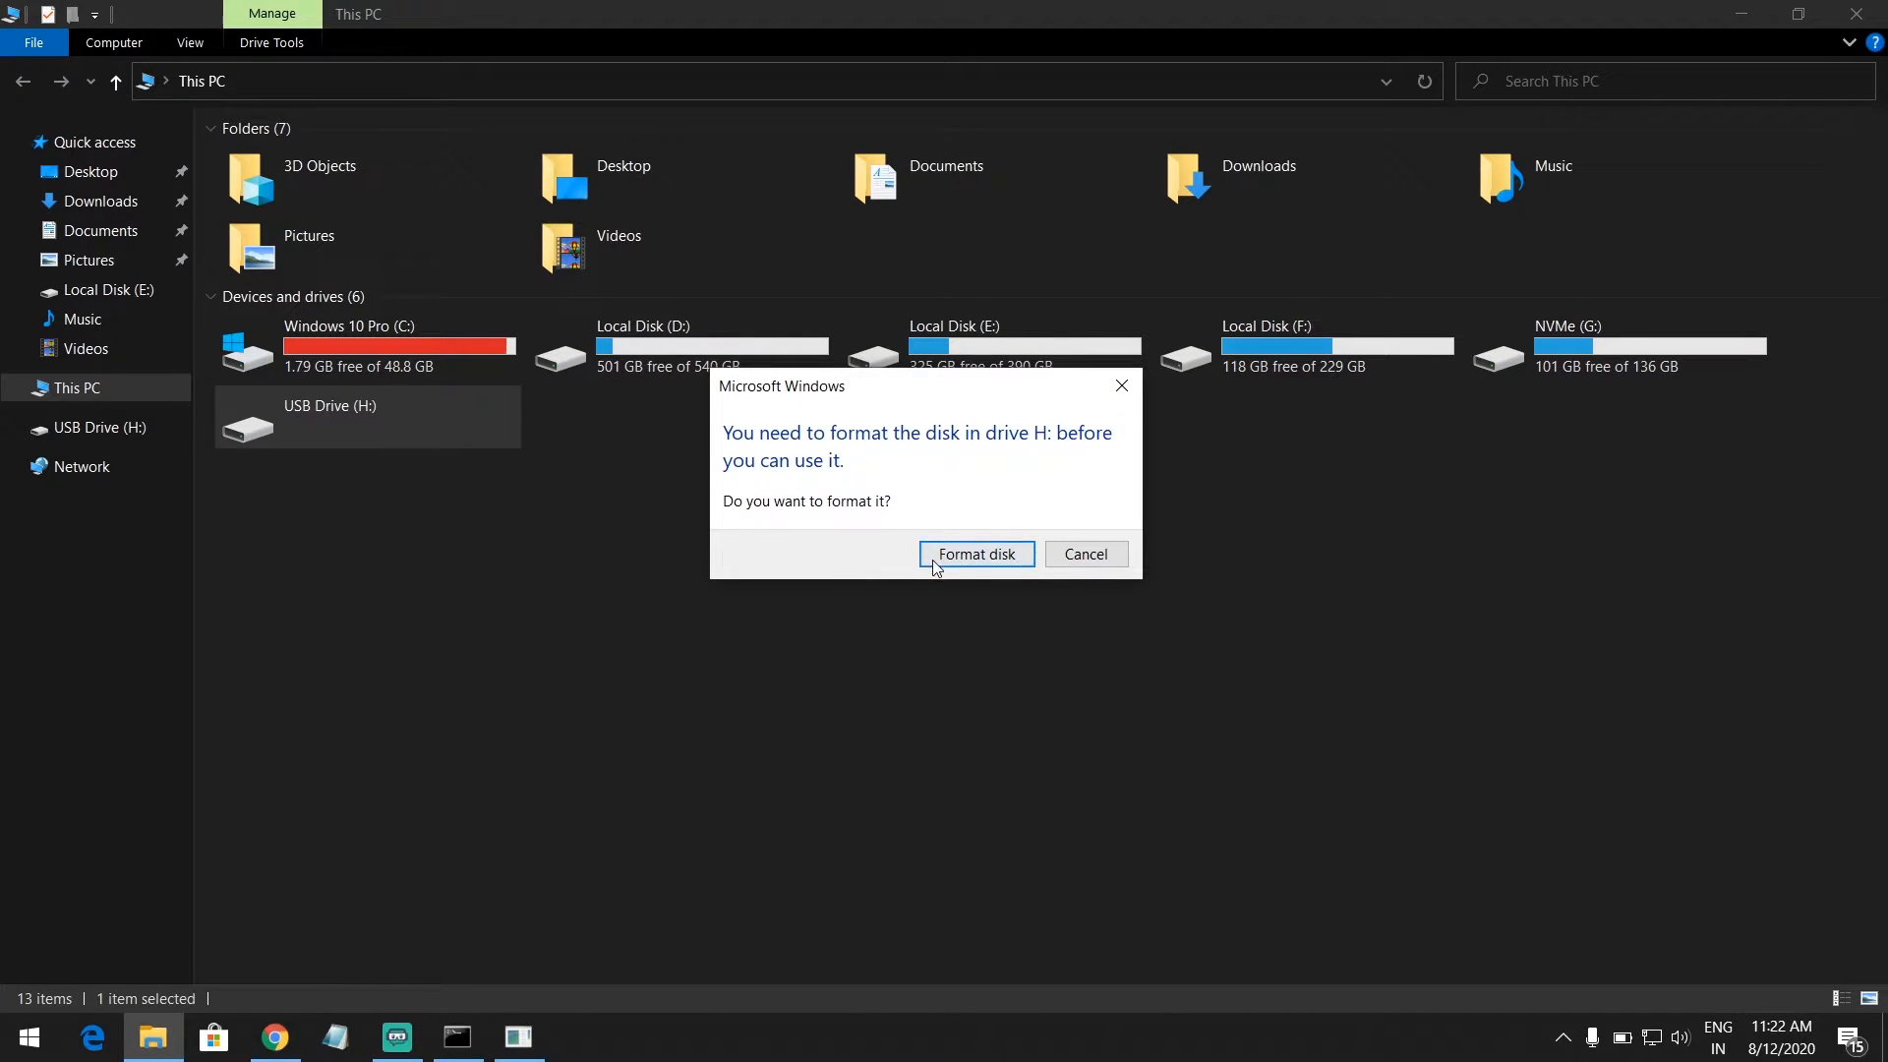
{"action": "left_click", "coordinate": [975, 555]}
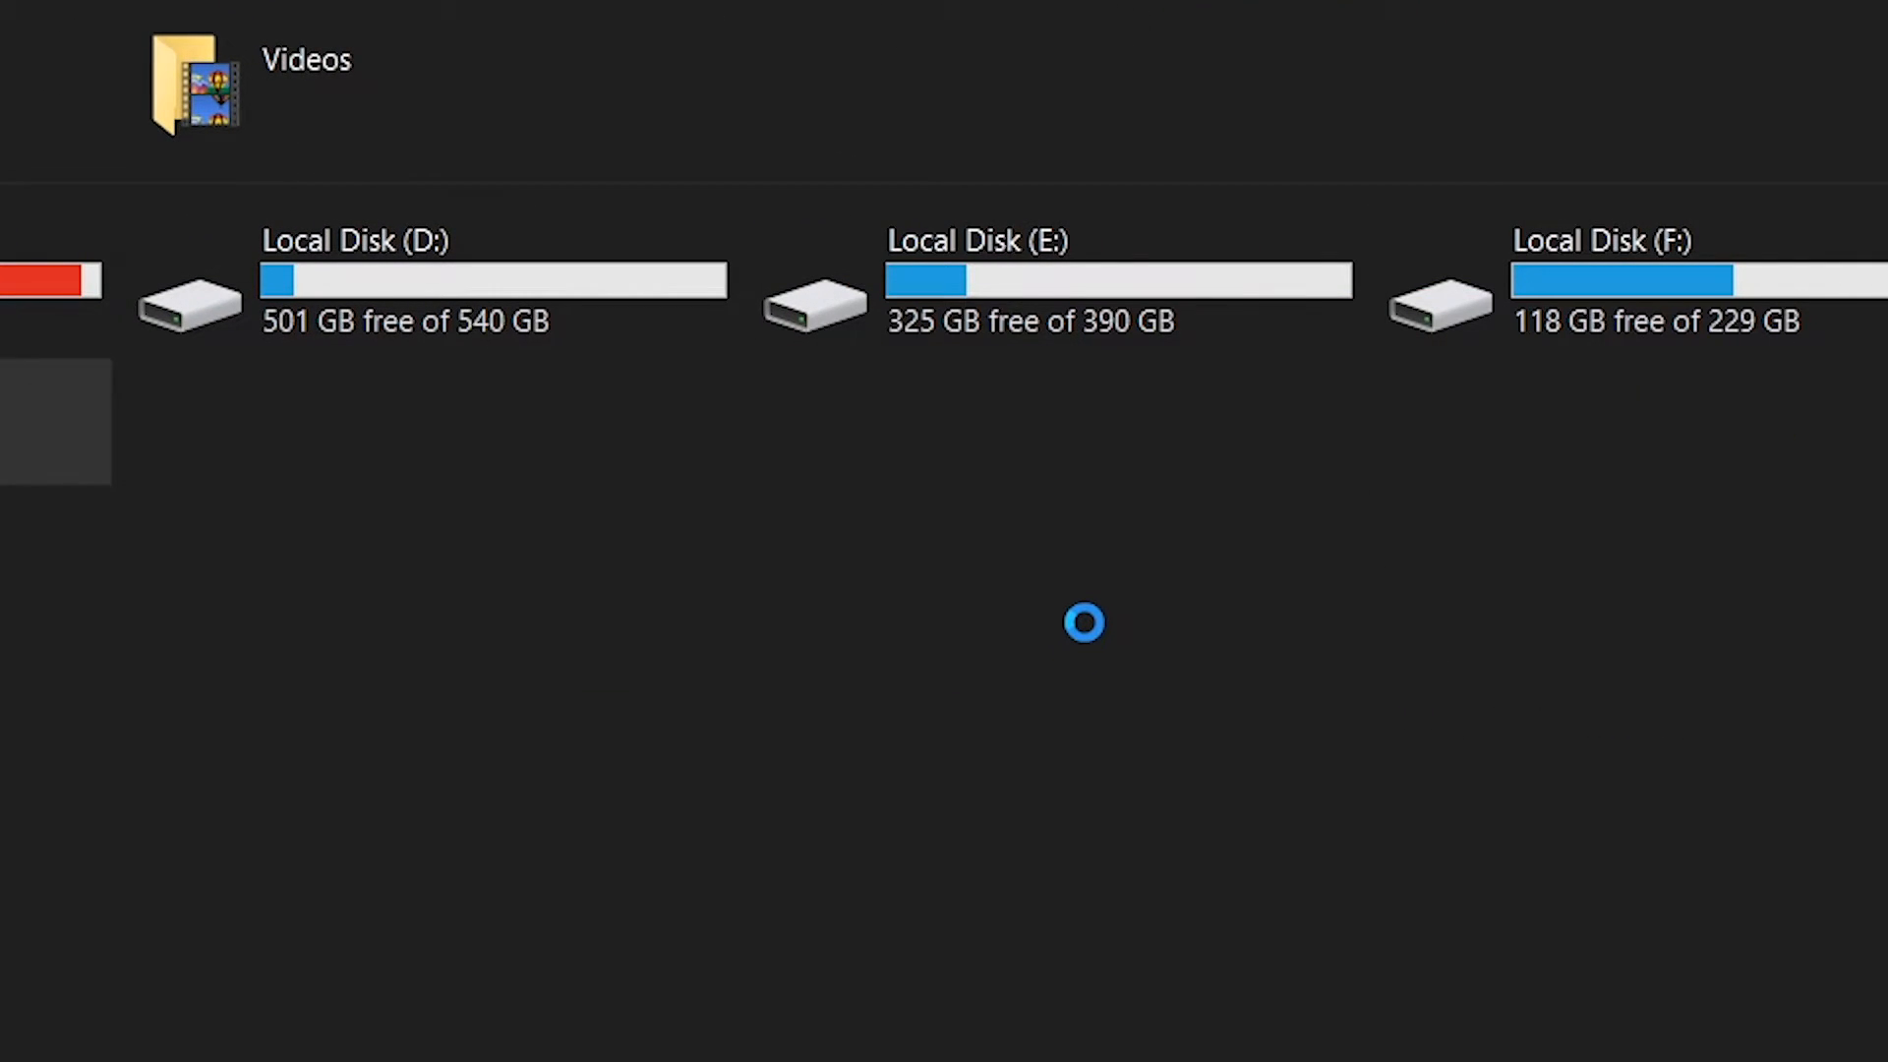
{"action": "mouse_move", "coordinate": [1098, 637]}
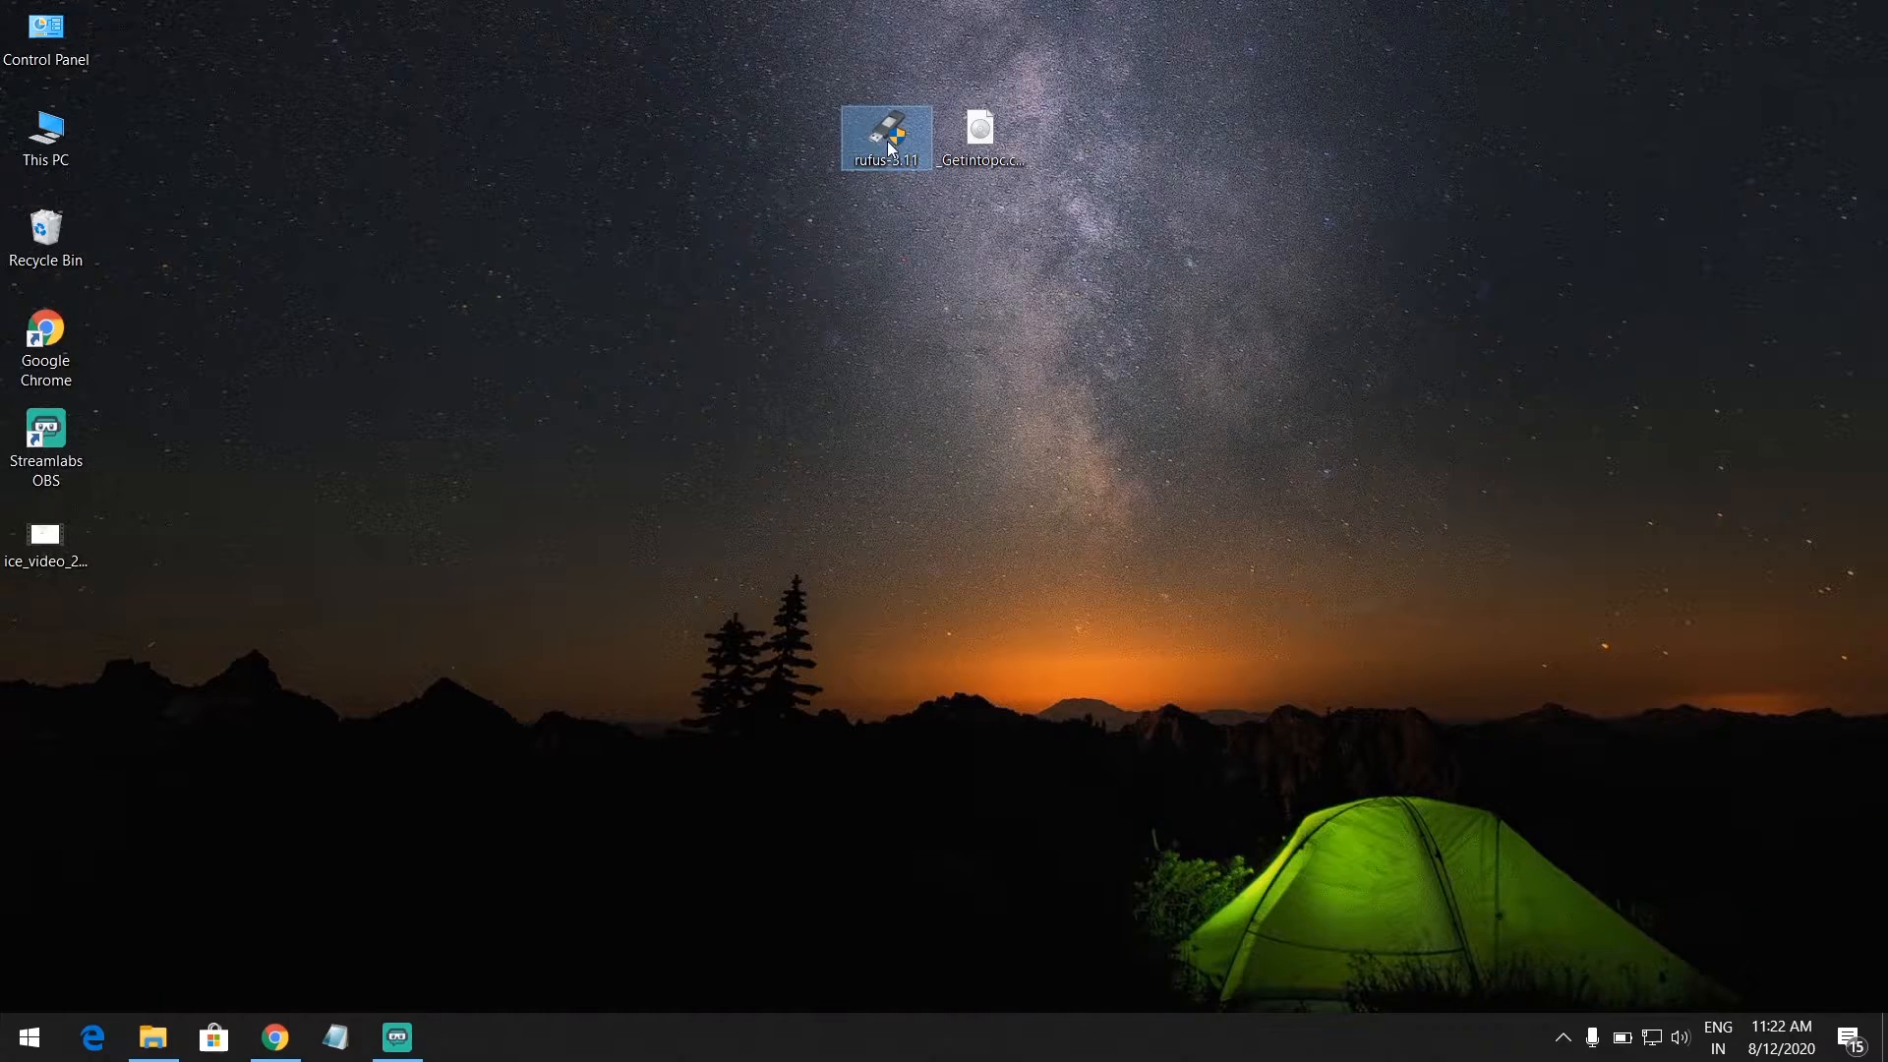
- Launch Rufus, load the Getintopc W10X64 ISO from the Desktop and set partition scheme to MBR
{"action": "double_click", "coordinate": [887, 136]}
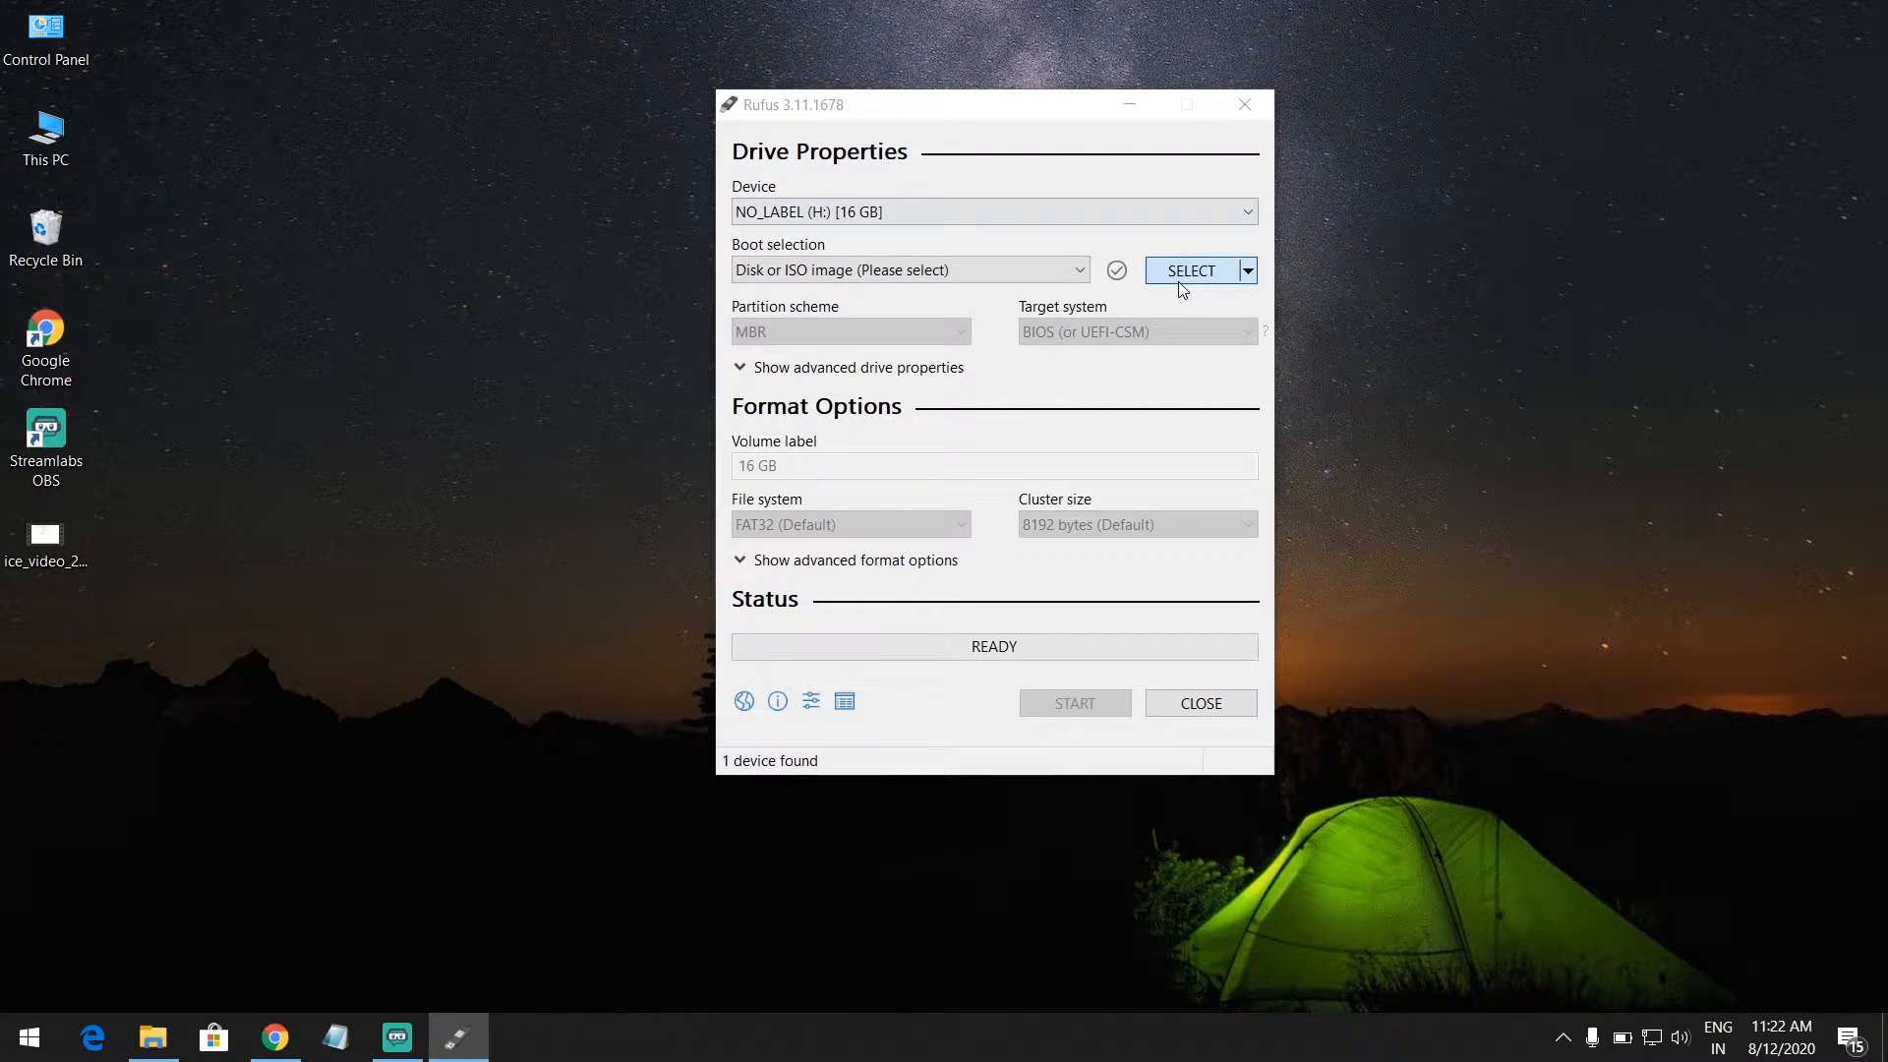
{"action": "left_click", "coordinate": [1190, 270]}
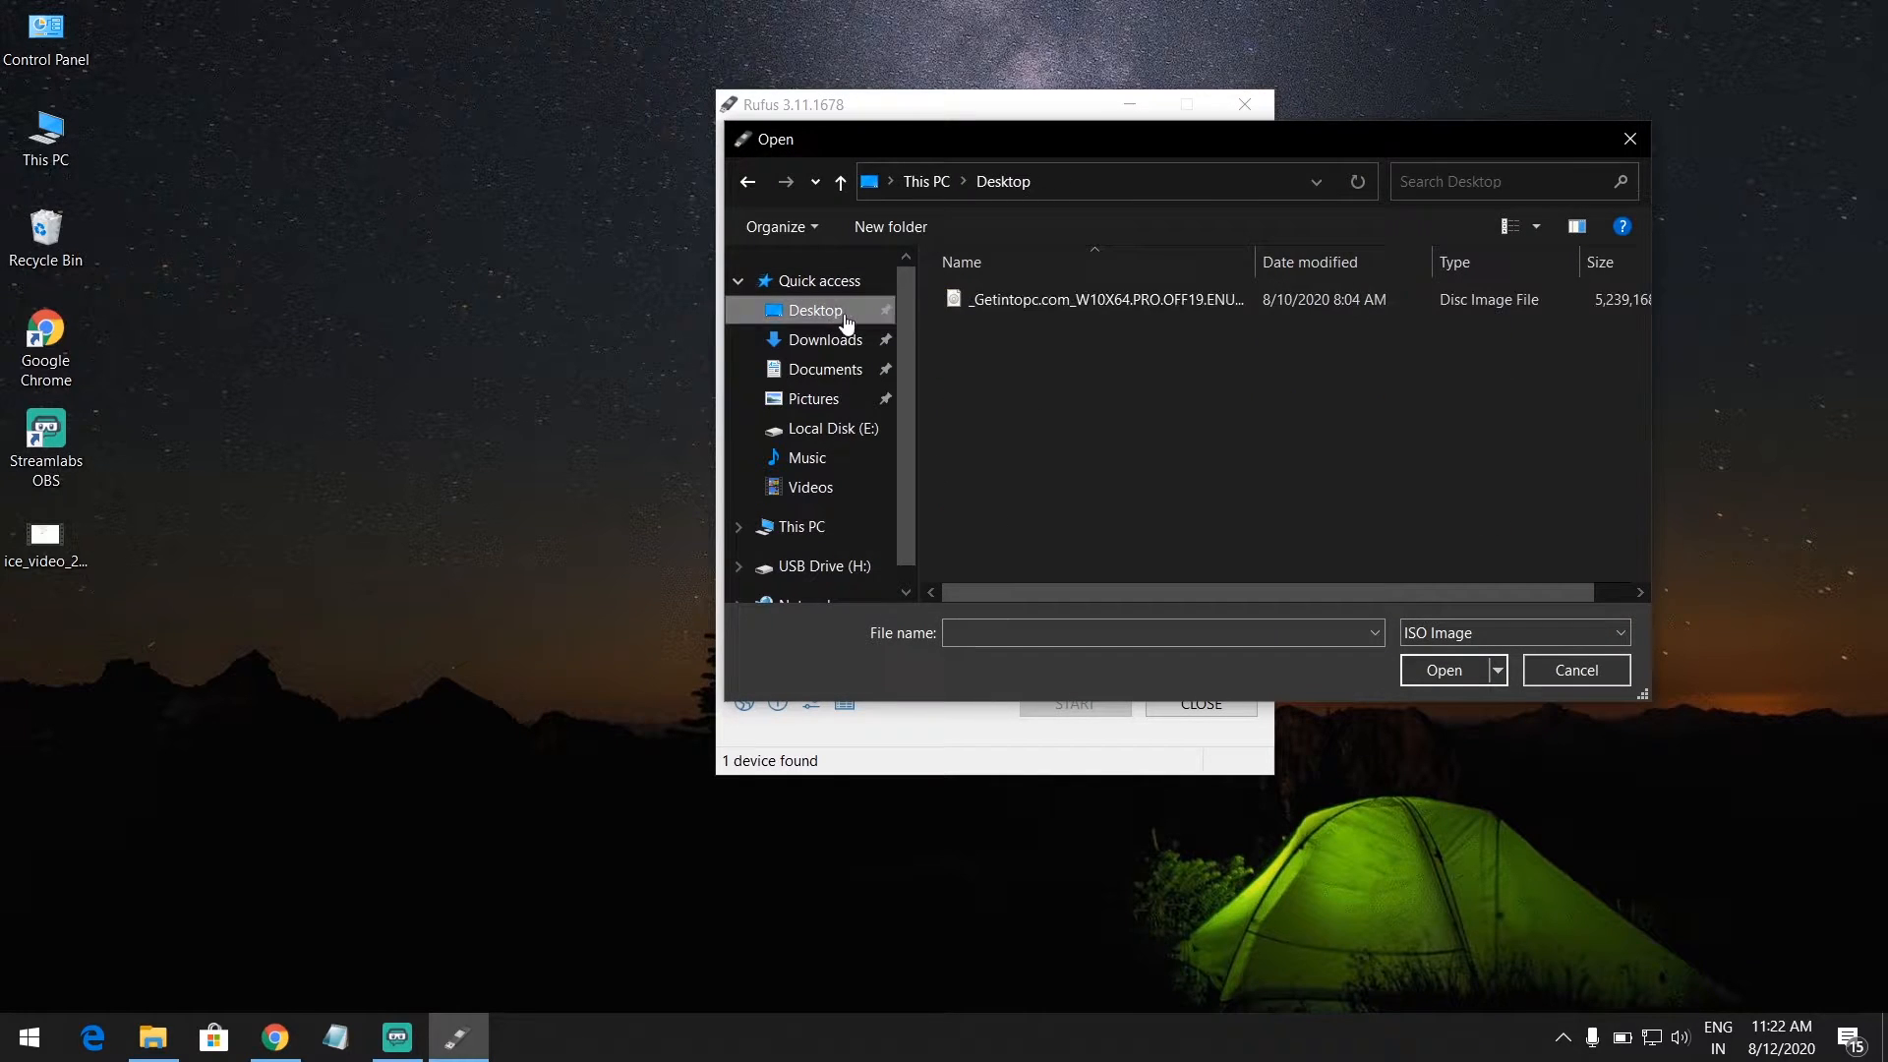
{"action": "left_click", "coordinate": [1102, 299]}
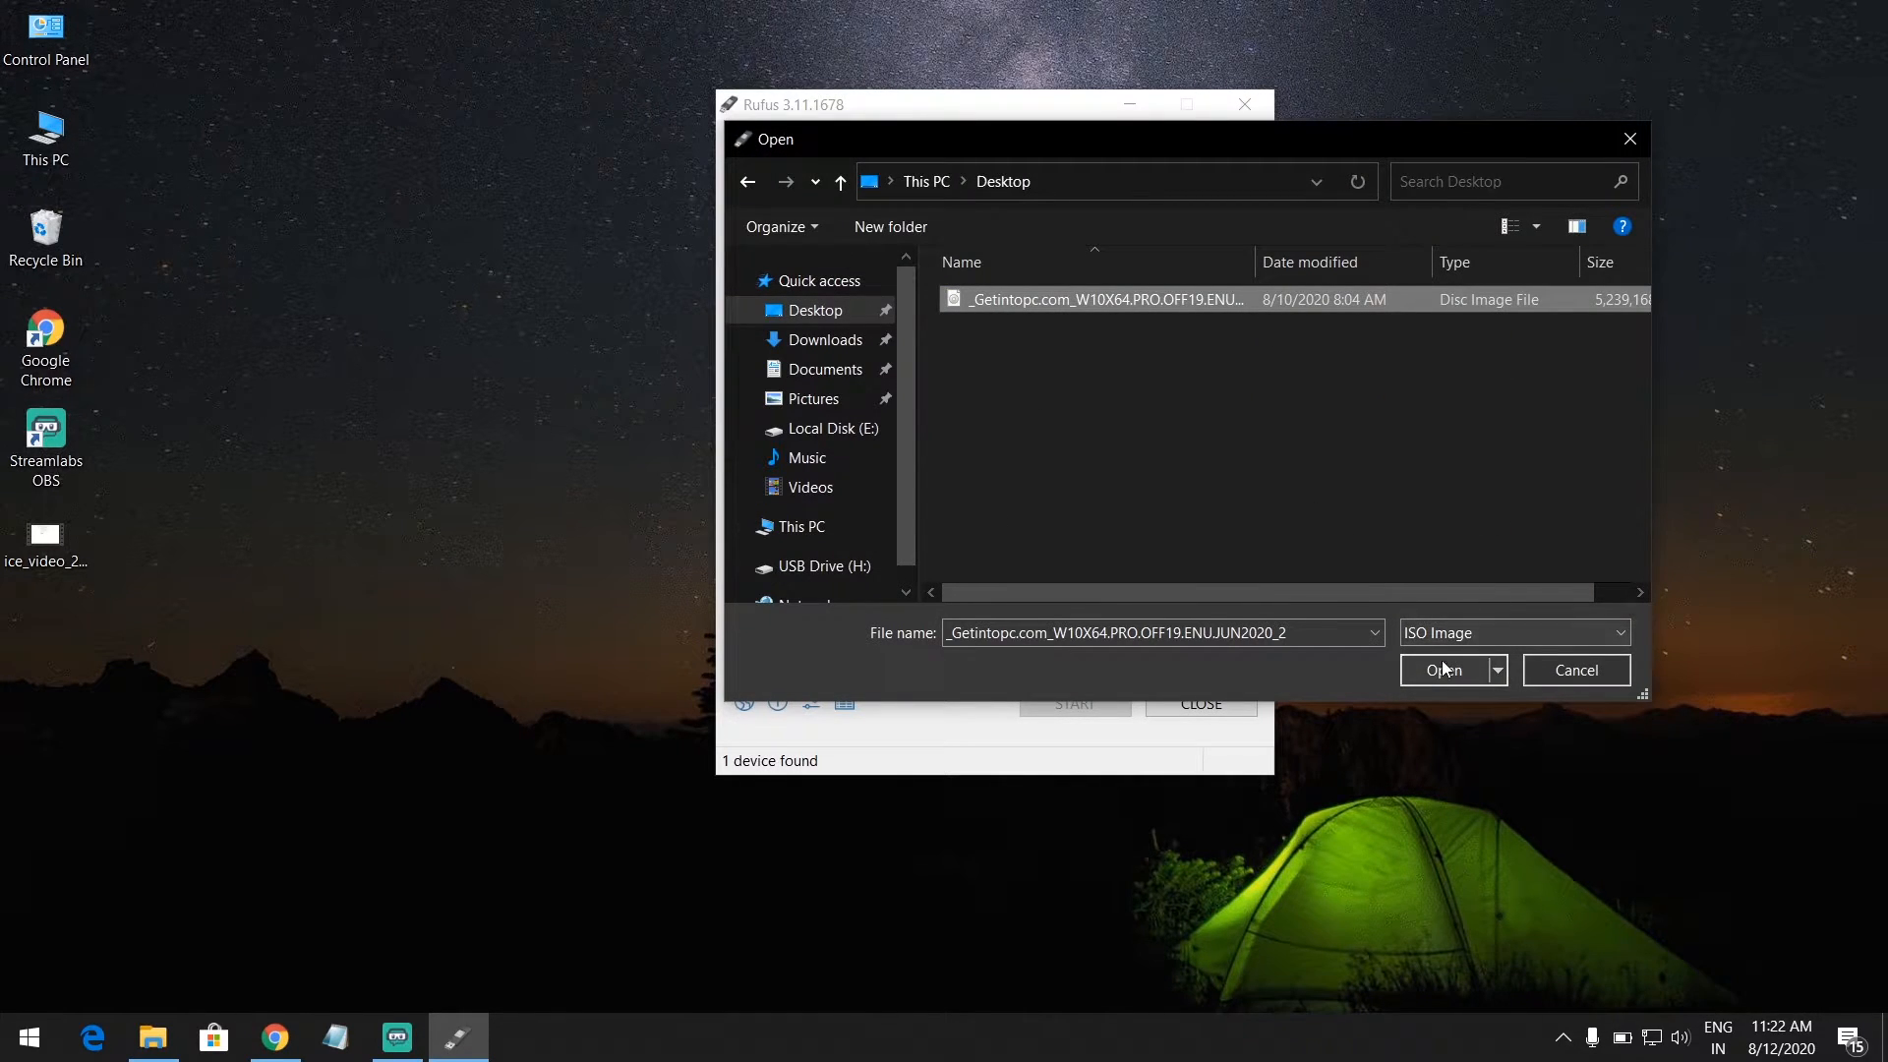
{"action": "left_click", "coordinate": [1446, 668]}
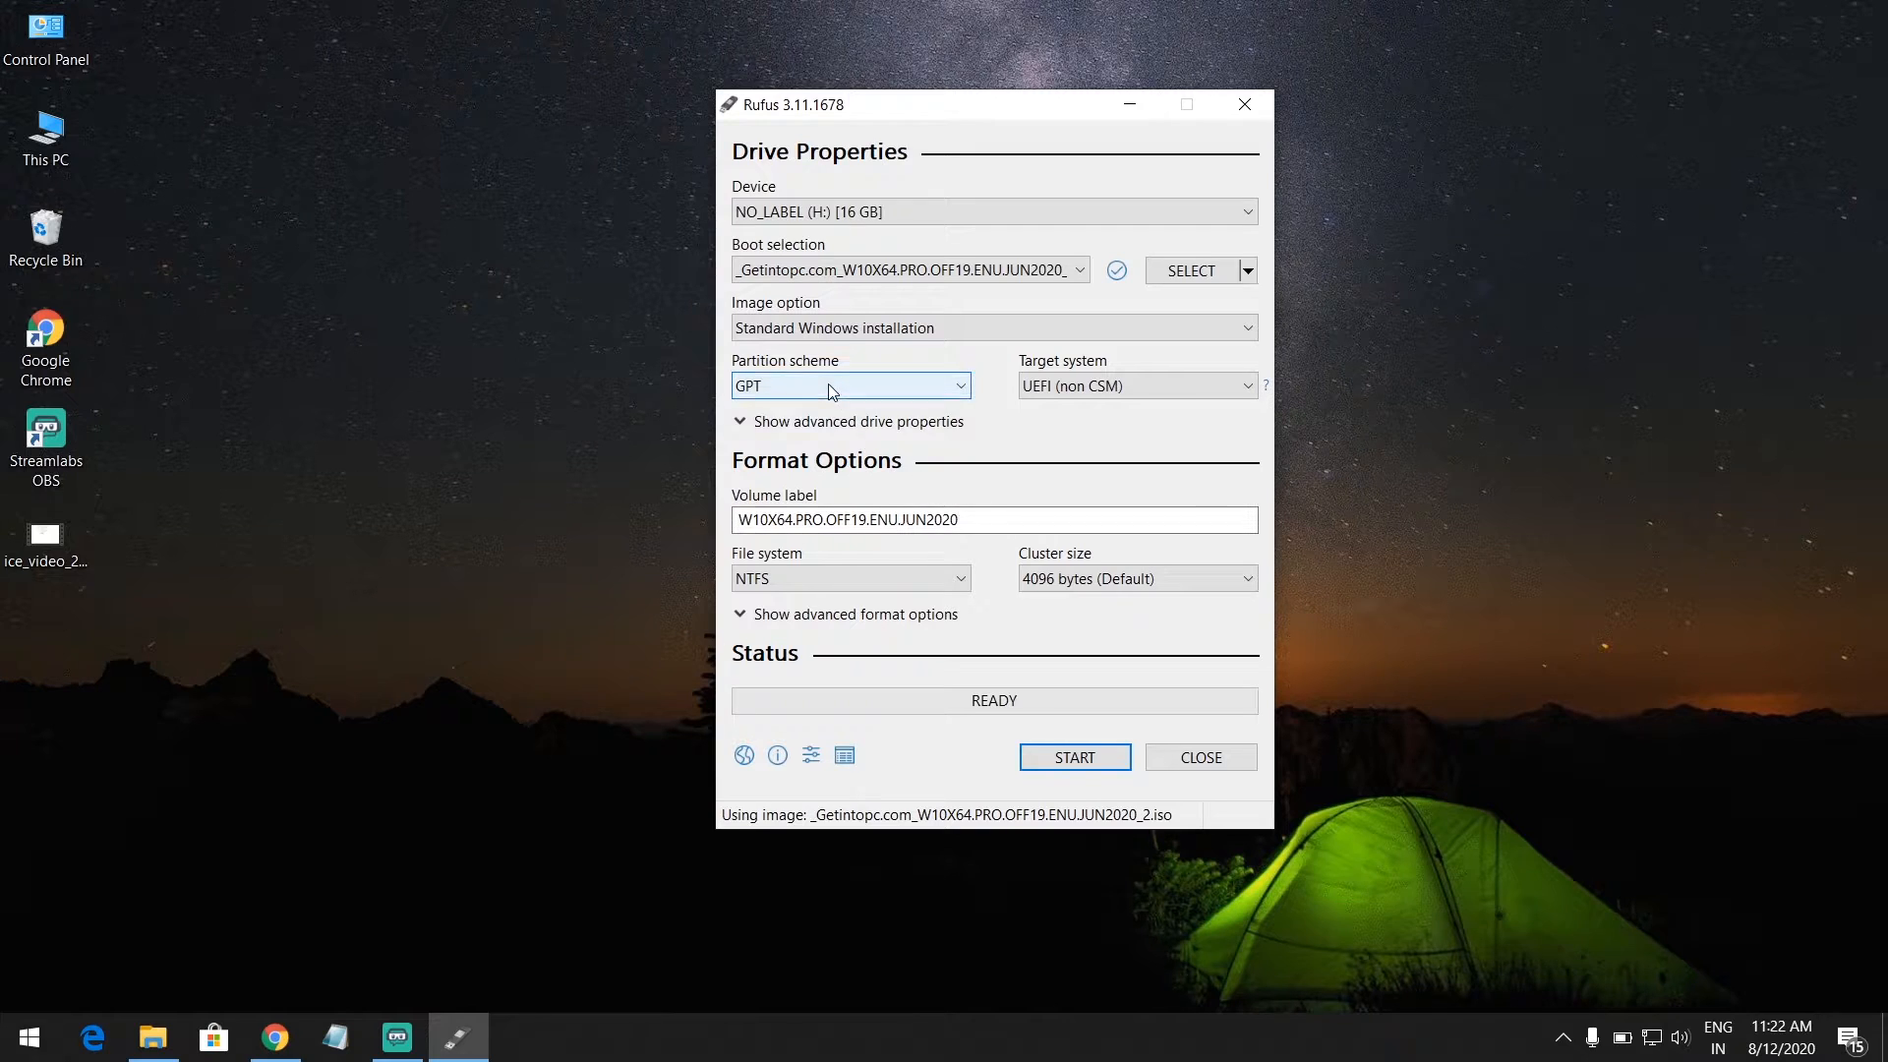
{"action": "left_click", "coordinate": [849, 386]}
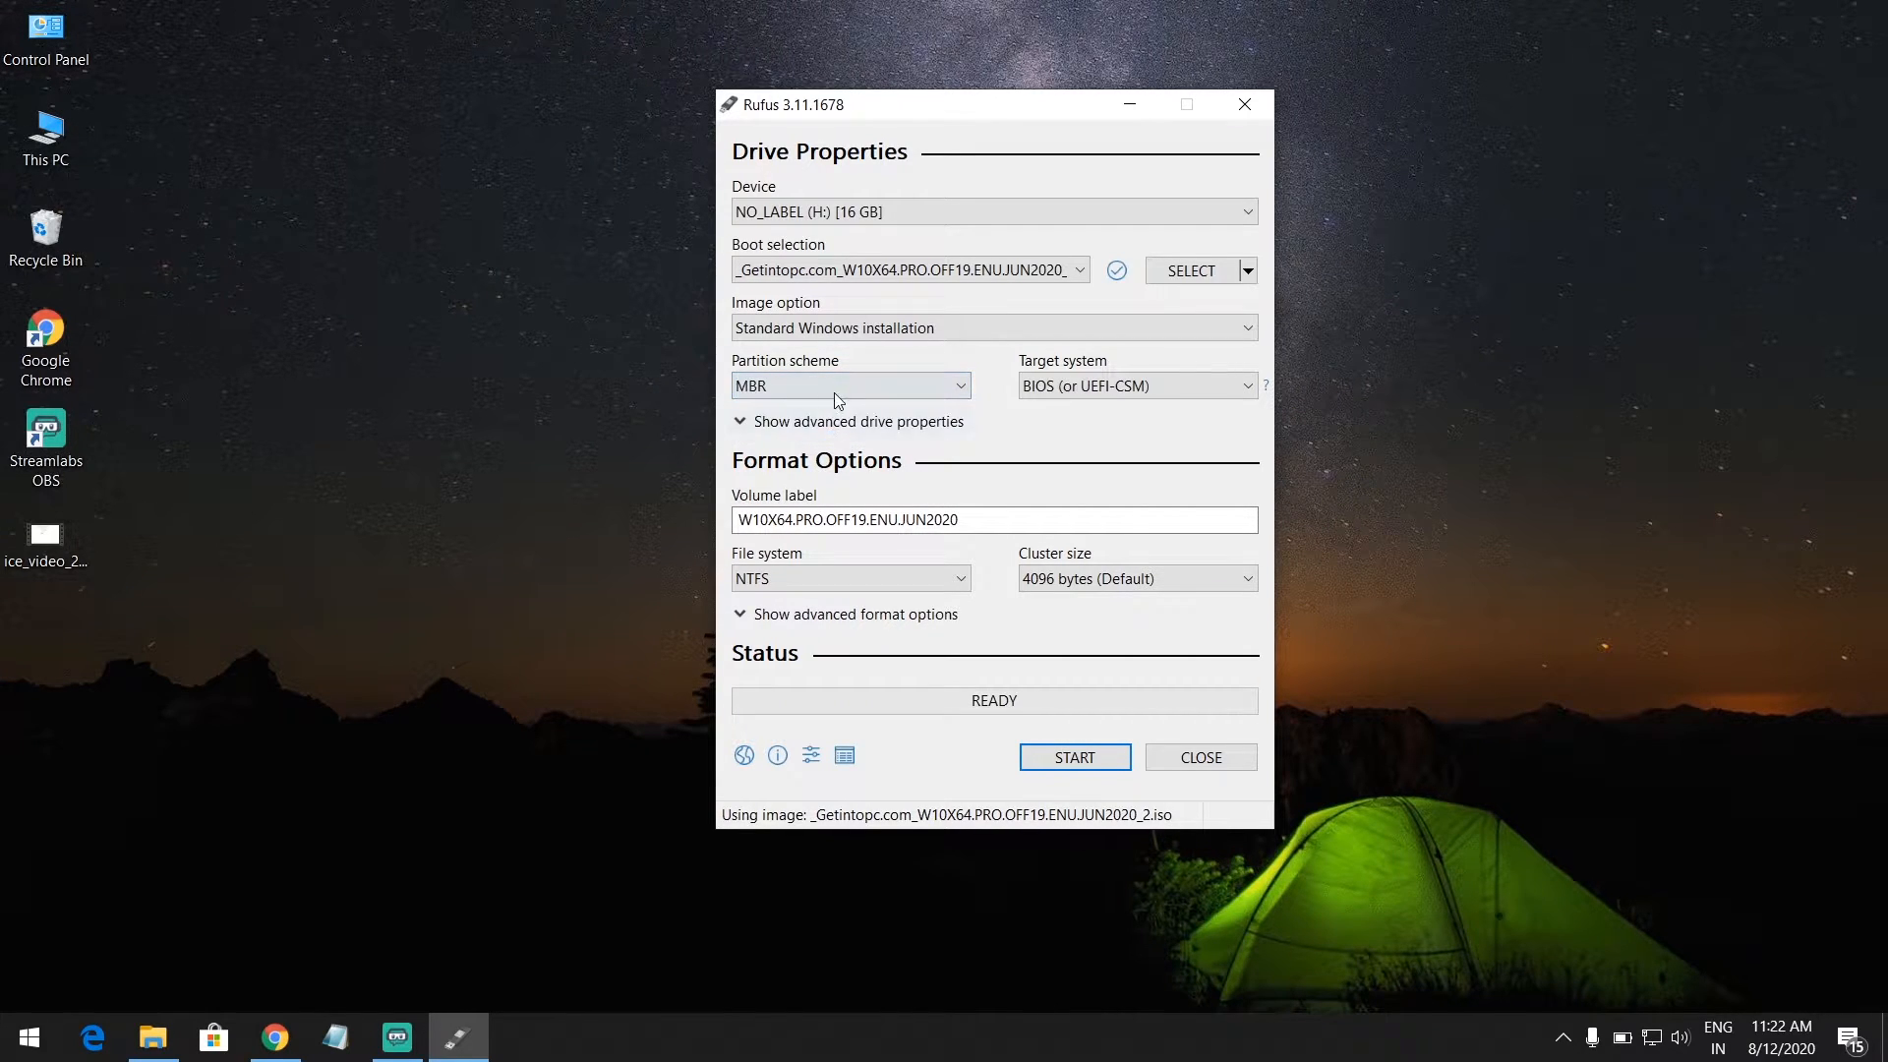
{"action": "left_click", "coordinate": [850, 386]}
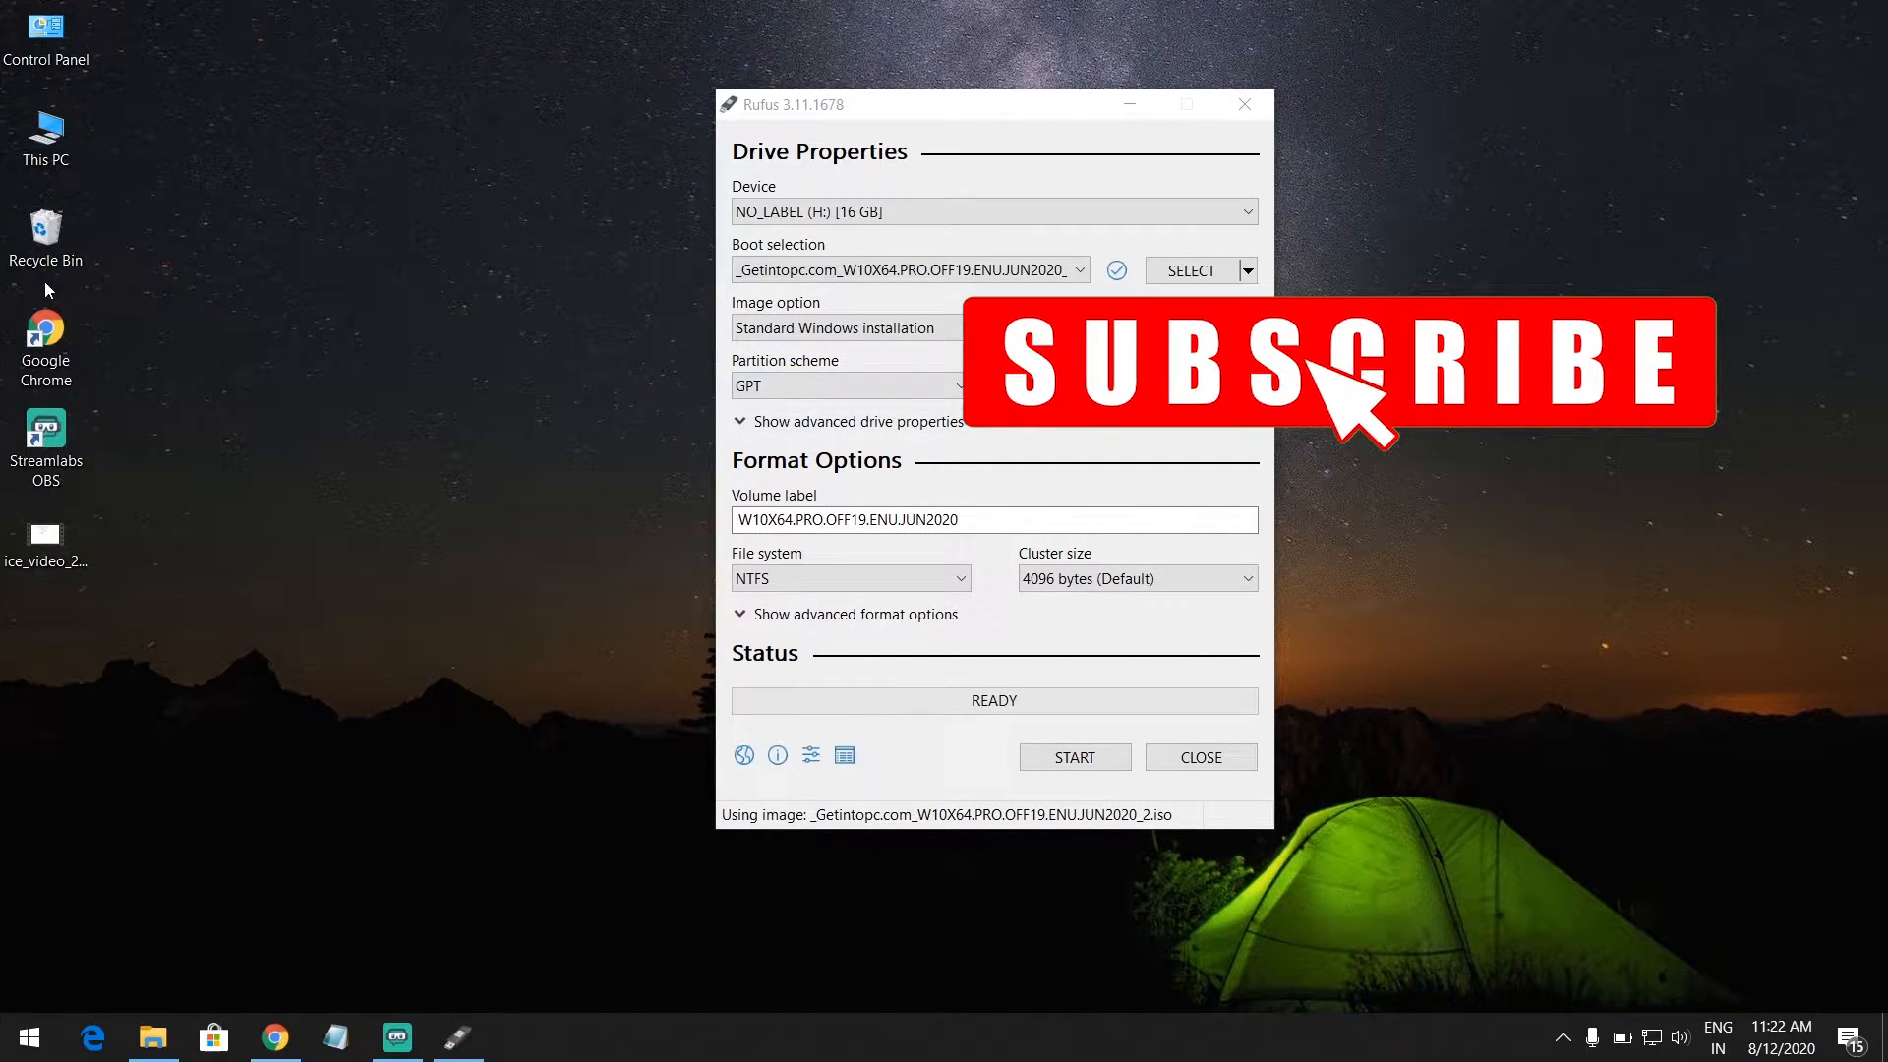
{"action": "right_click", "coordinate": [45, 126]}
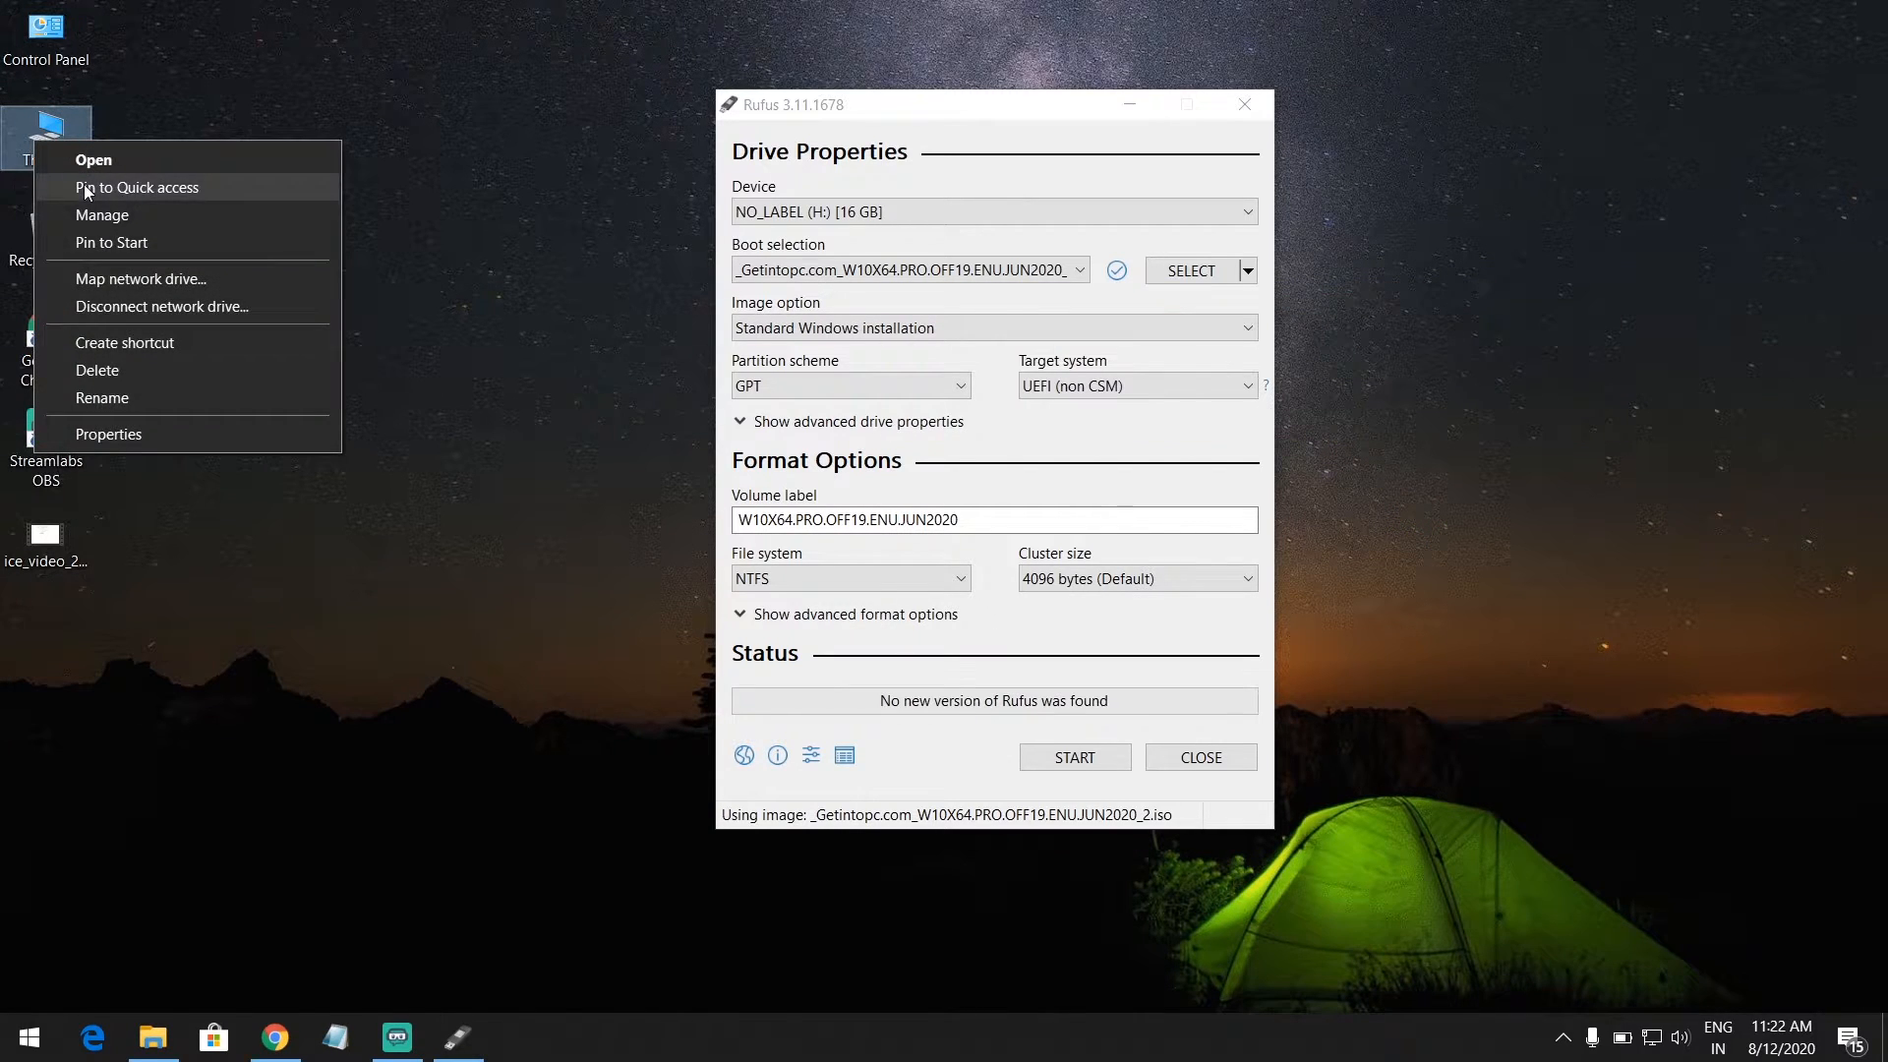
{"action": "left_click", "coordinate": [103, 215]}
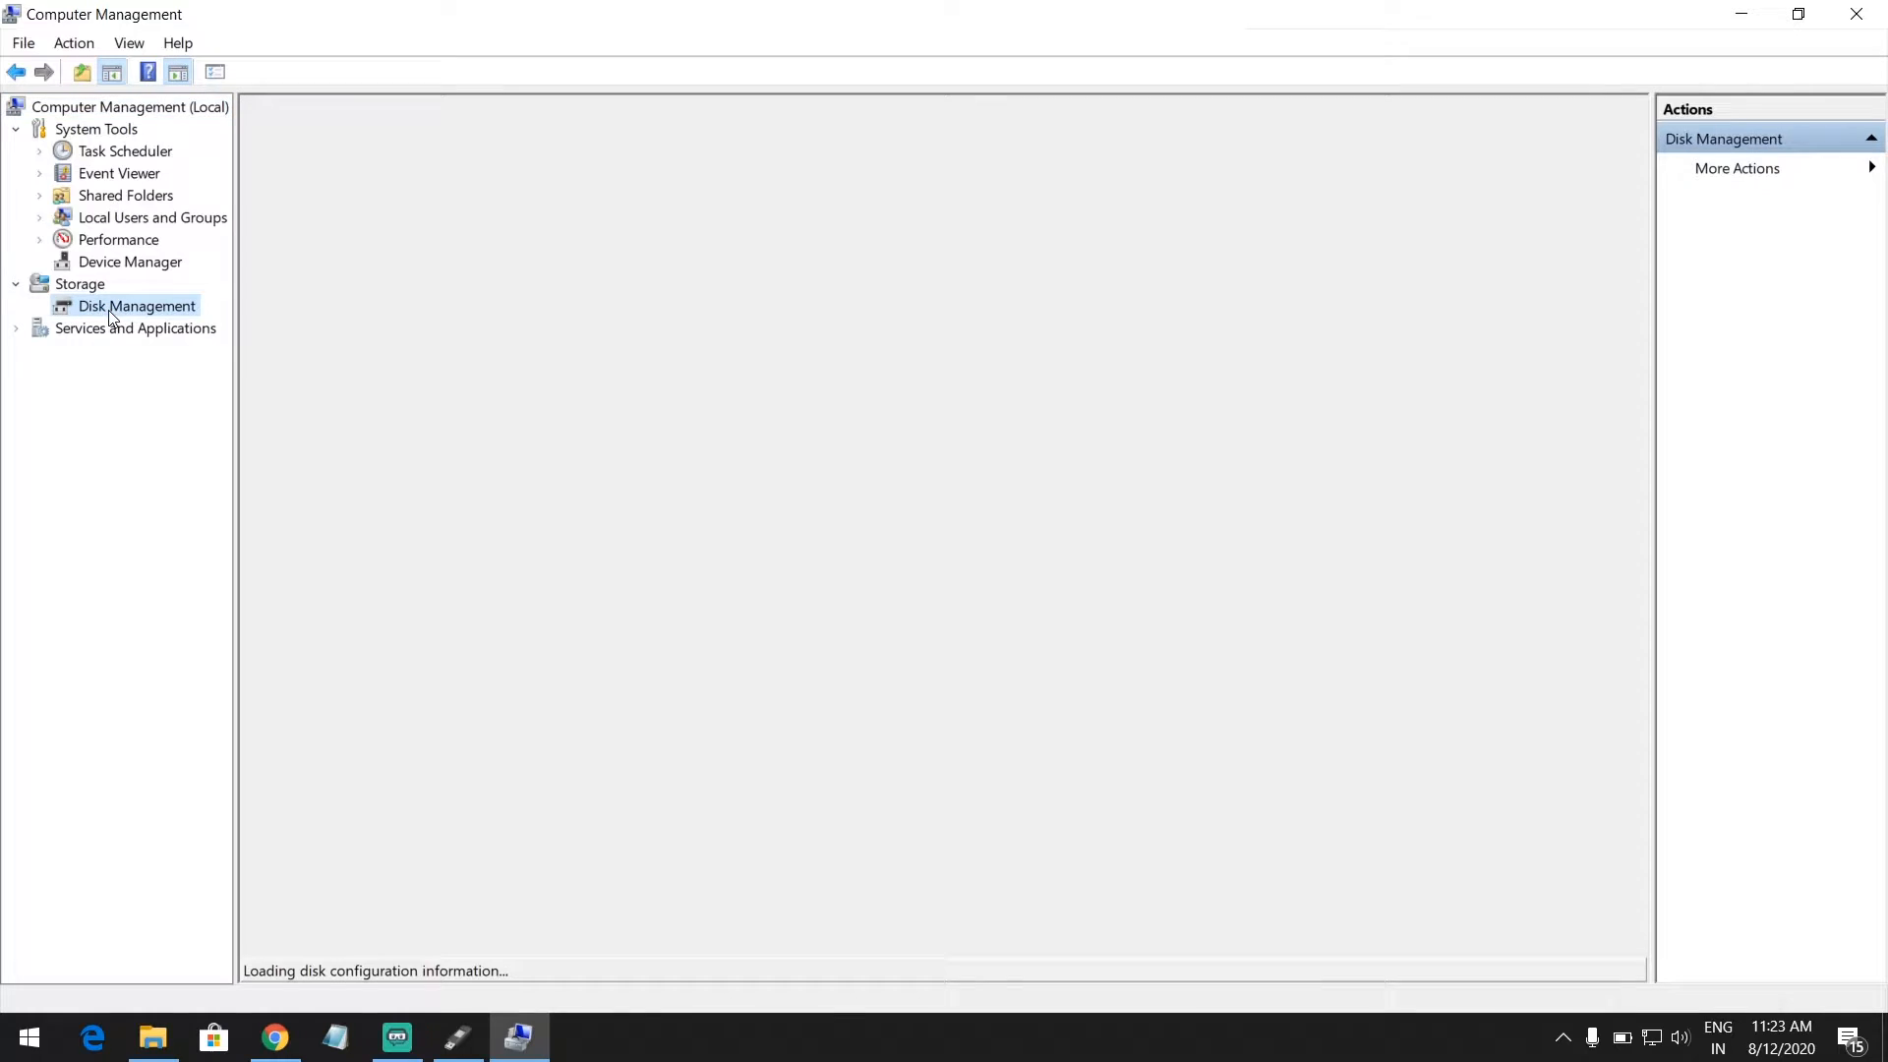
{"action": "right_click", "coordinate": [306, 602]}
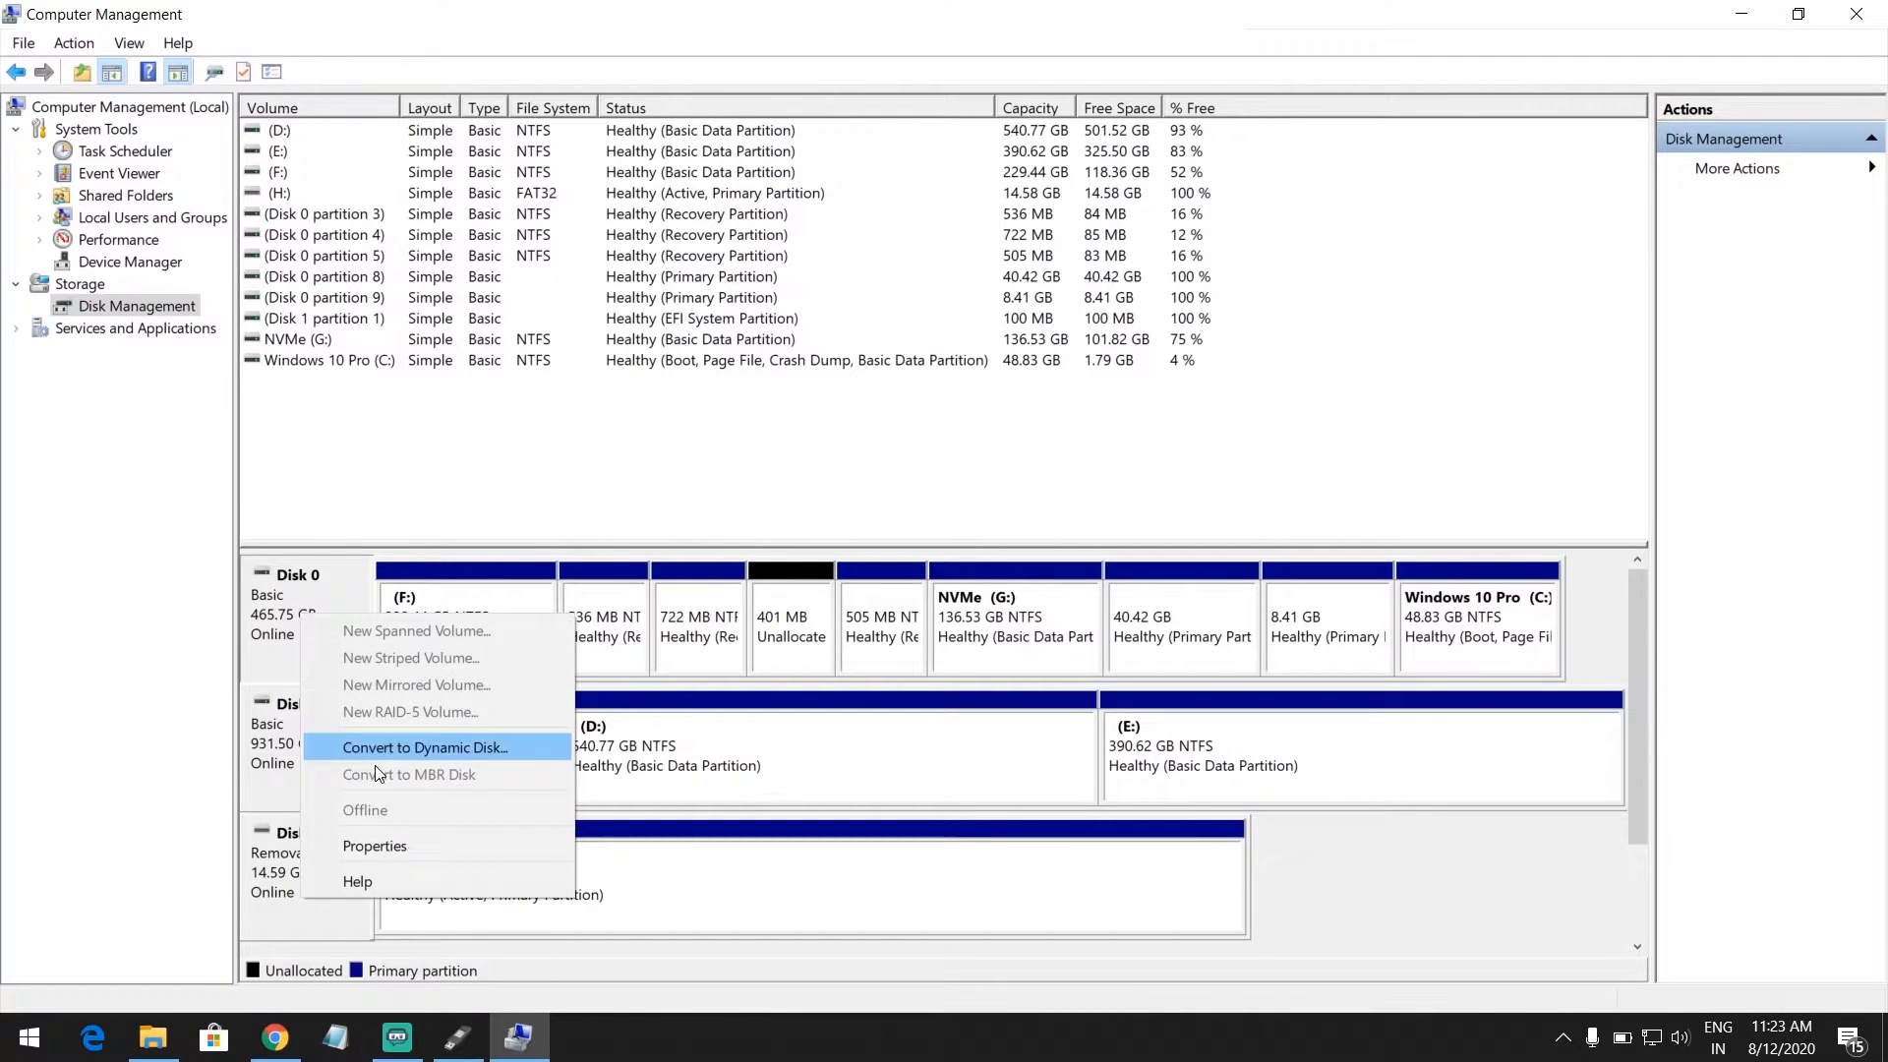
{"action": "left_click", "coordinate": [374, 846]}
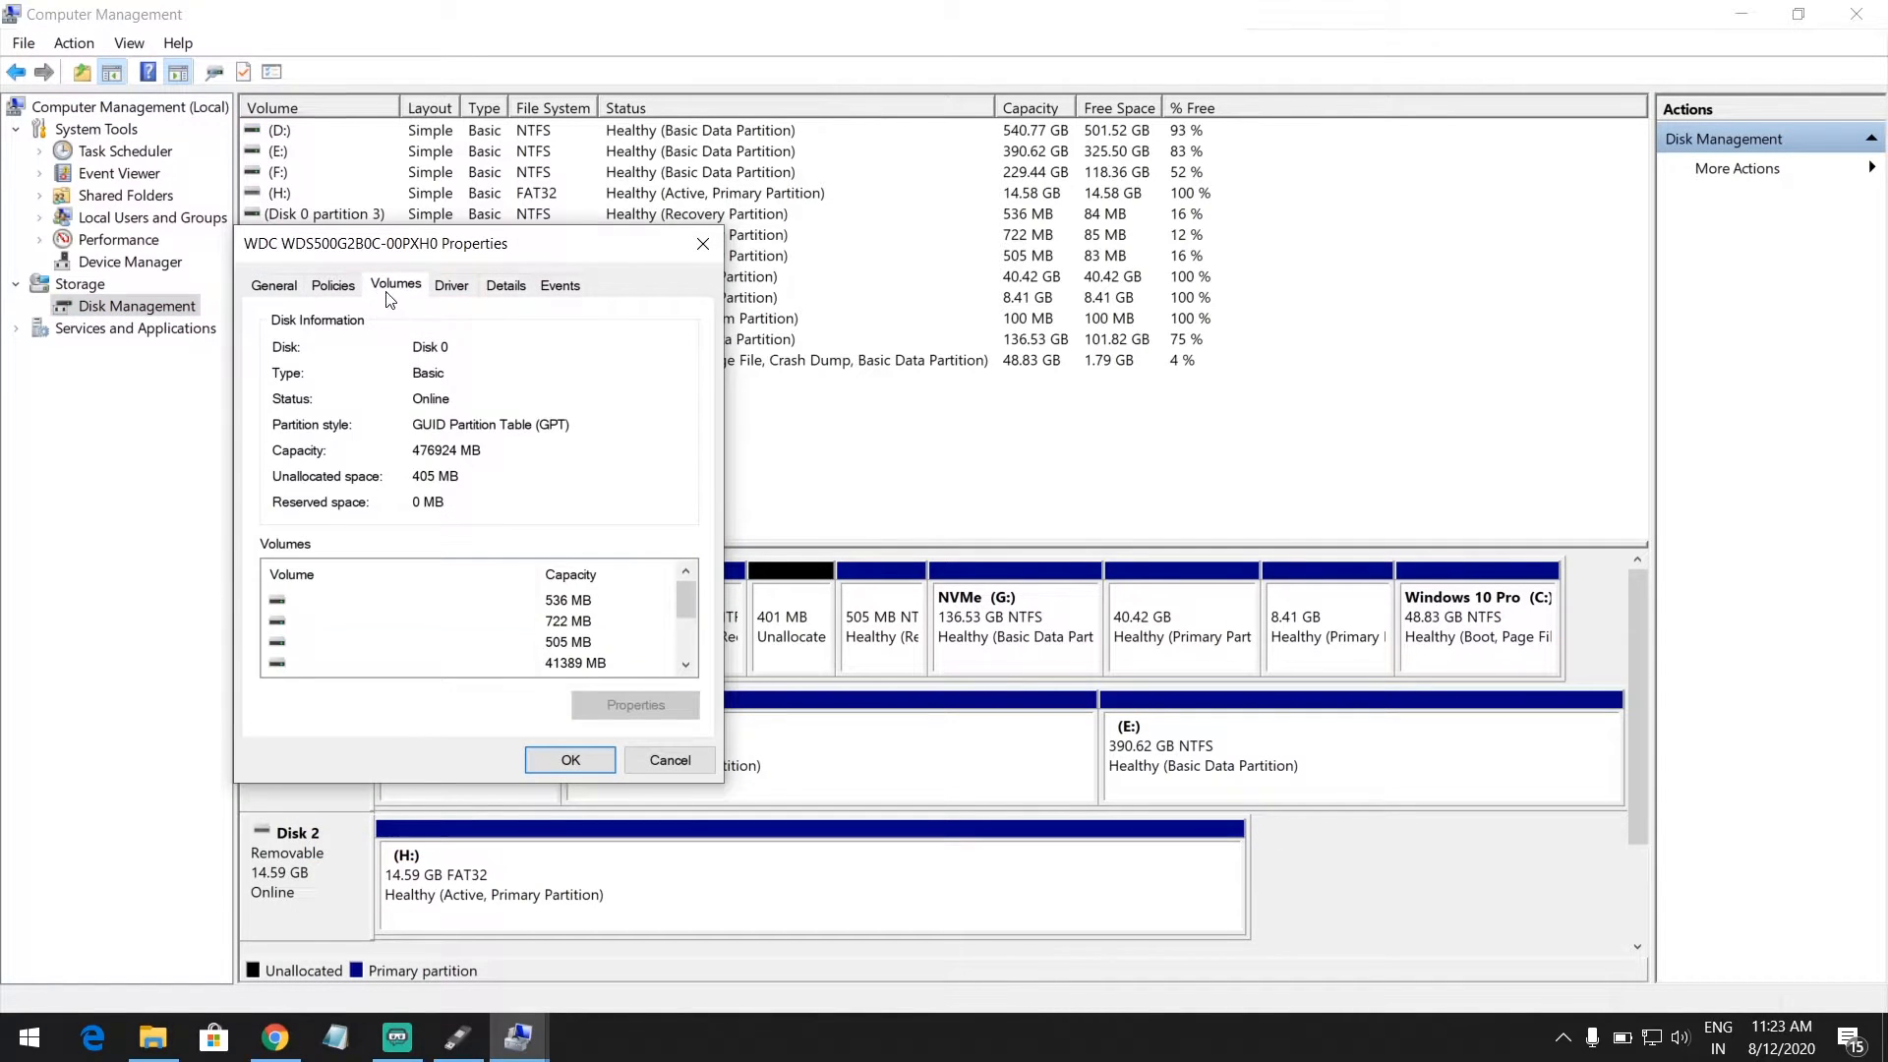
{"action": "mouse_move", "coordinate": [543, 432]}
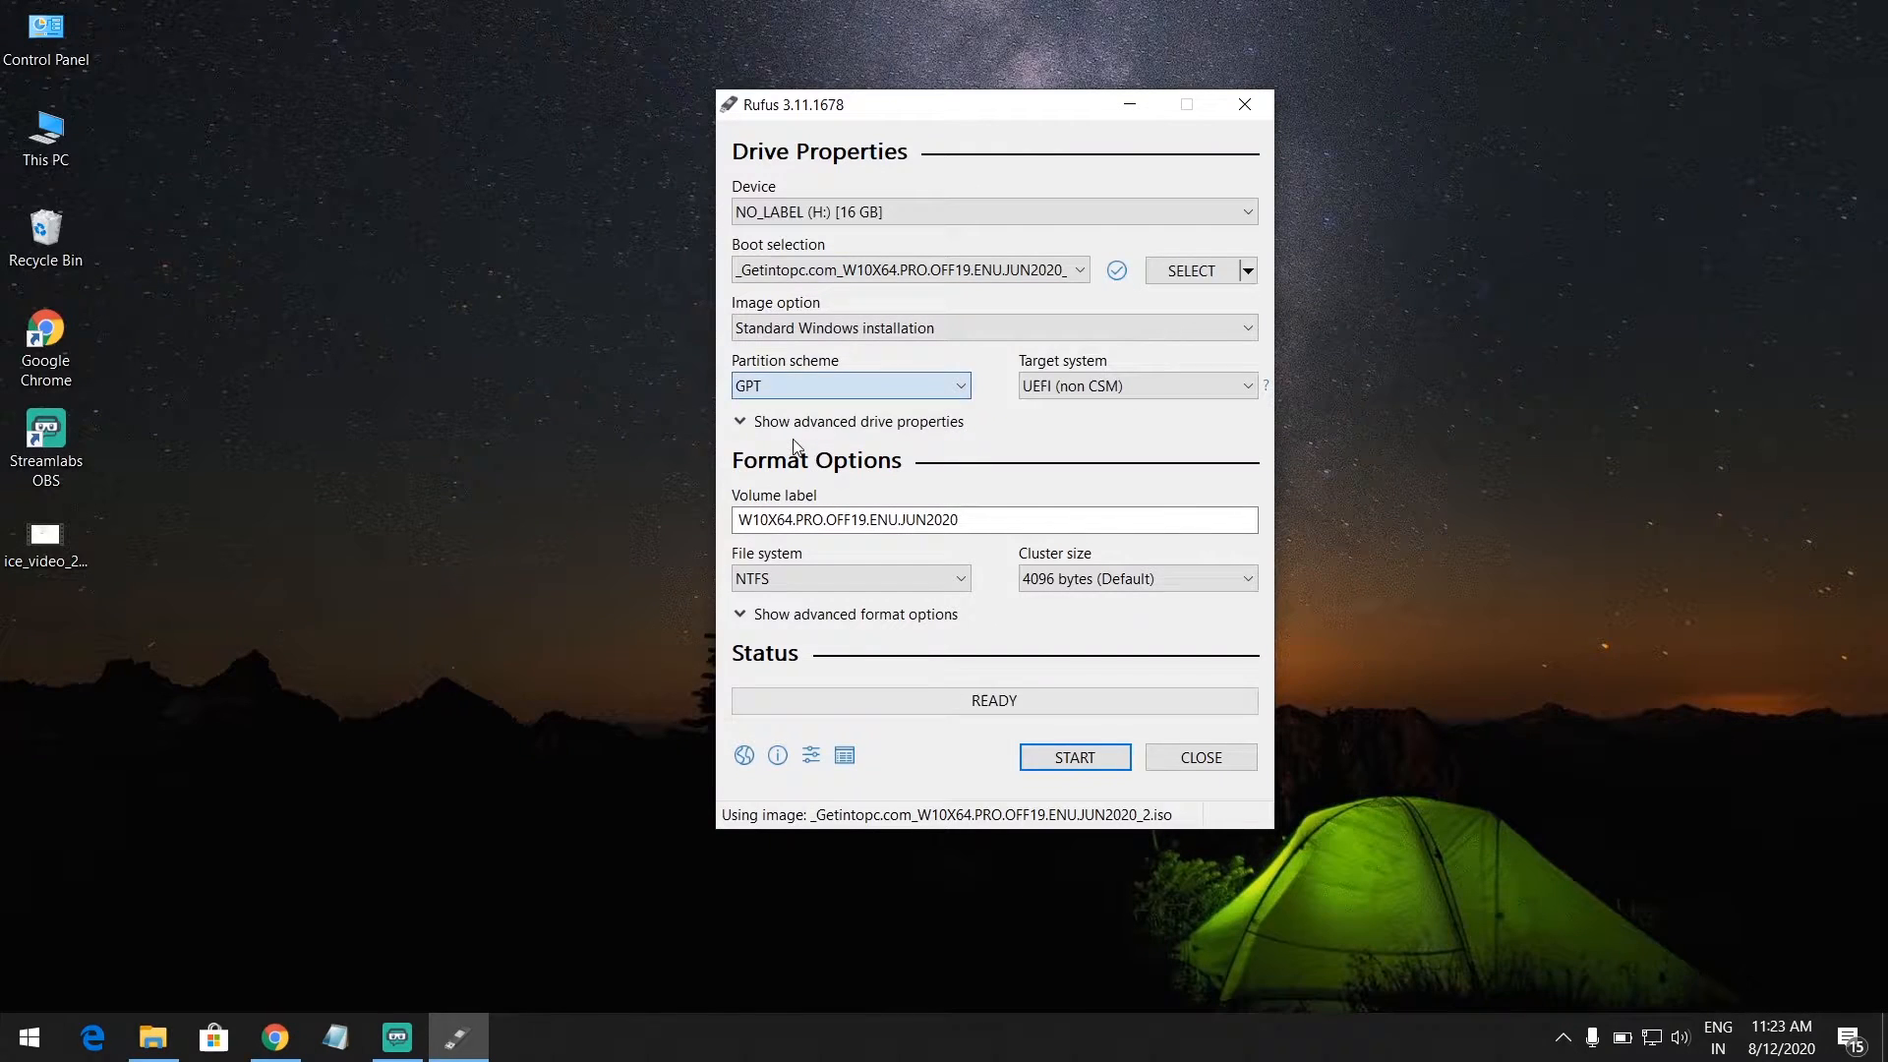
{"action": "mouse_move", "coordinate": [987, 592]}
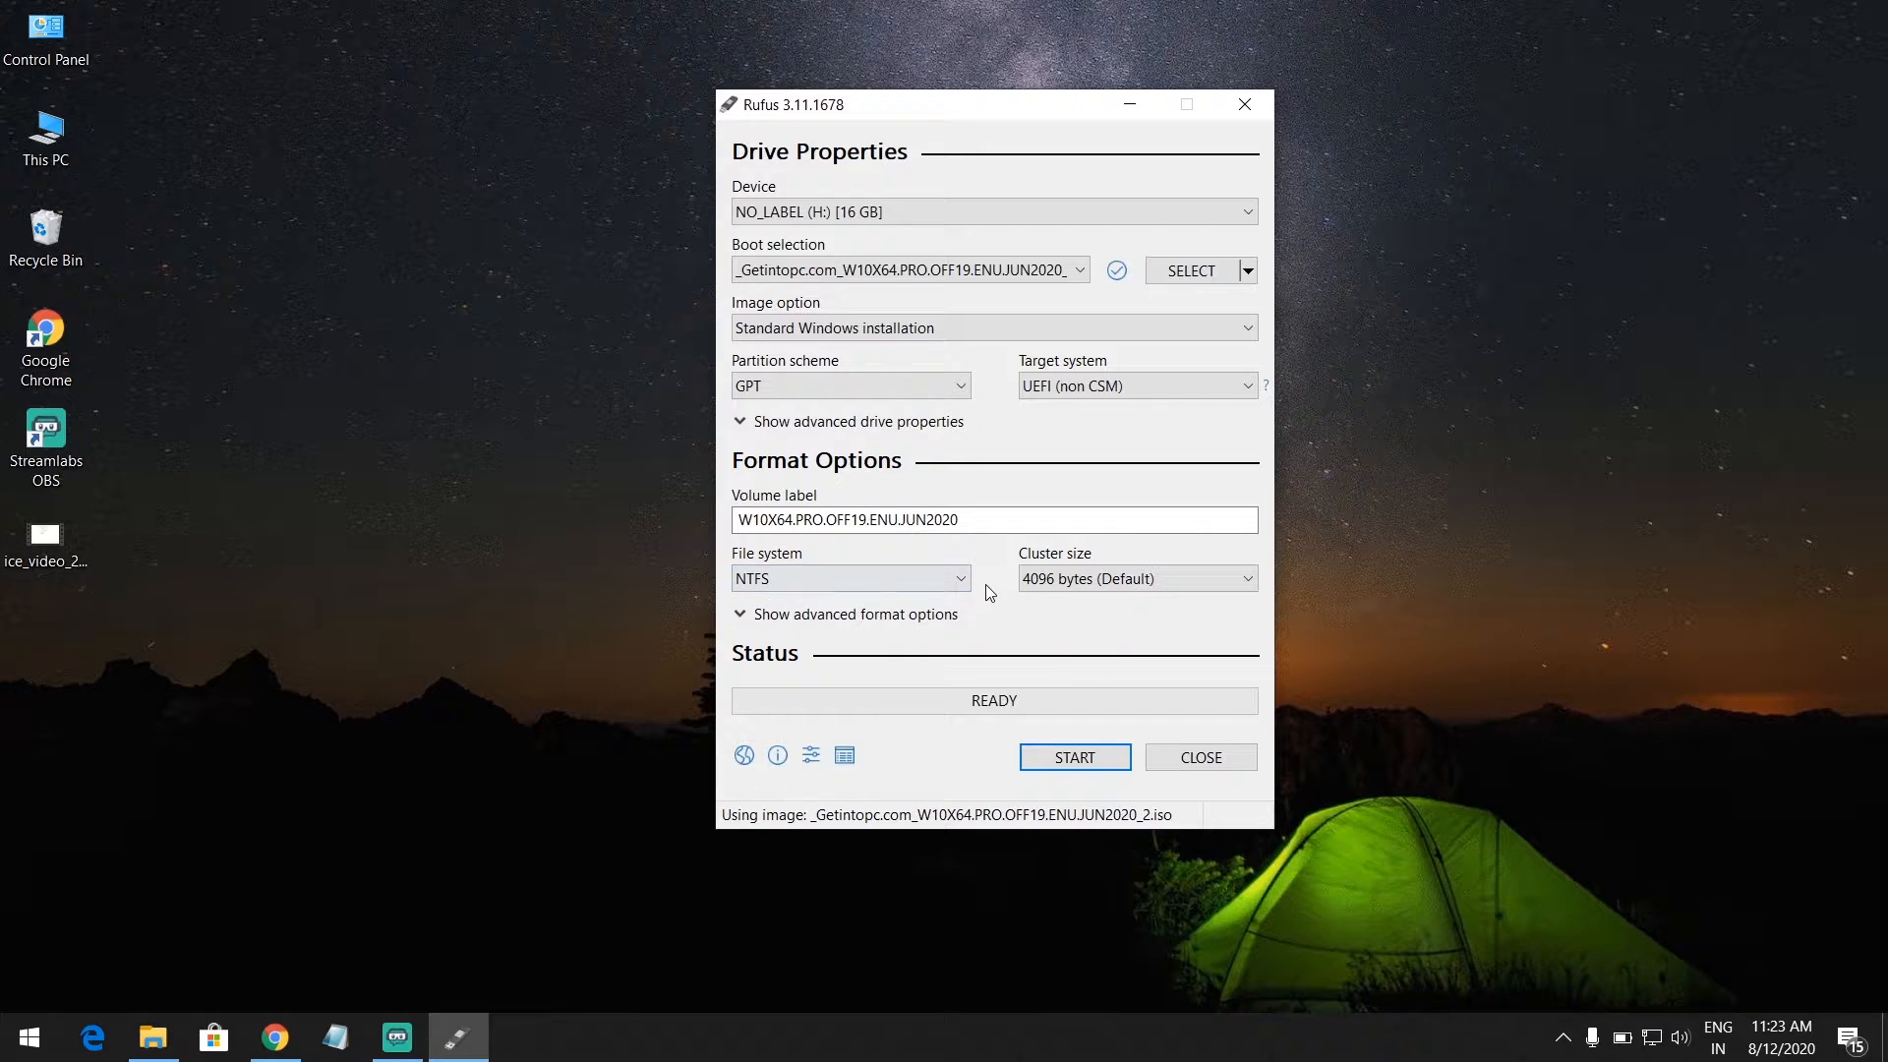
- Start writing the image, accept erasing the USB drive, and dismiss the Secure Boot notice when READY
{"action": "left_click", "coordinate": [1072, 755]}
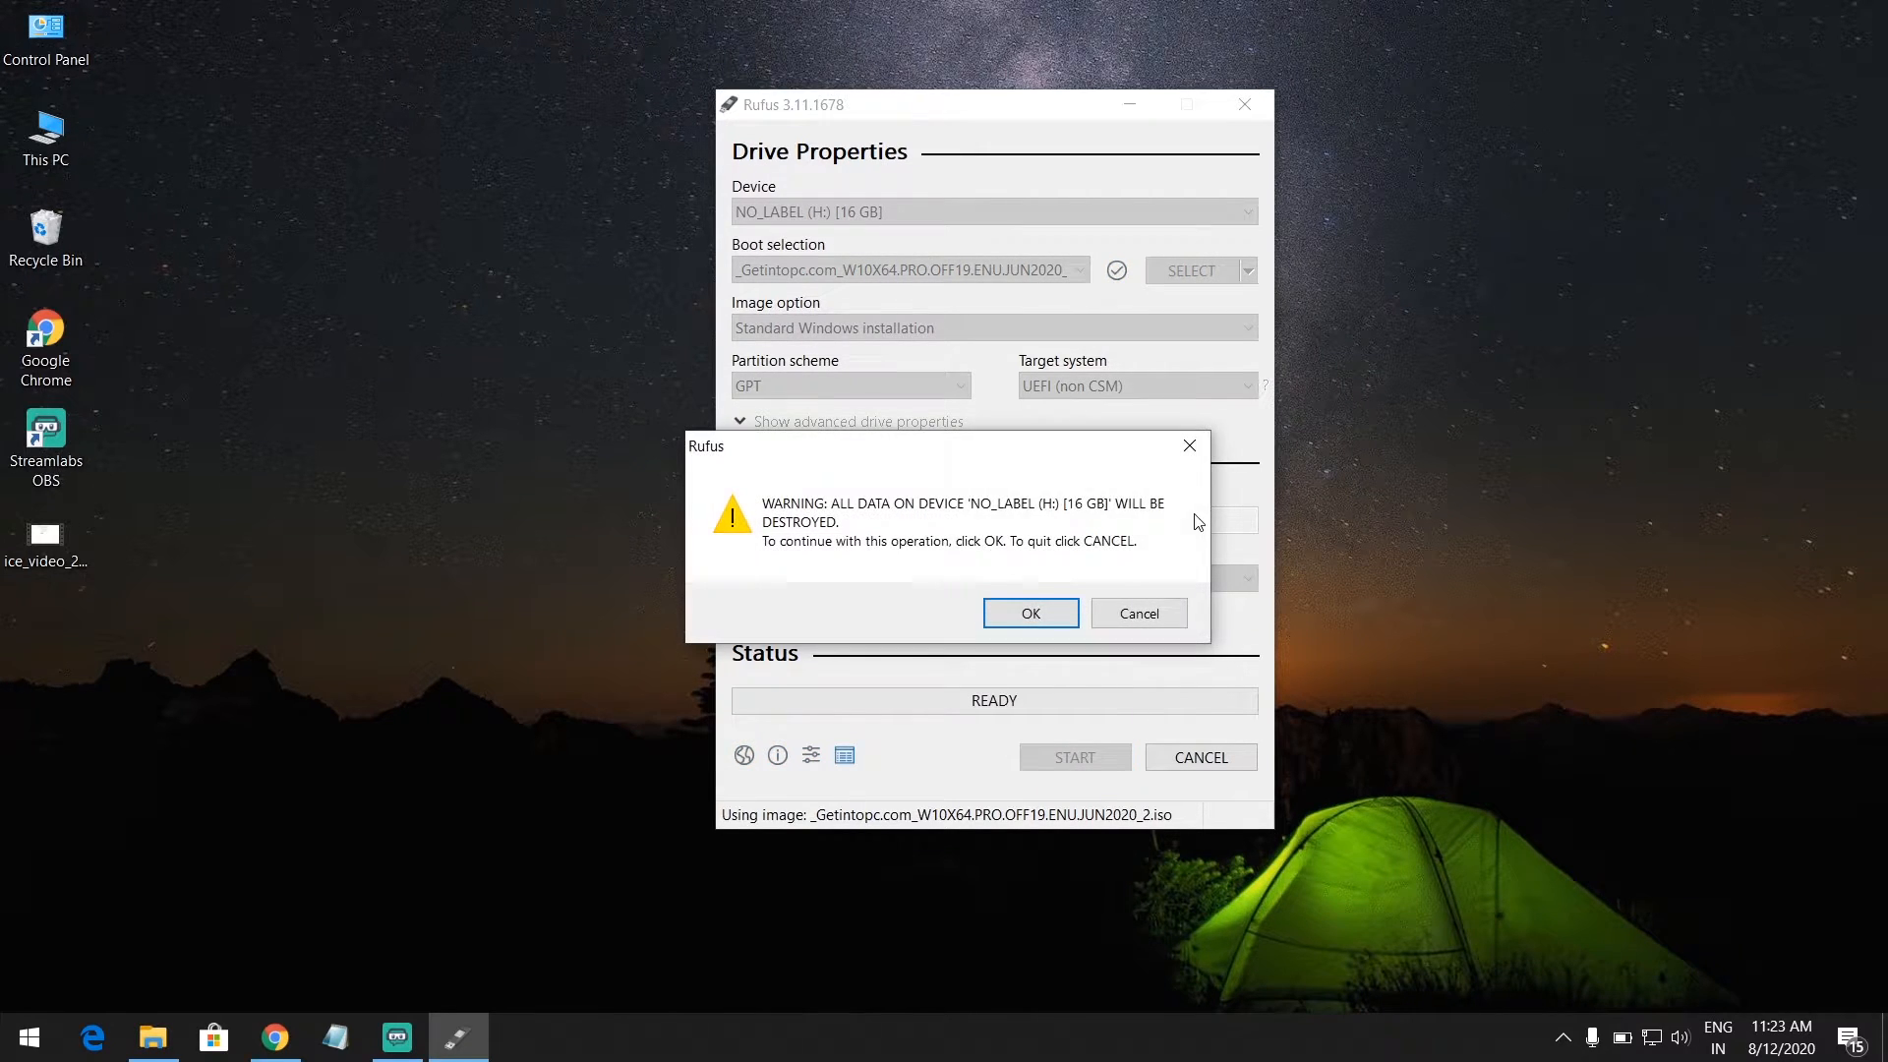
{"action": "left_click", "coordinate": [1028, 614]}
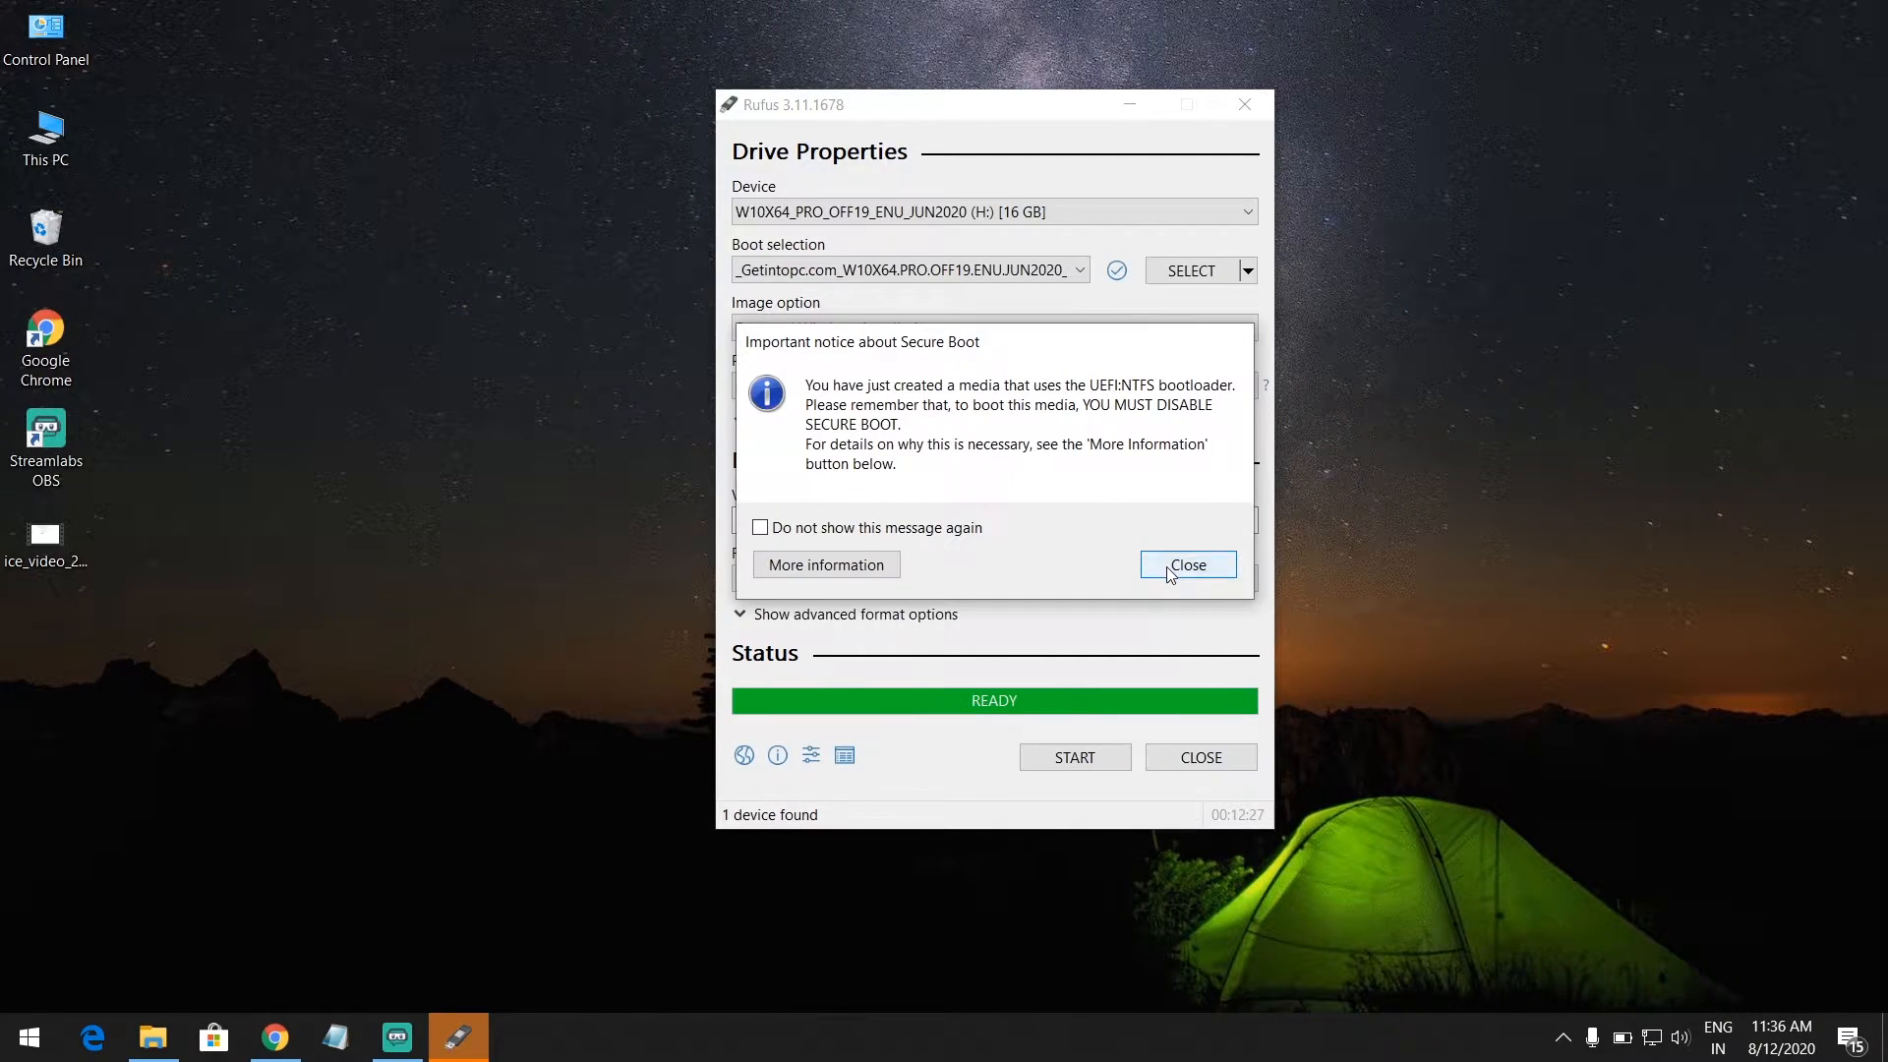
{"action": "left_click", "coordinate": [1186, 565]}
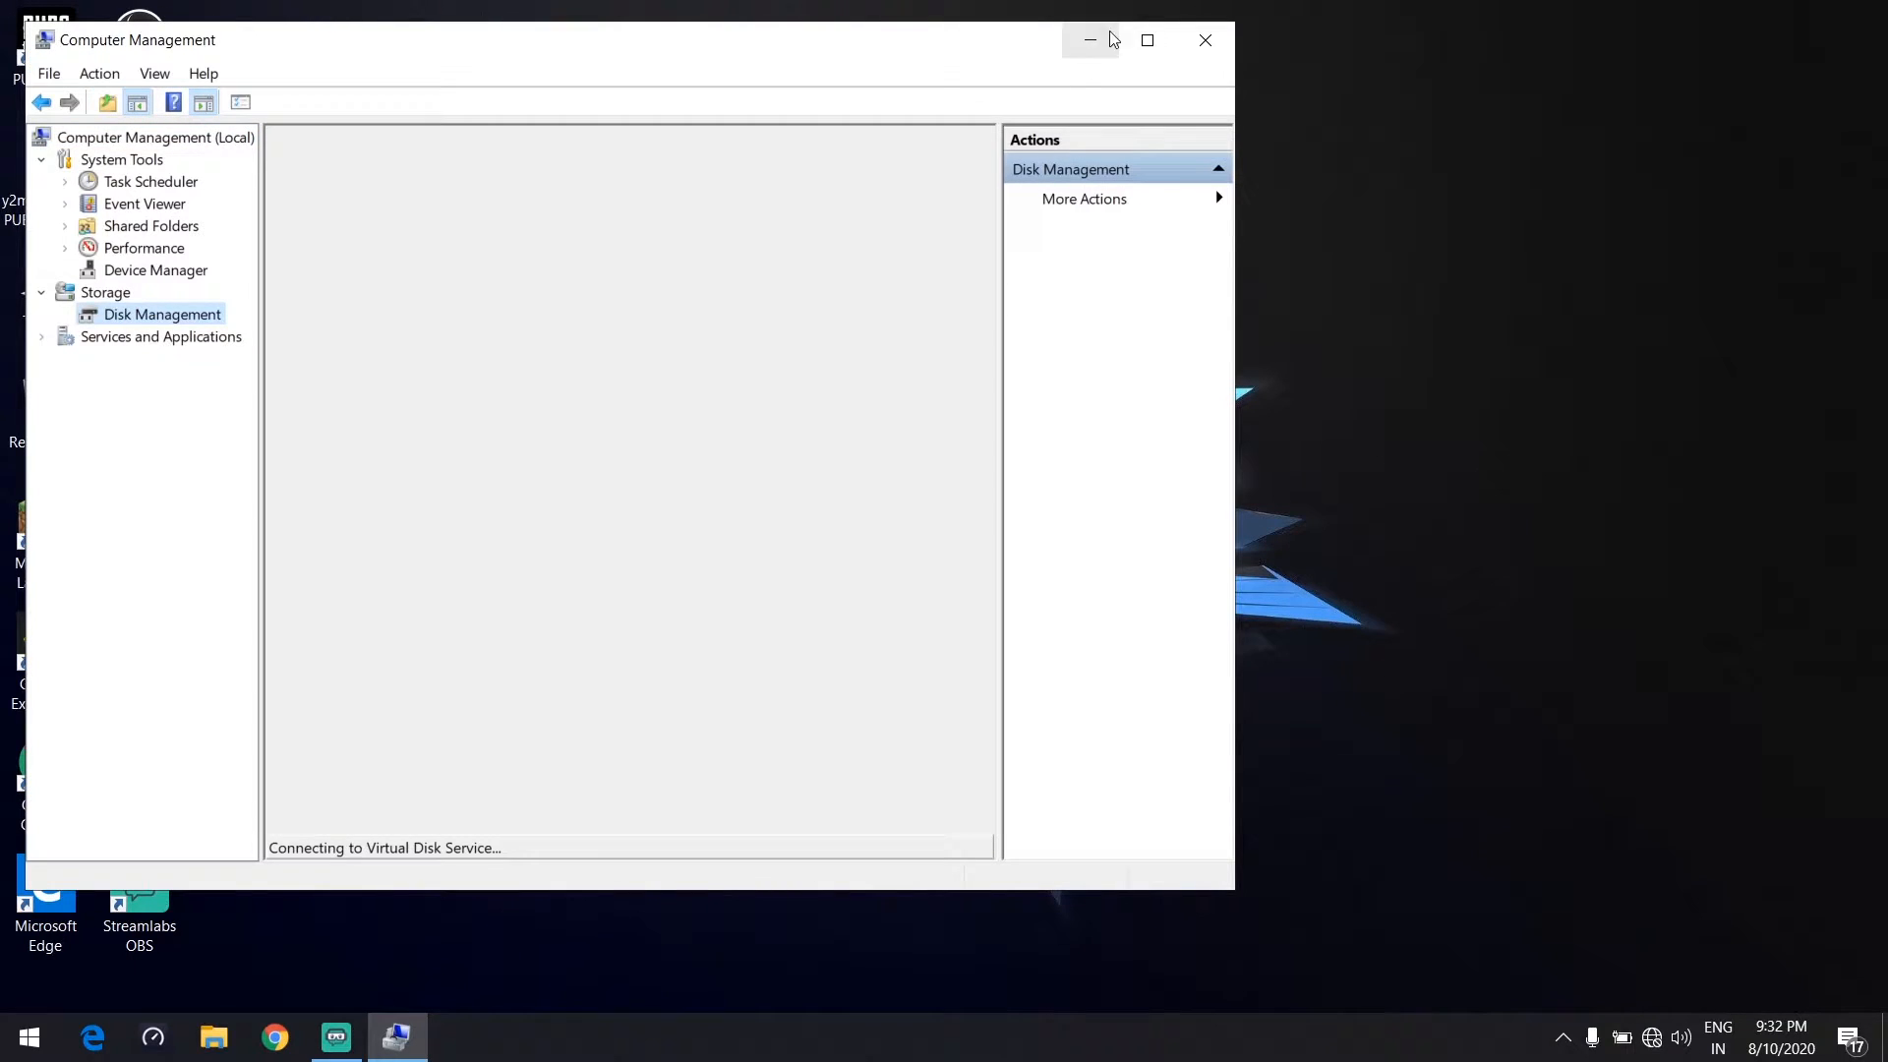
- Shrink the NVMe (F:) volume to leave about 48.83 GB of unallocated space
{"action": "left_click", "coordinate": [1144, 40]}
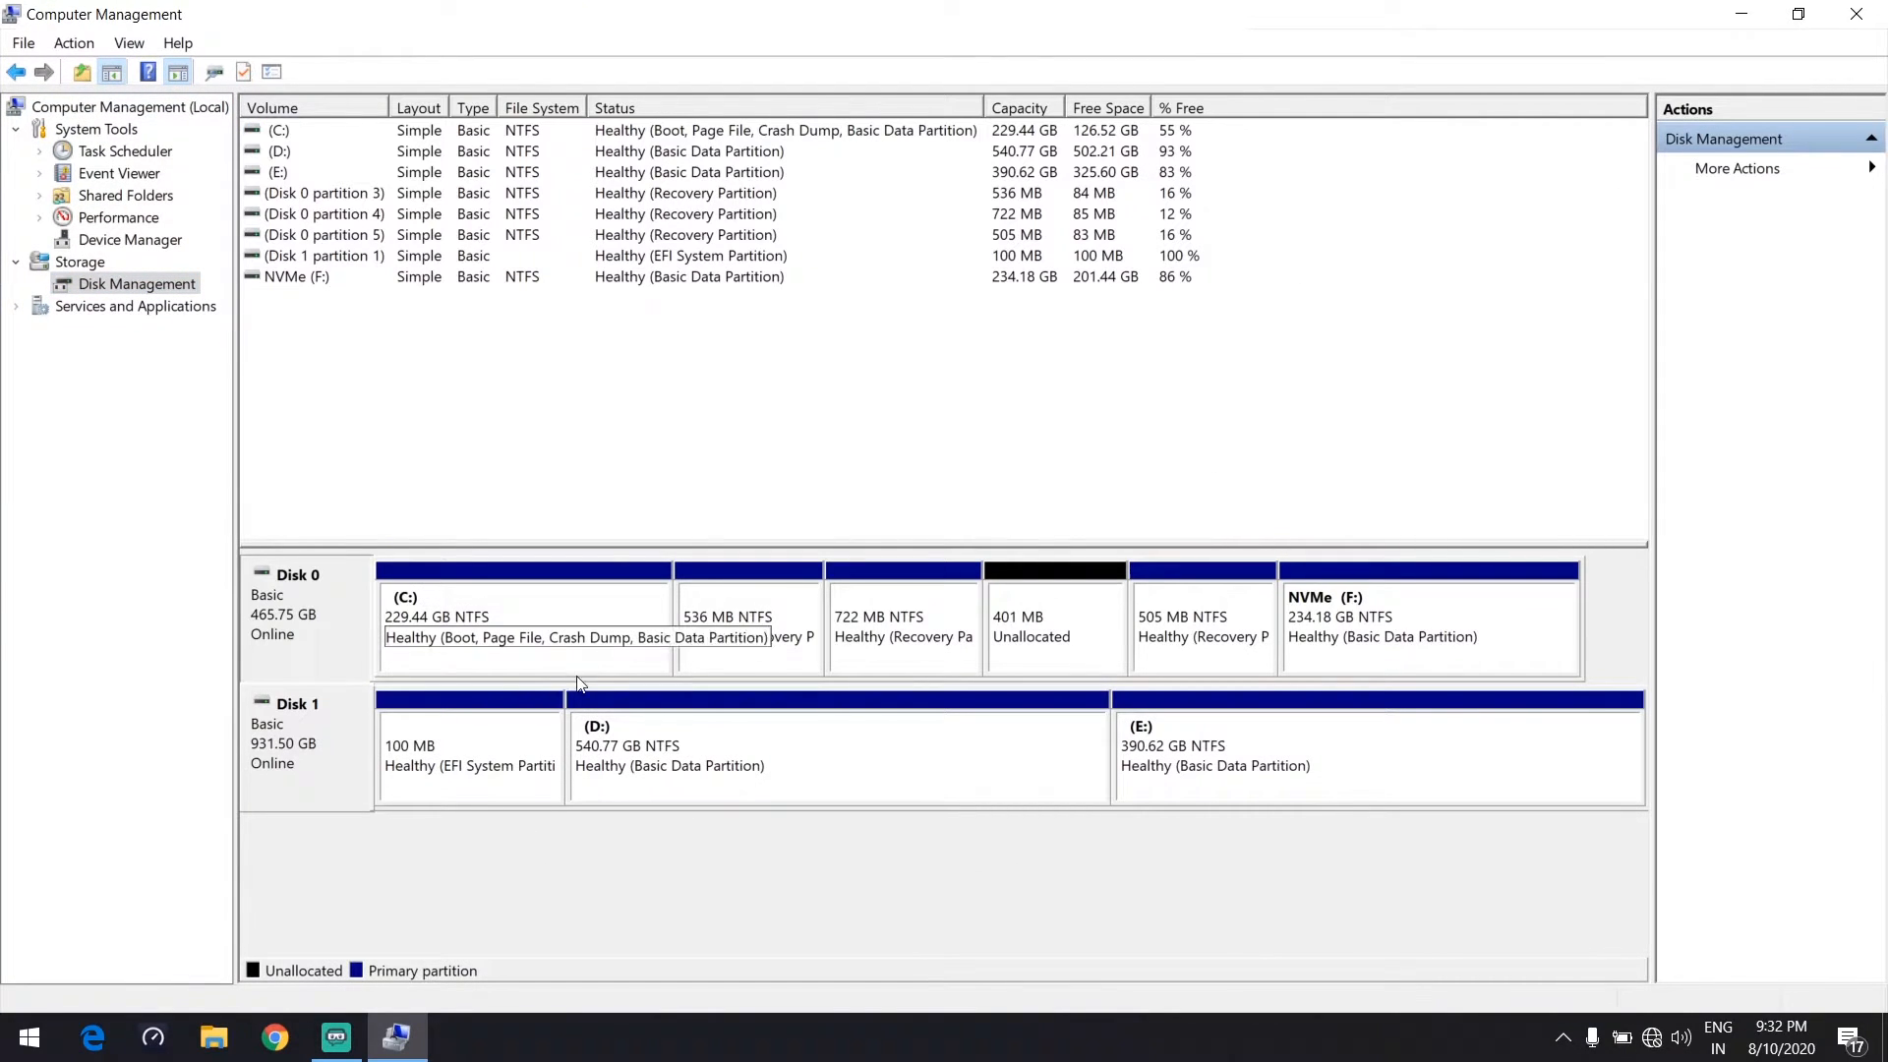
{"action": "right_click", "coordinate": [1428, 614]}
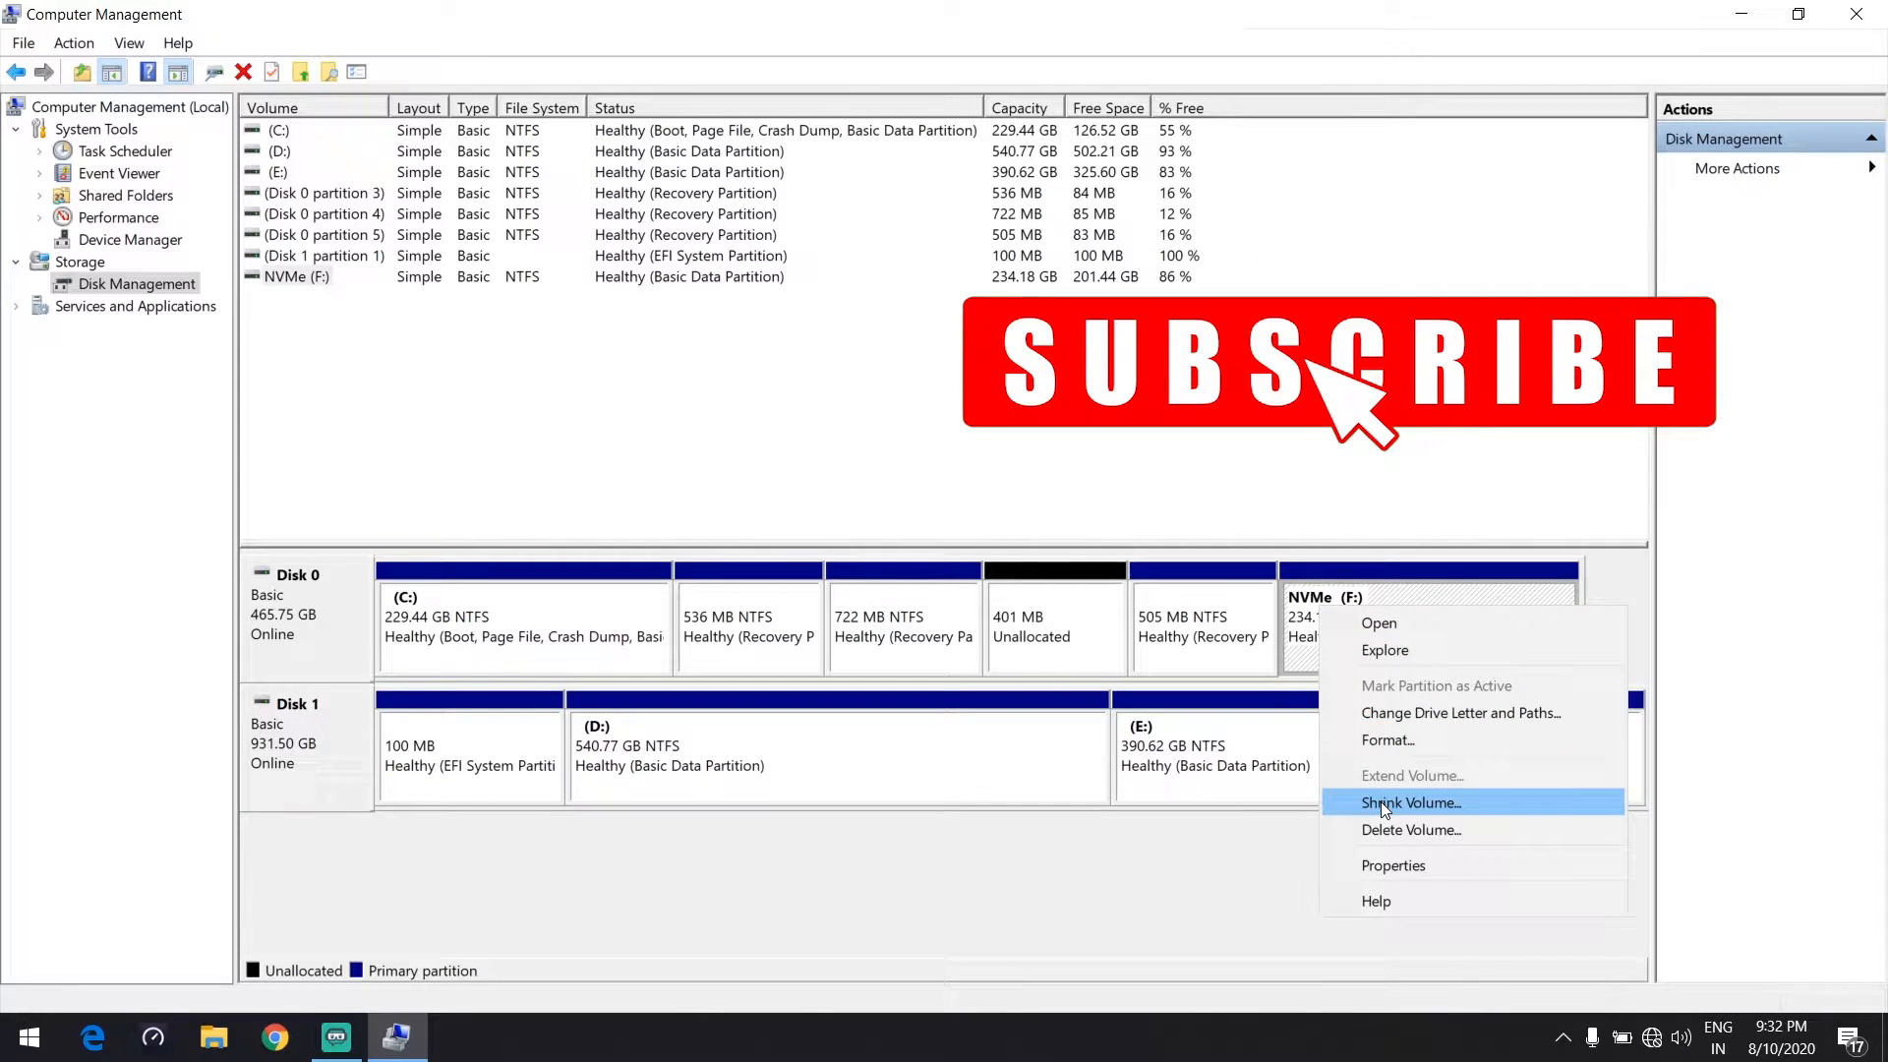
{"action": "left_click", "coordinate": [1408, 802]}
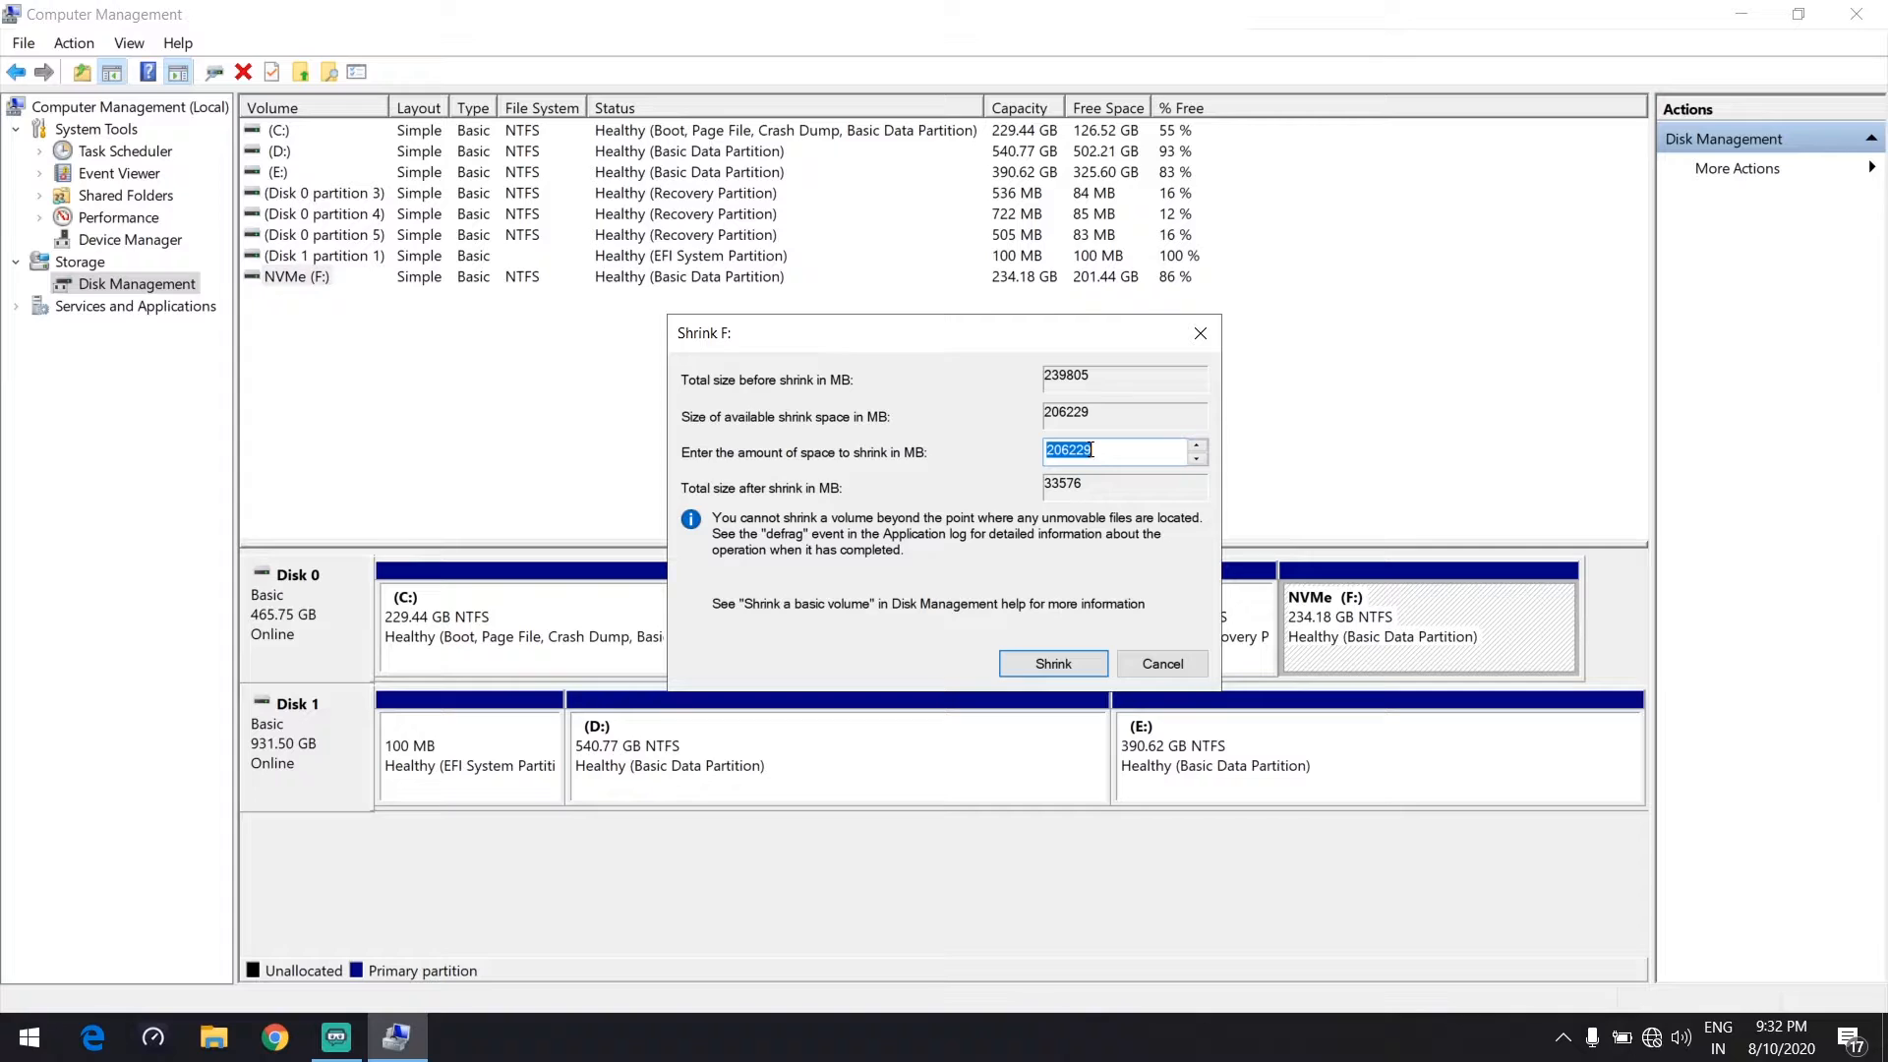
{"action": "type", "text": "5"}
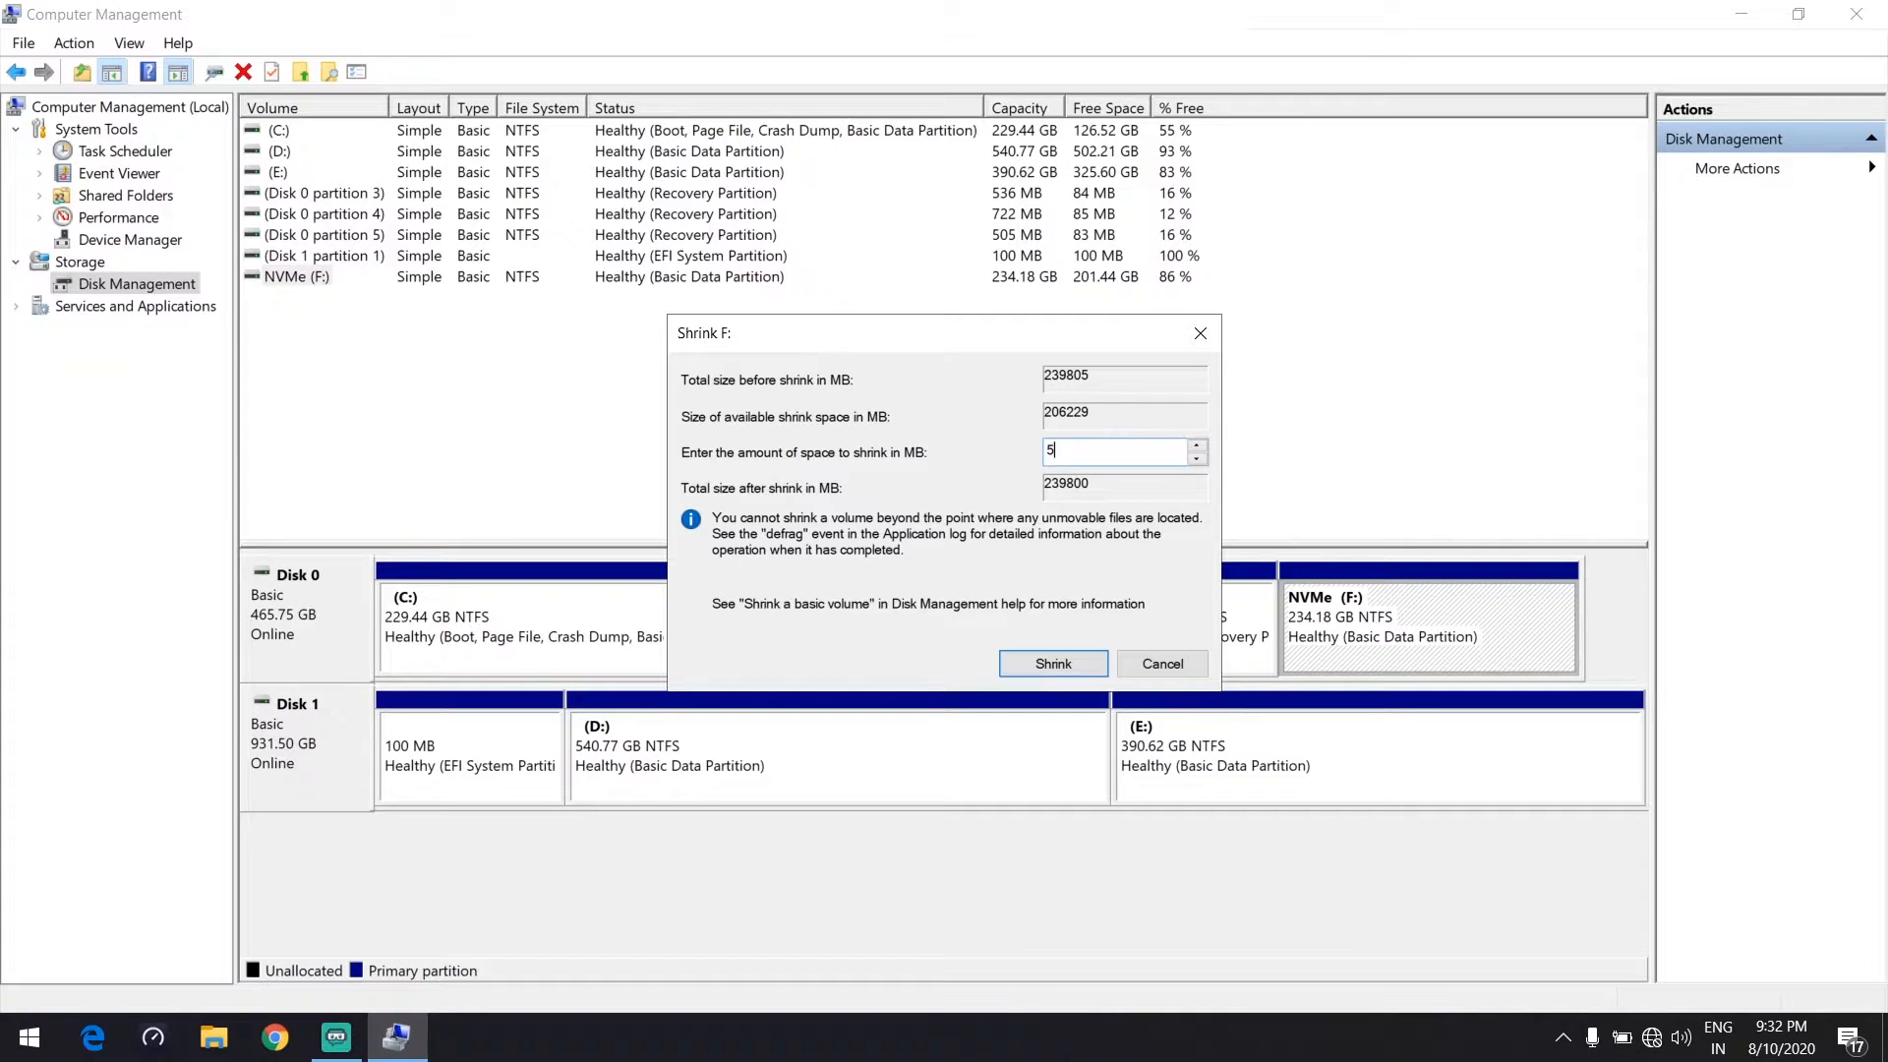
{"action": "left_click", "coordinate": [1050, 663]}
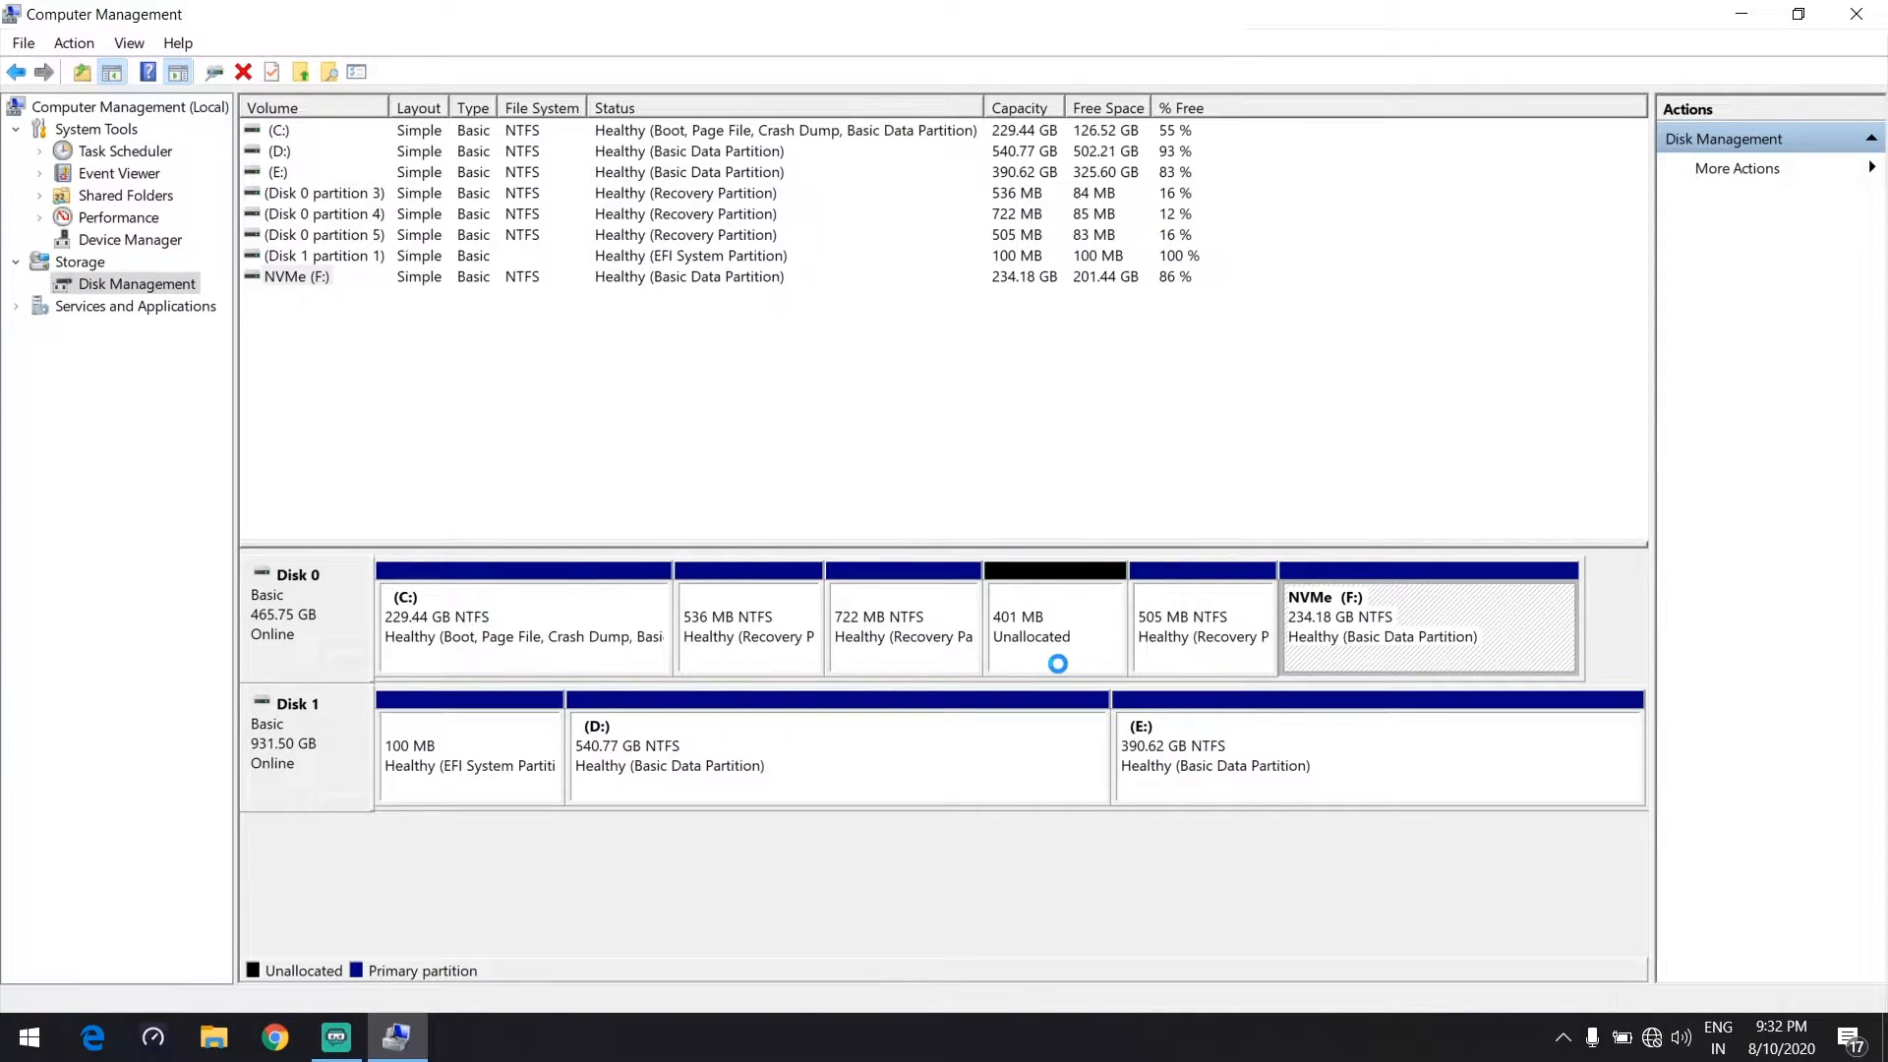
{"action": "right_click", "coordinate": [1457, 625]}
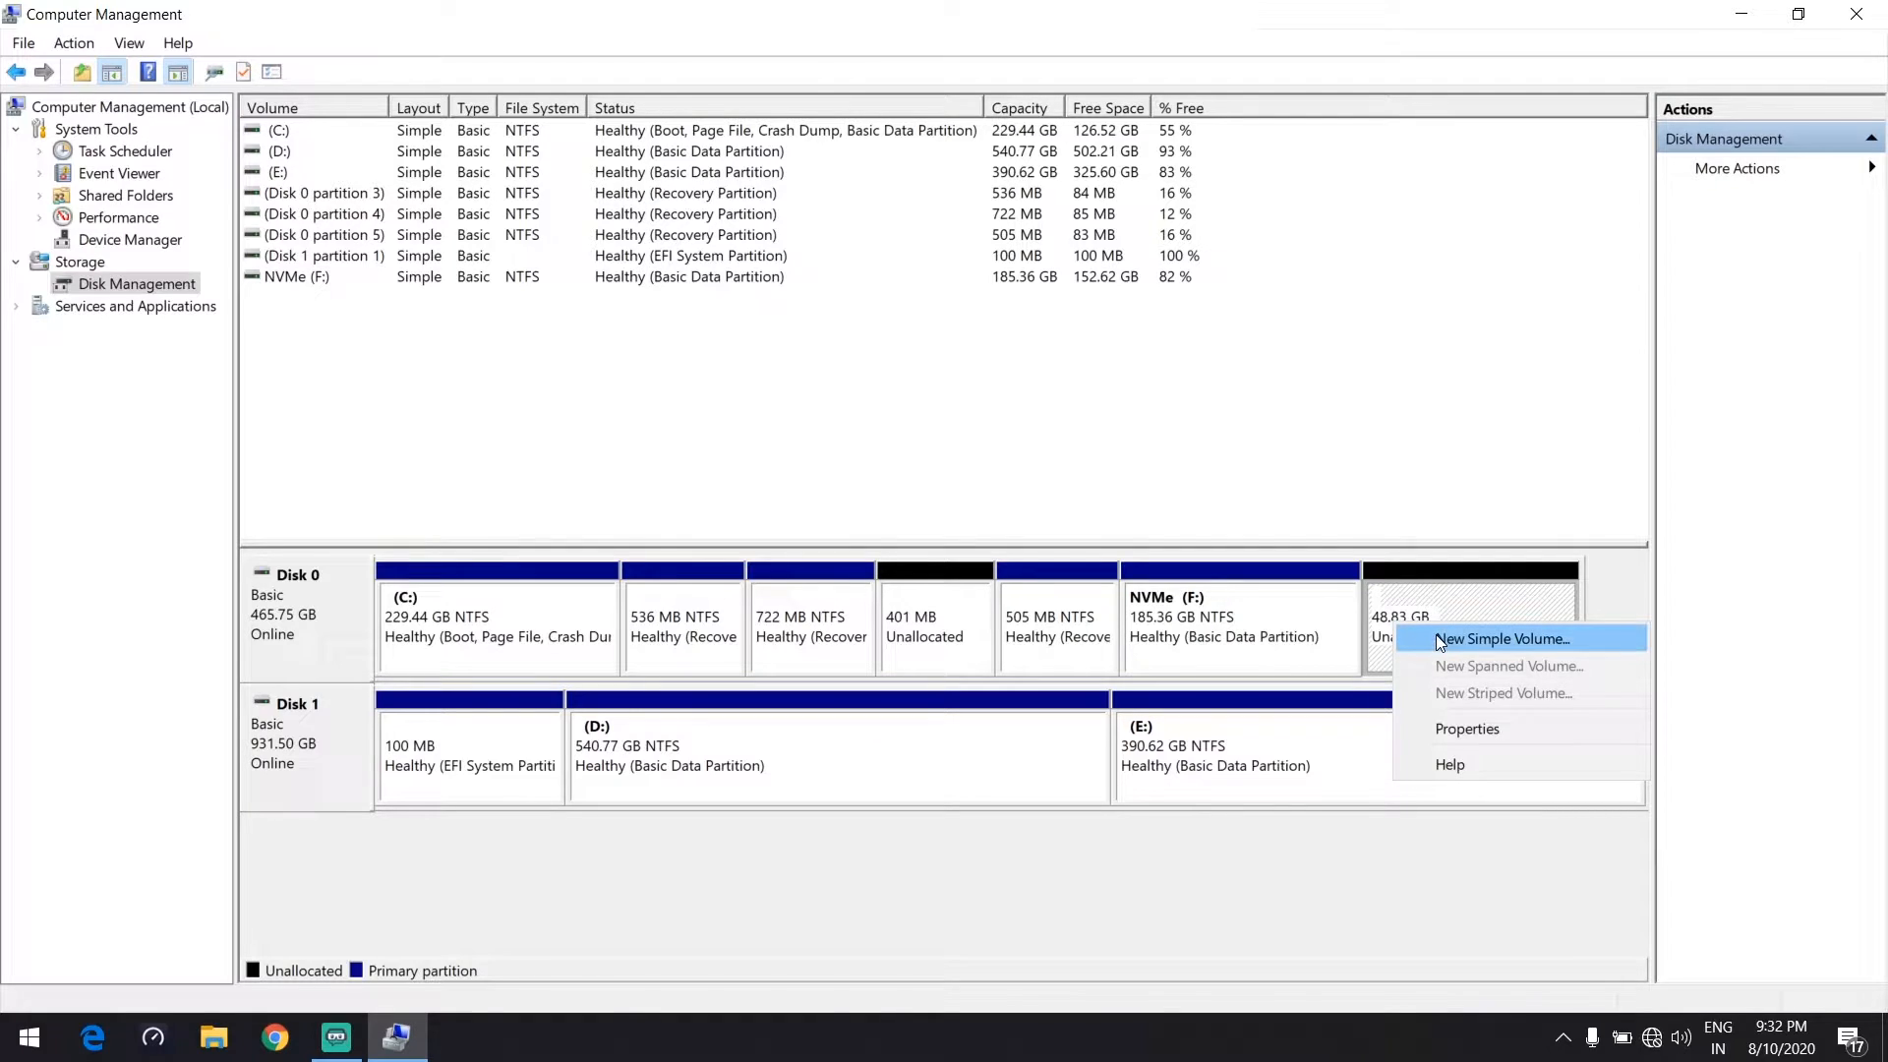
- Start a New Simple Volume in the unallocated space with drive letter W
{"action": "left_click", "coordinate": [1498, 638]}
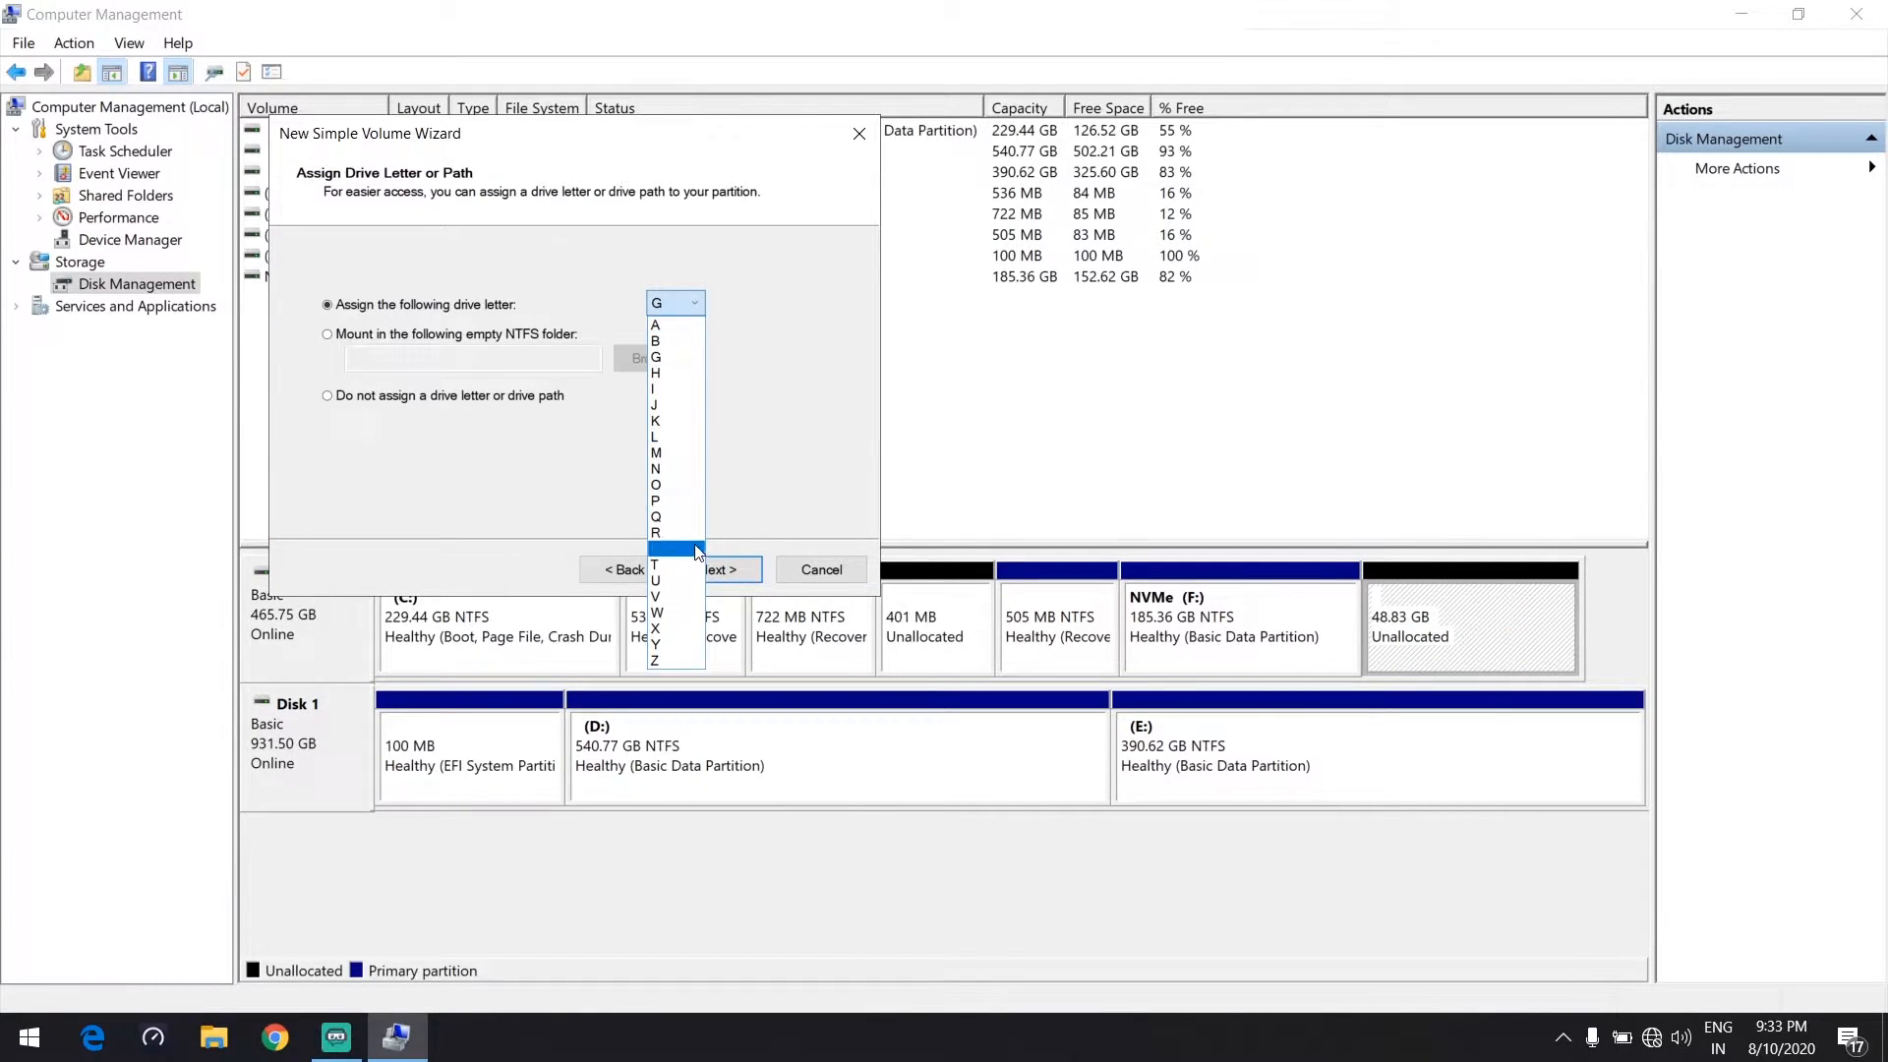
{"action": "left_click", "coordinate": [653, 611]}
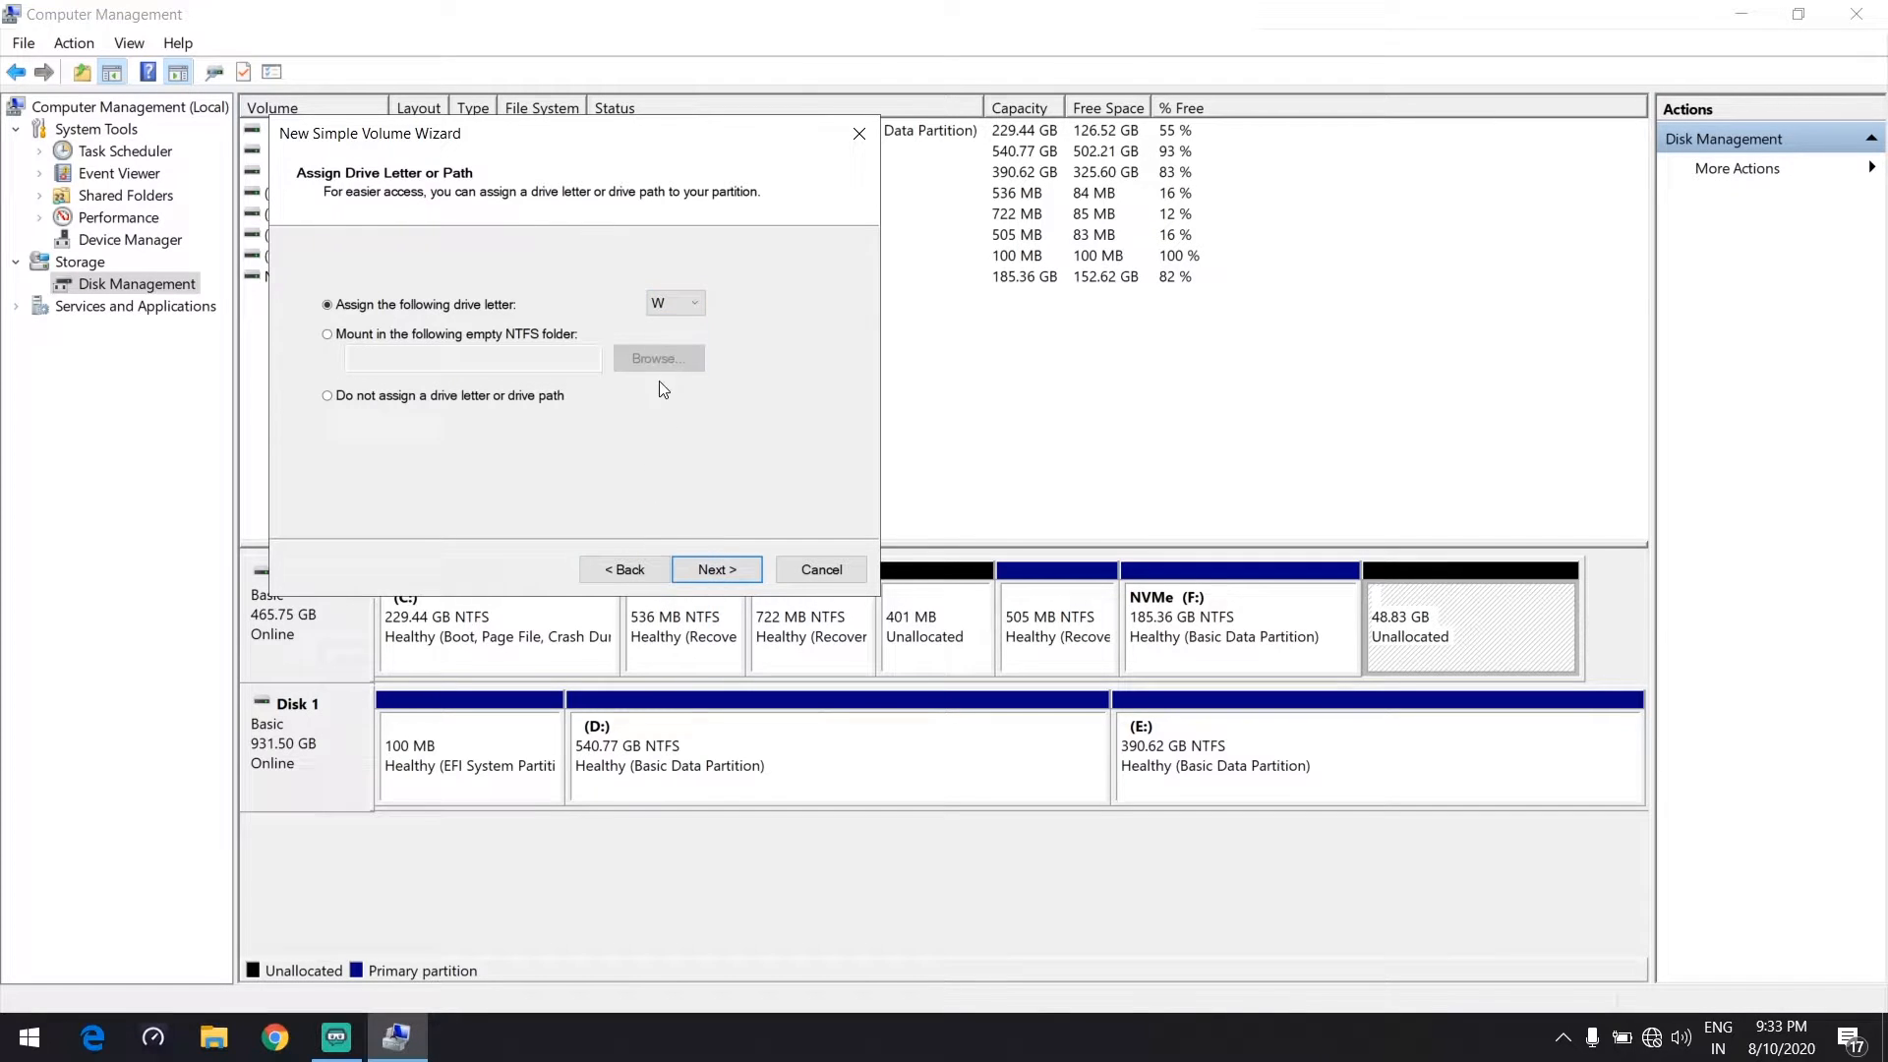
{"action": "left_click", "coordinate": [716, 568]}
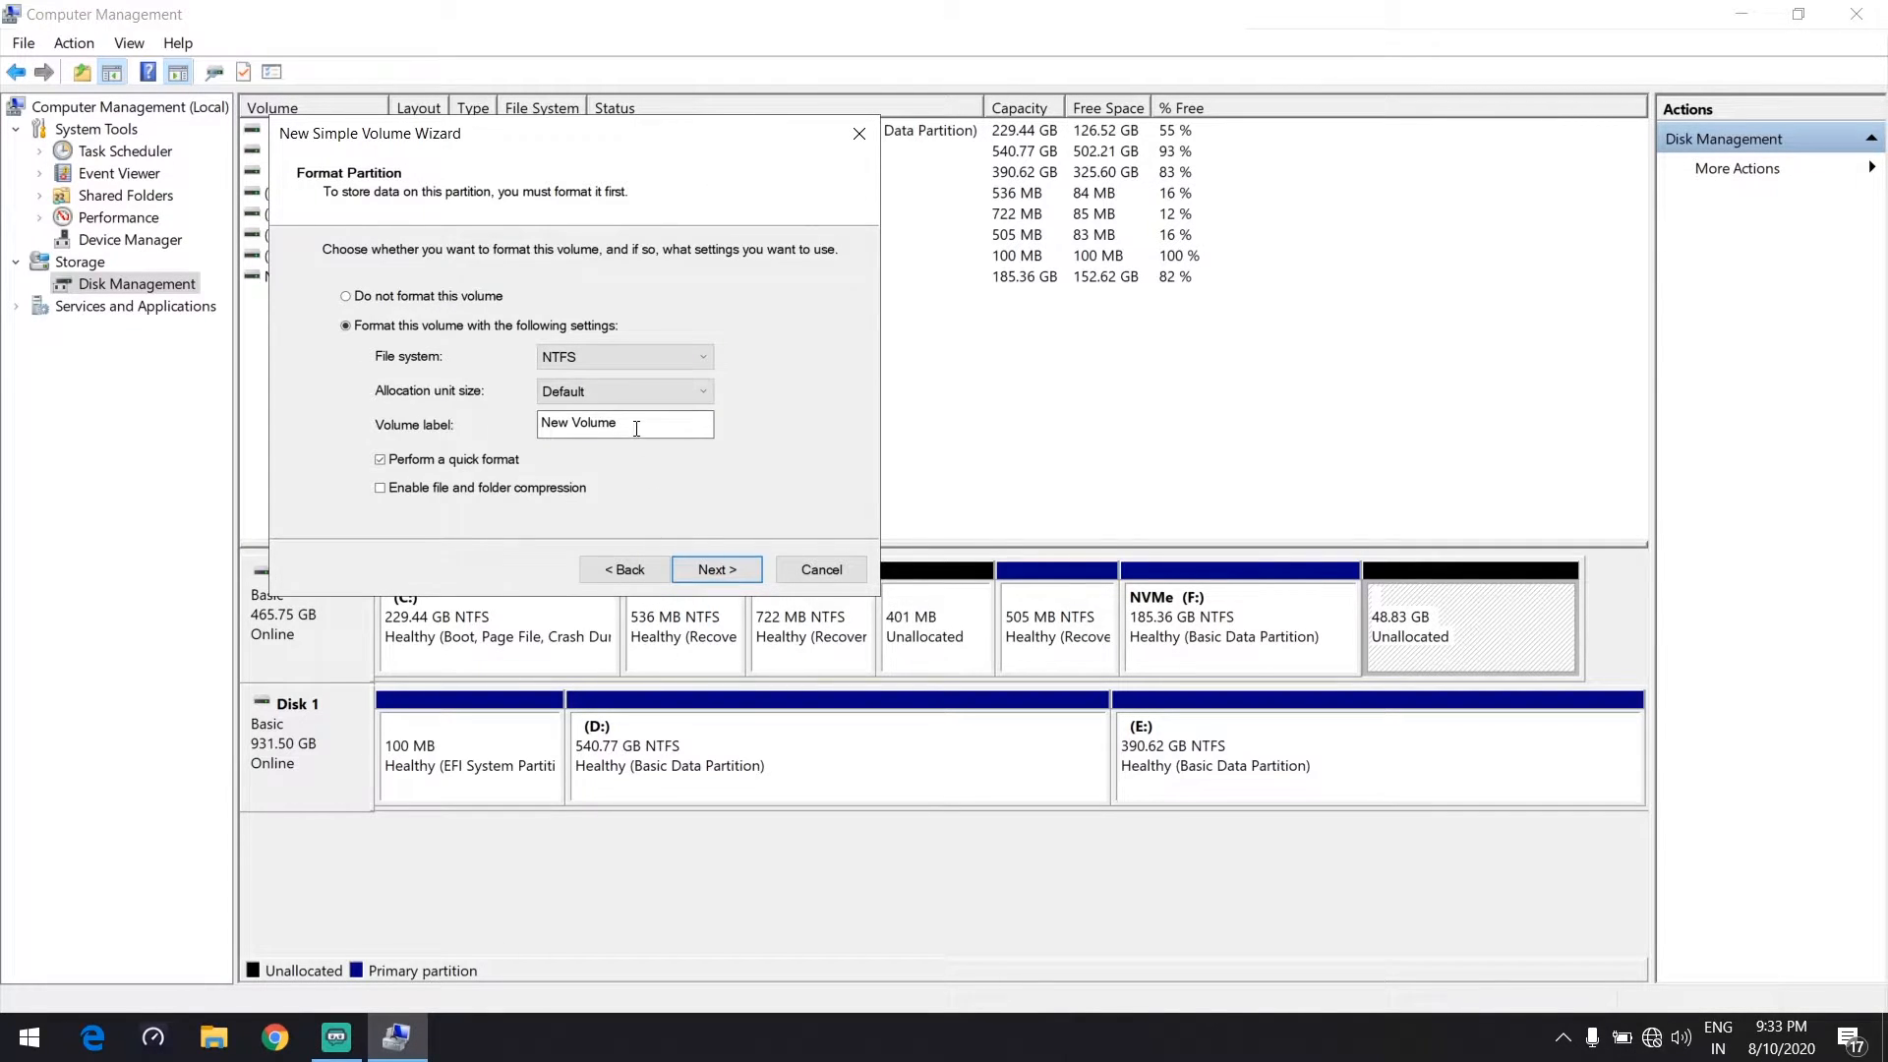
- Label the new NTFS volume 'Windows 10 Pro' and continue to finish formatting
{"action": "triple_click", "coordinate": [625, 423]}
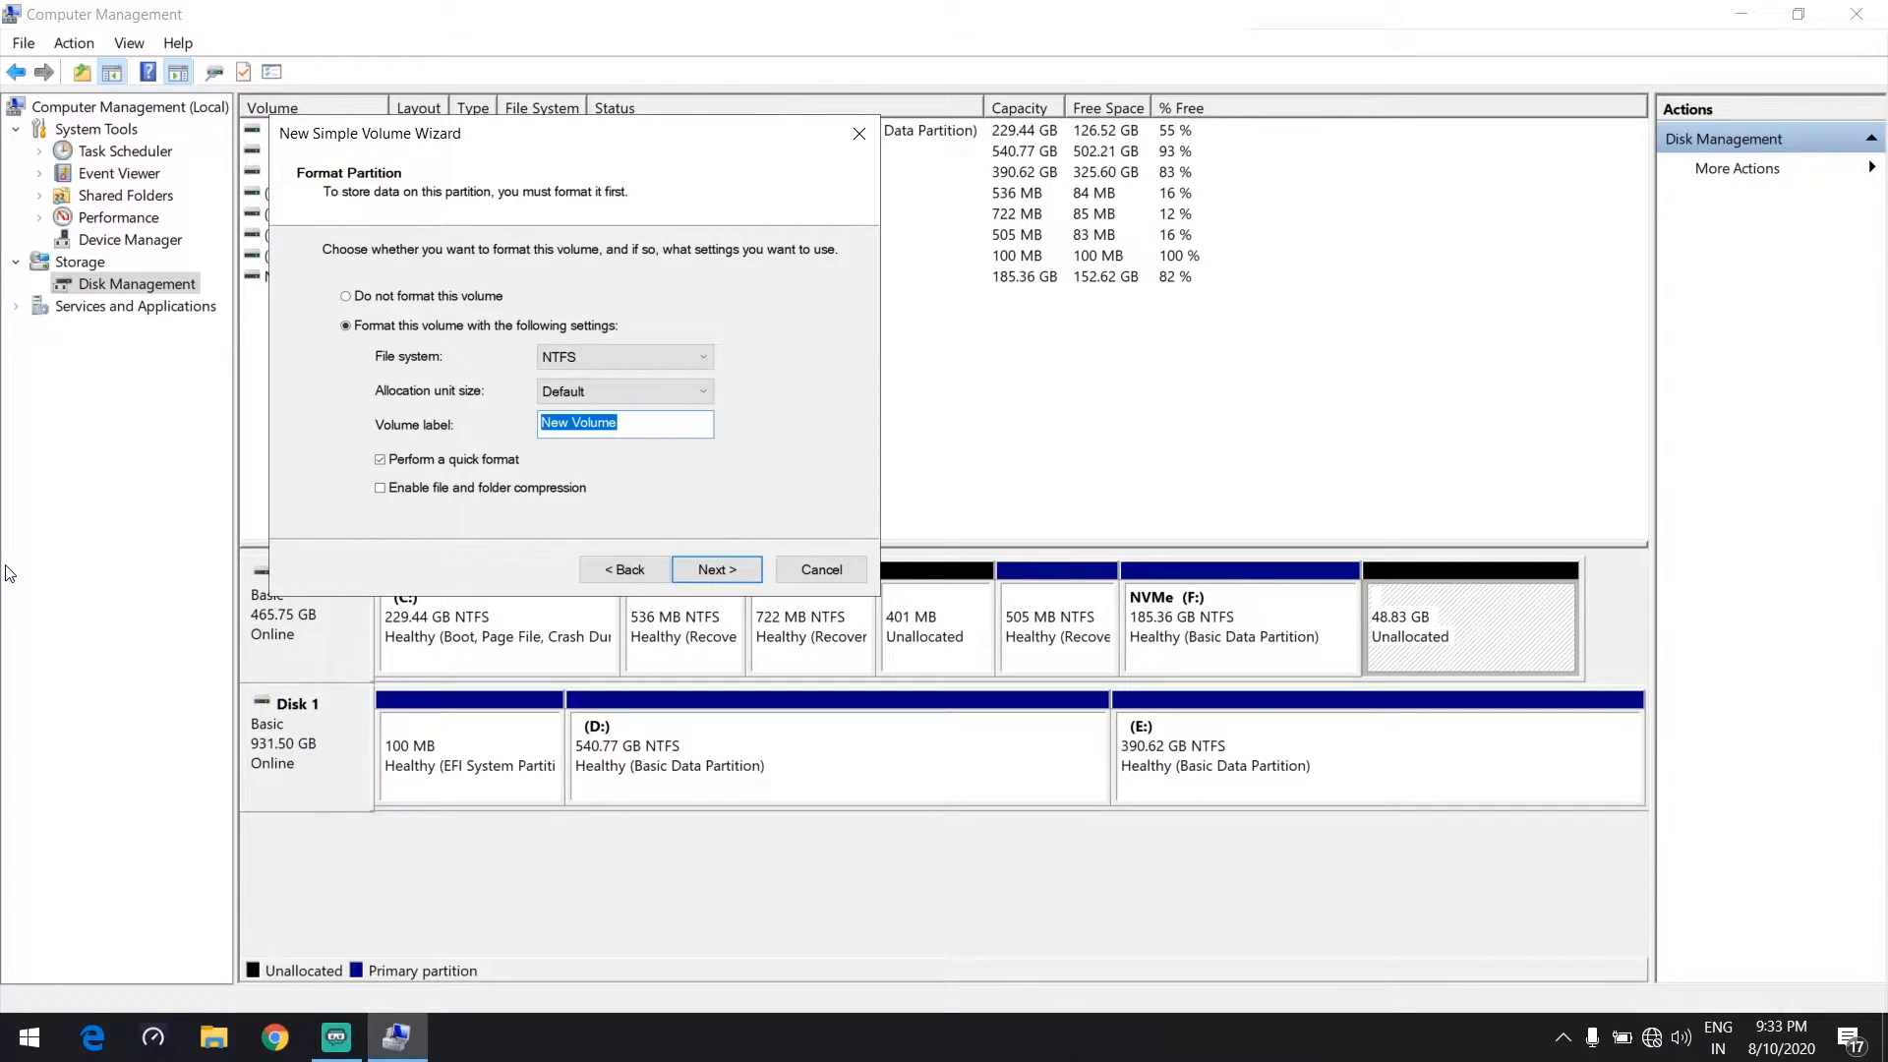
{"action": "type", "text": "Windows"}
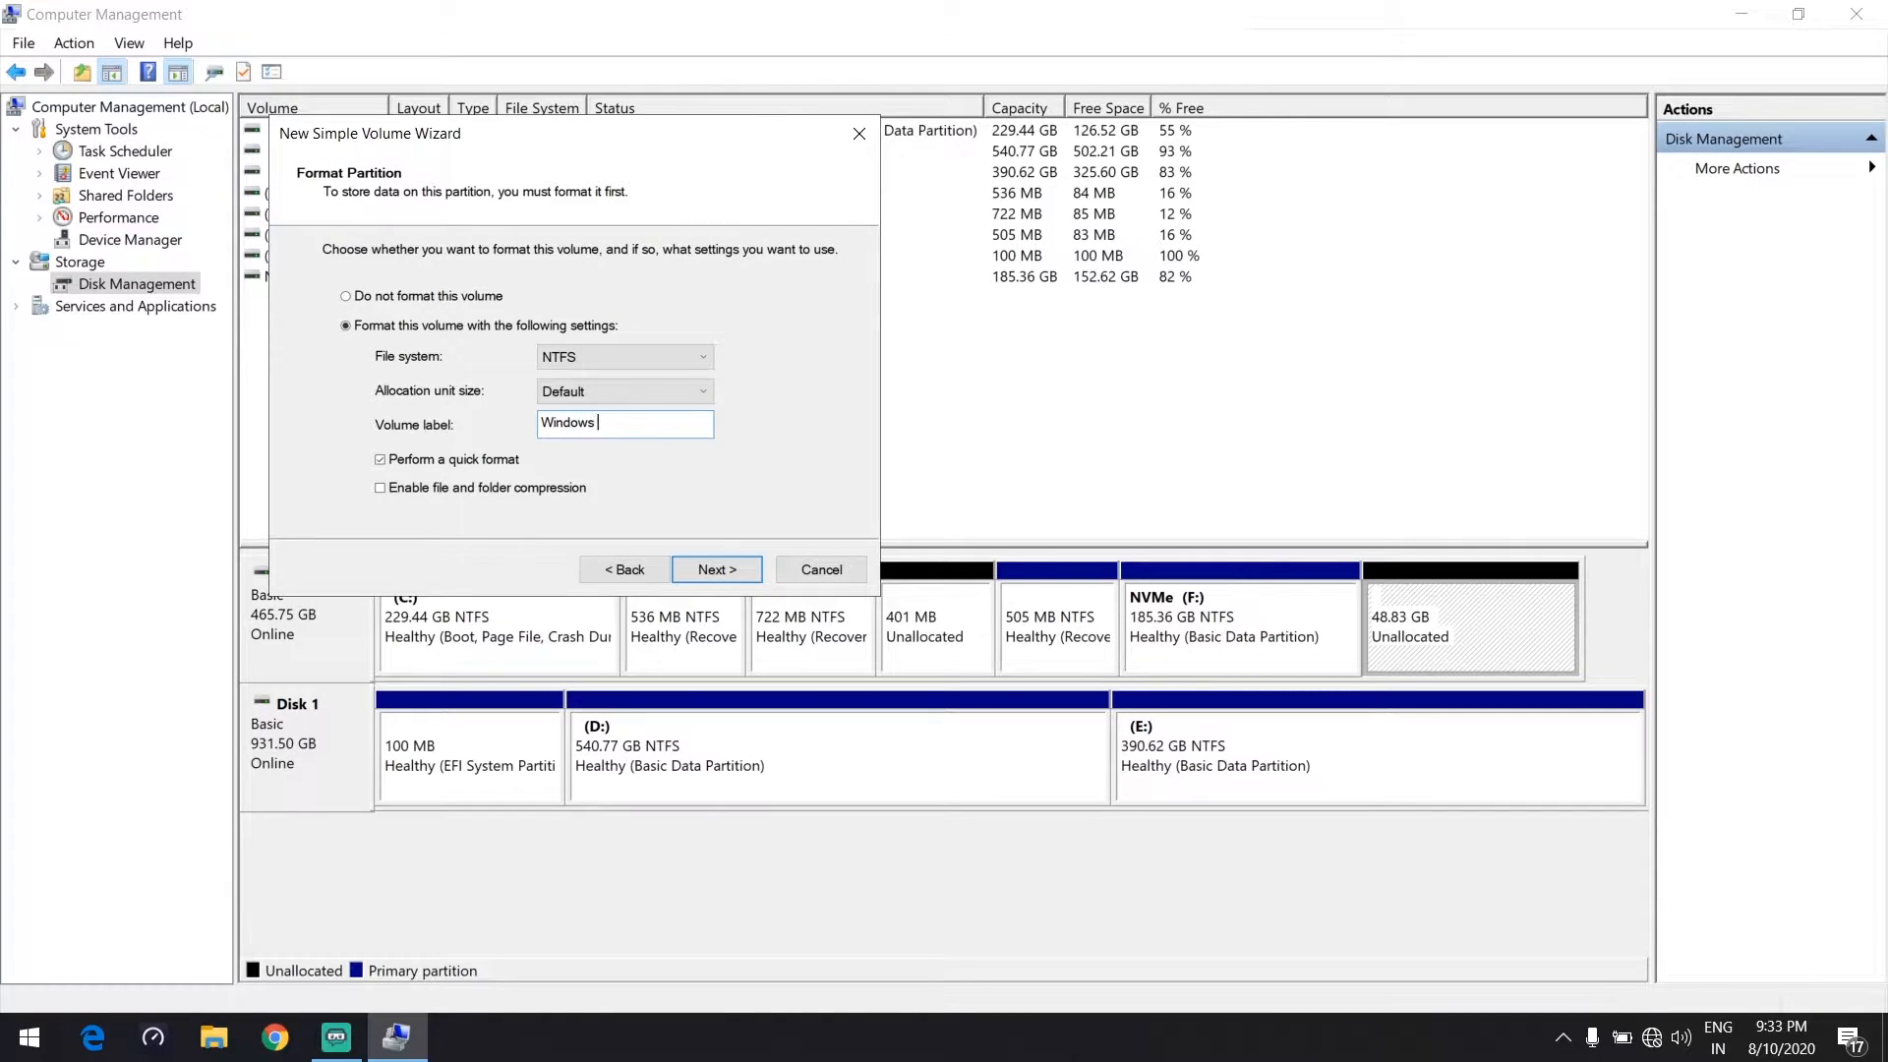
{"action": "type", "text": "10 P"}
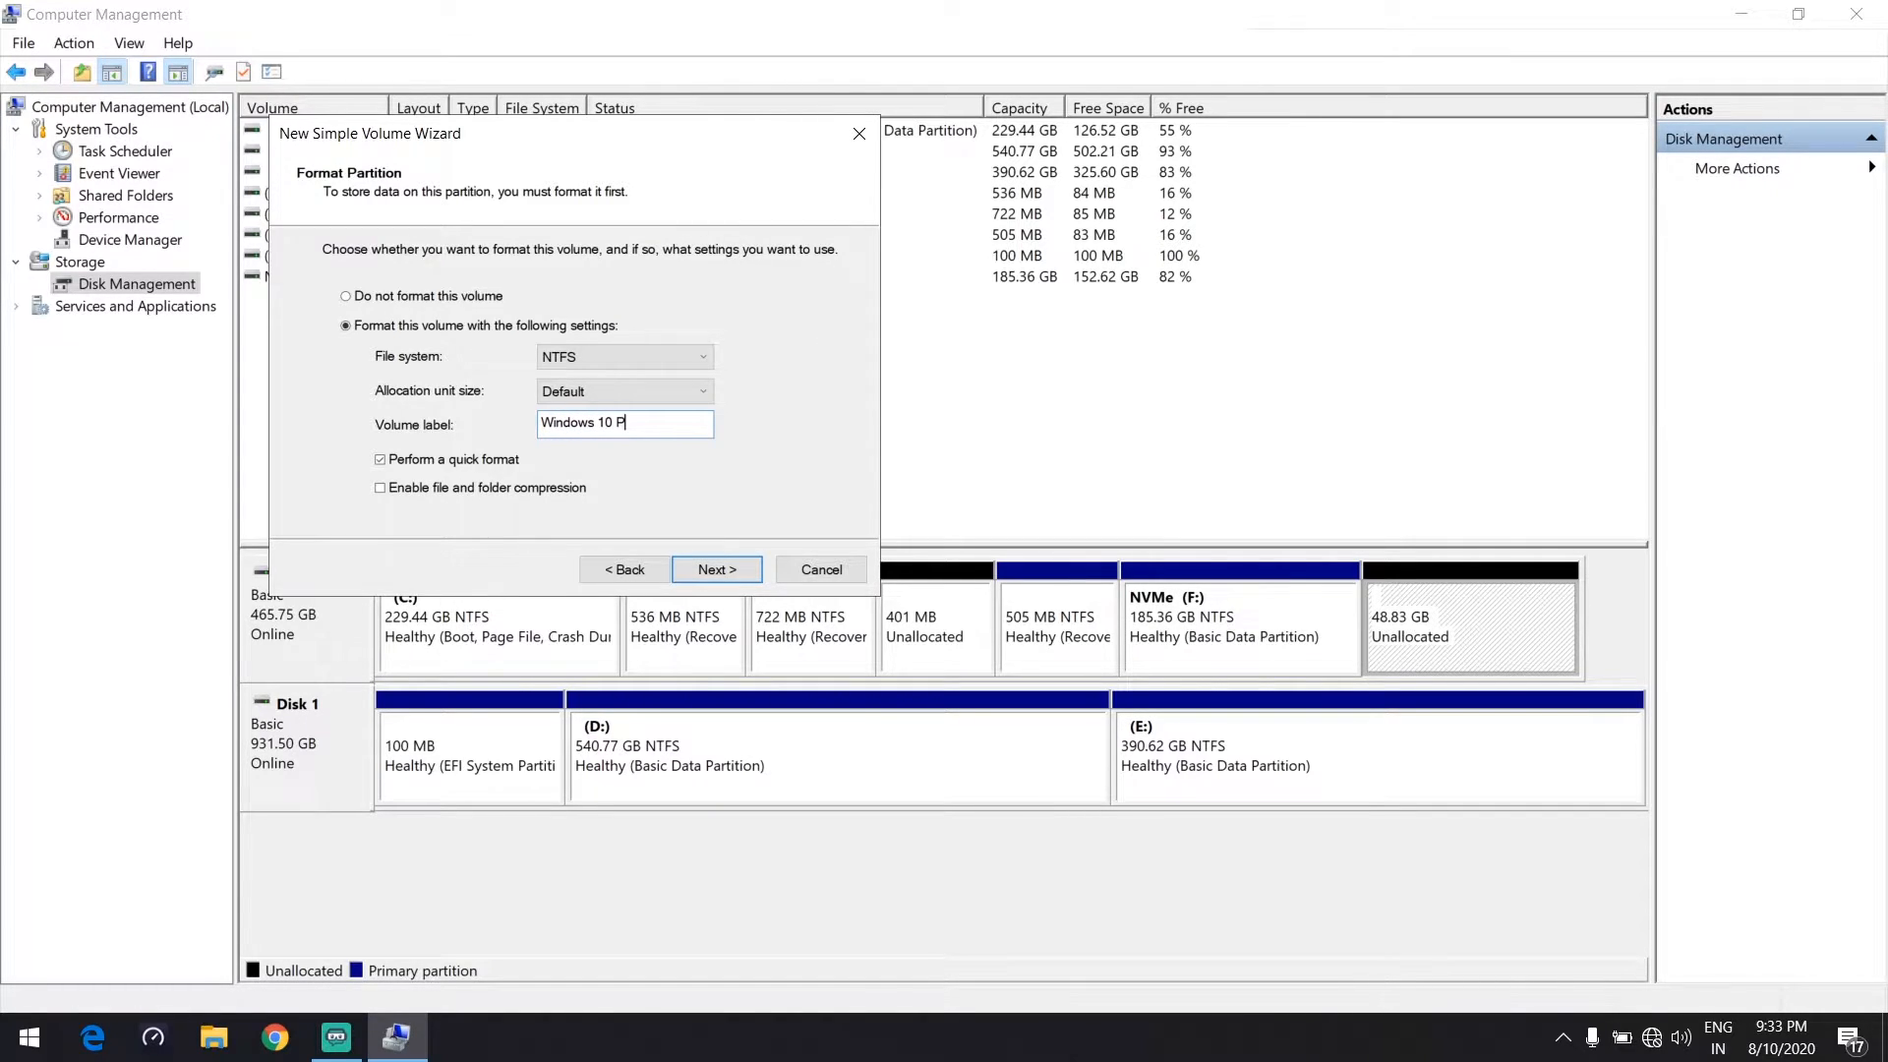
{"action": "type", "text": "ro"}
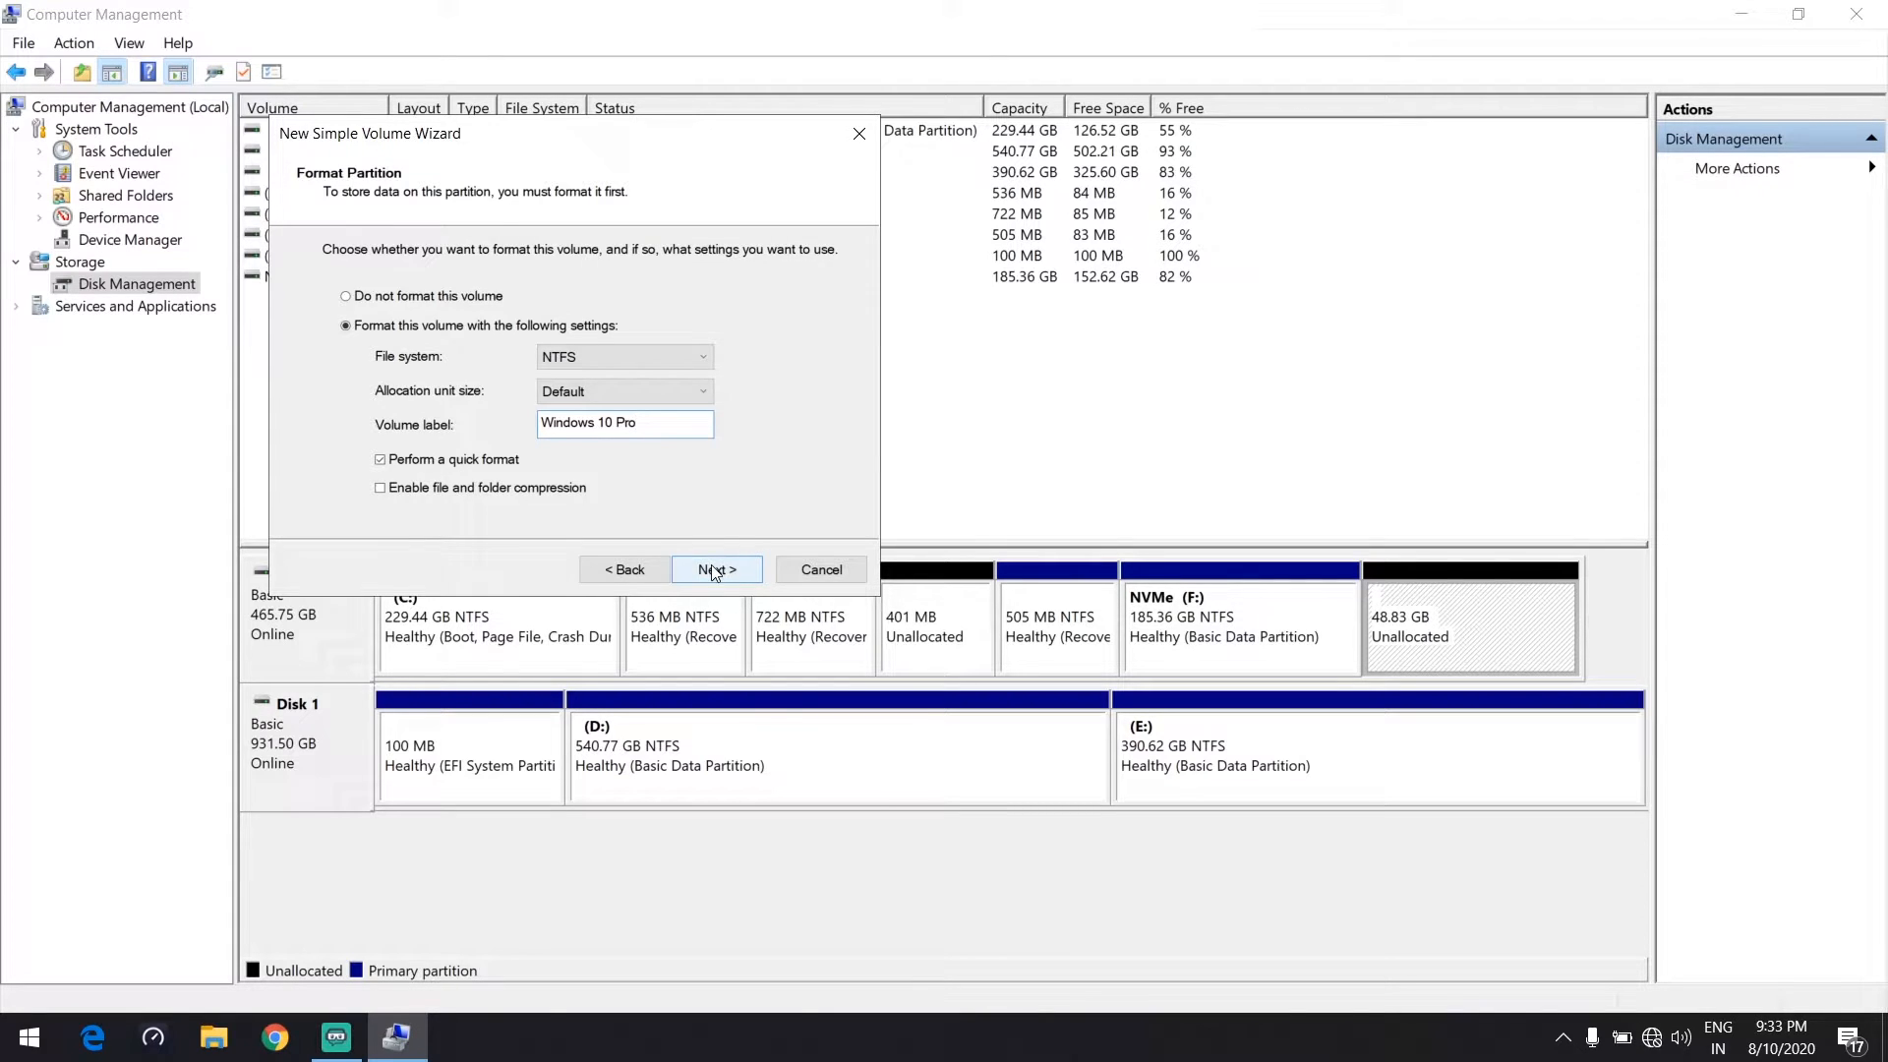
{"action": "left_click", "coordinate": [715, 570]}
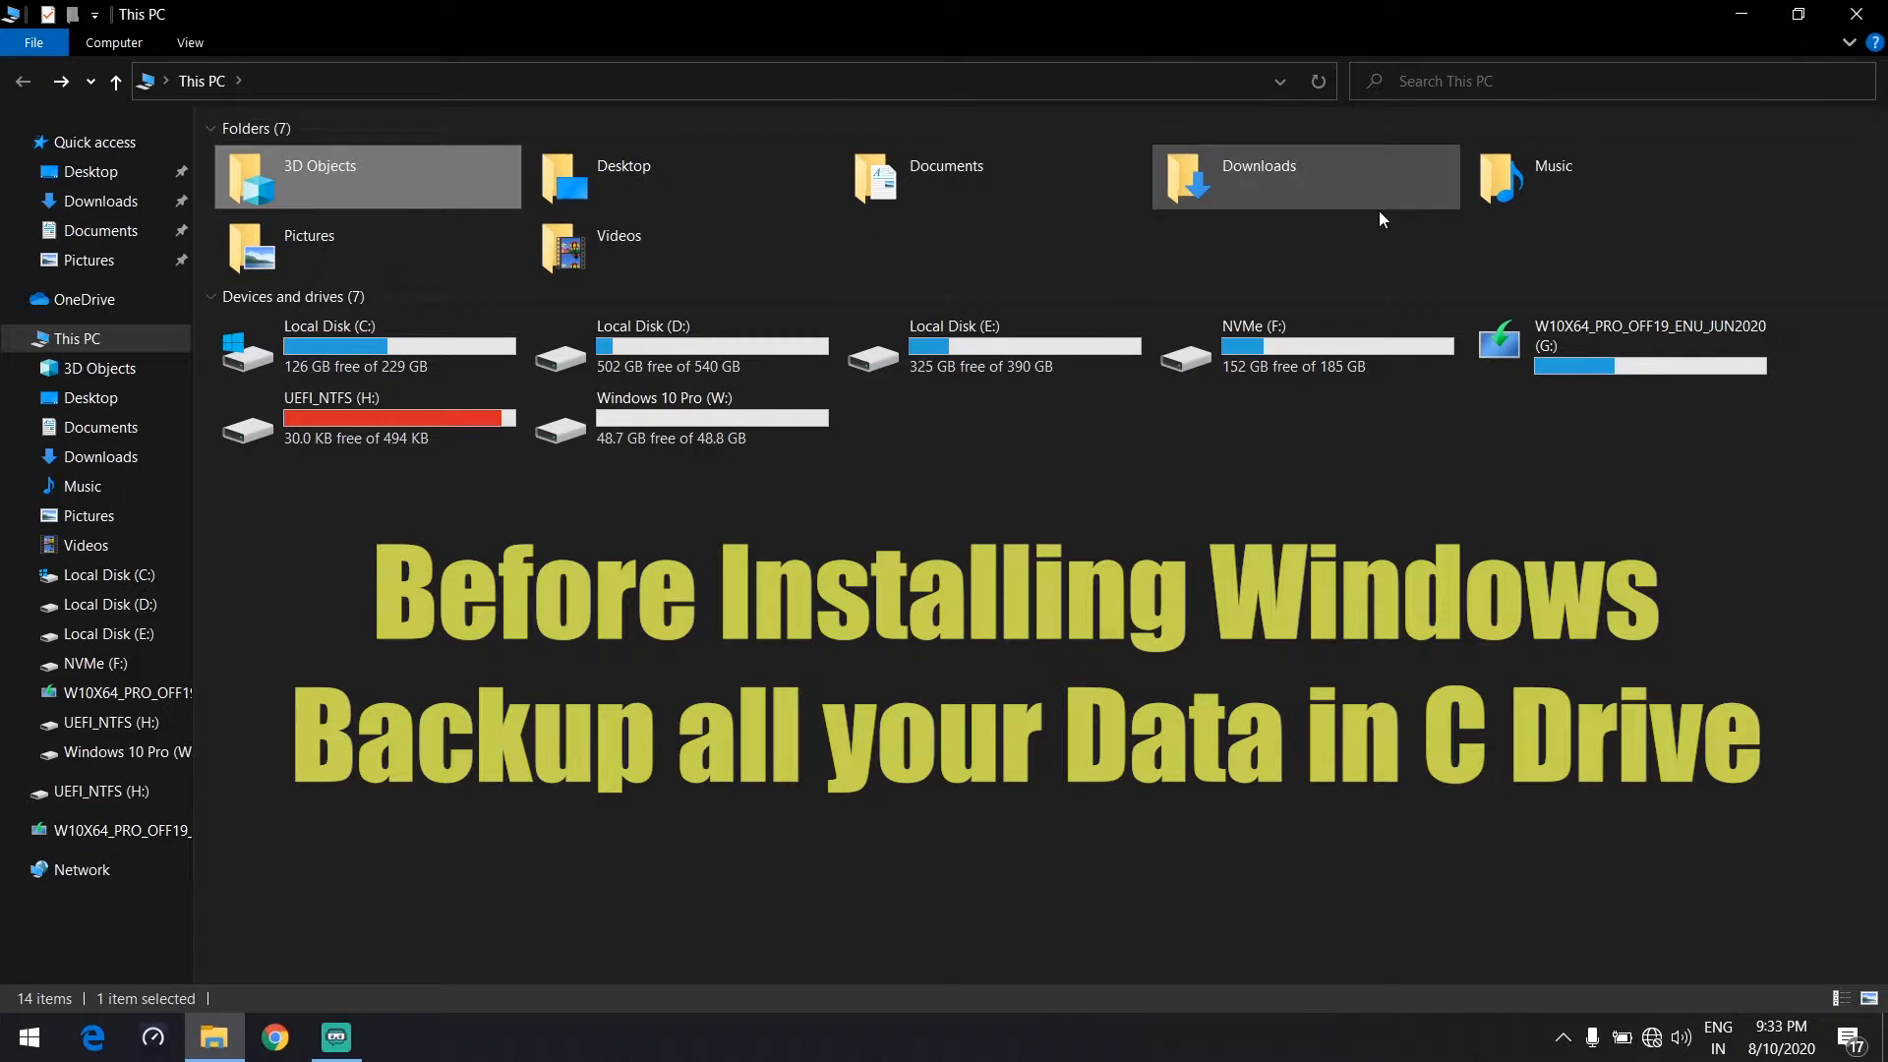
{"action": "mouse_move", "coordinate": [405, 205]}
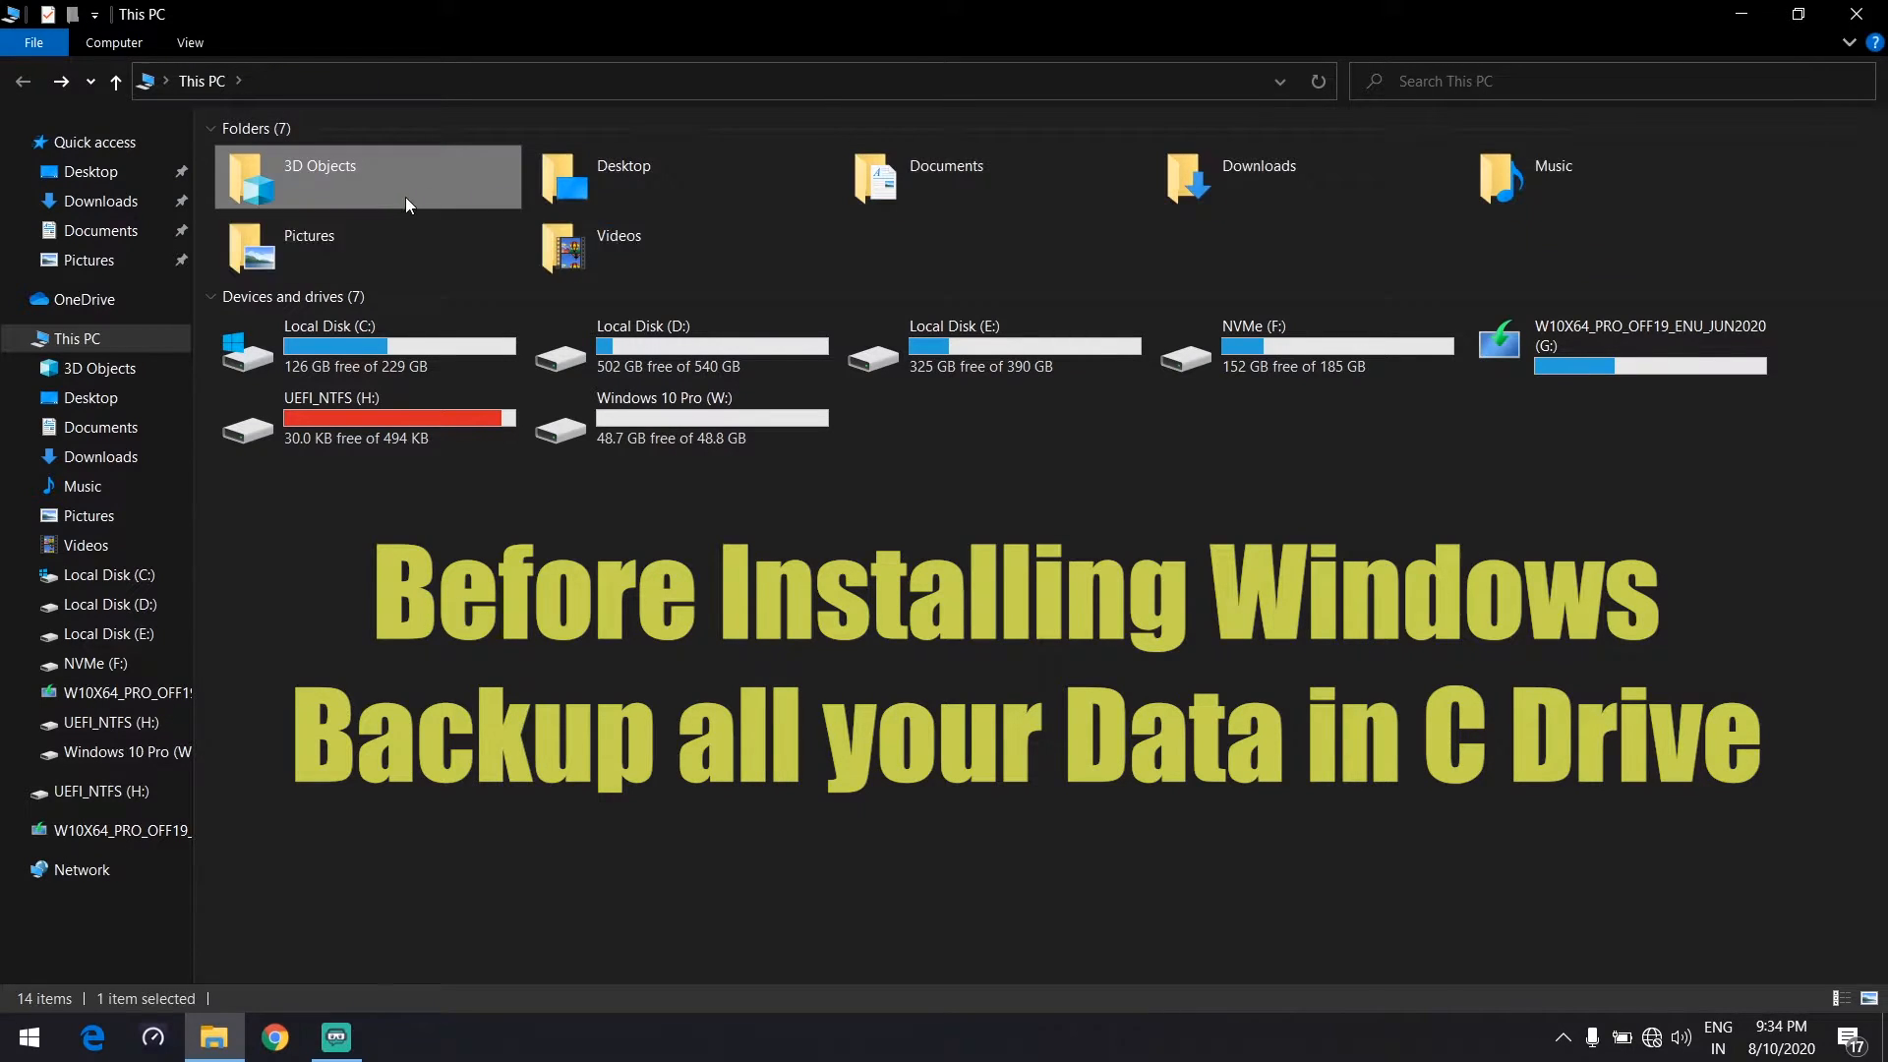
- Open the Desktop folder from This PC
{"action": "double_click", "coordinate": [624, 177]}
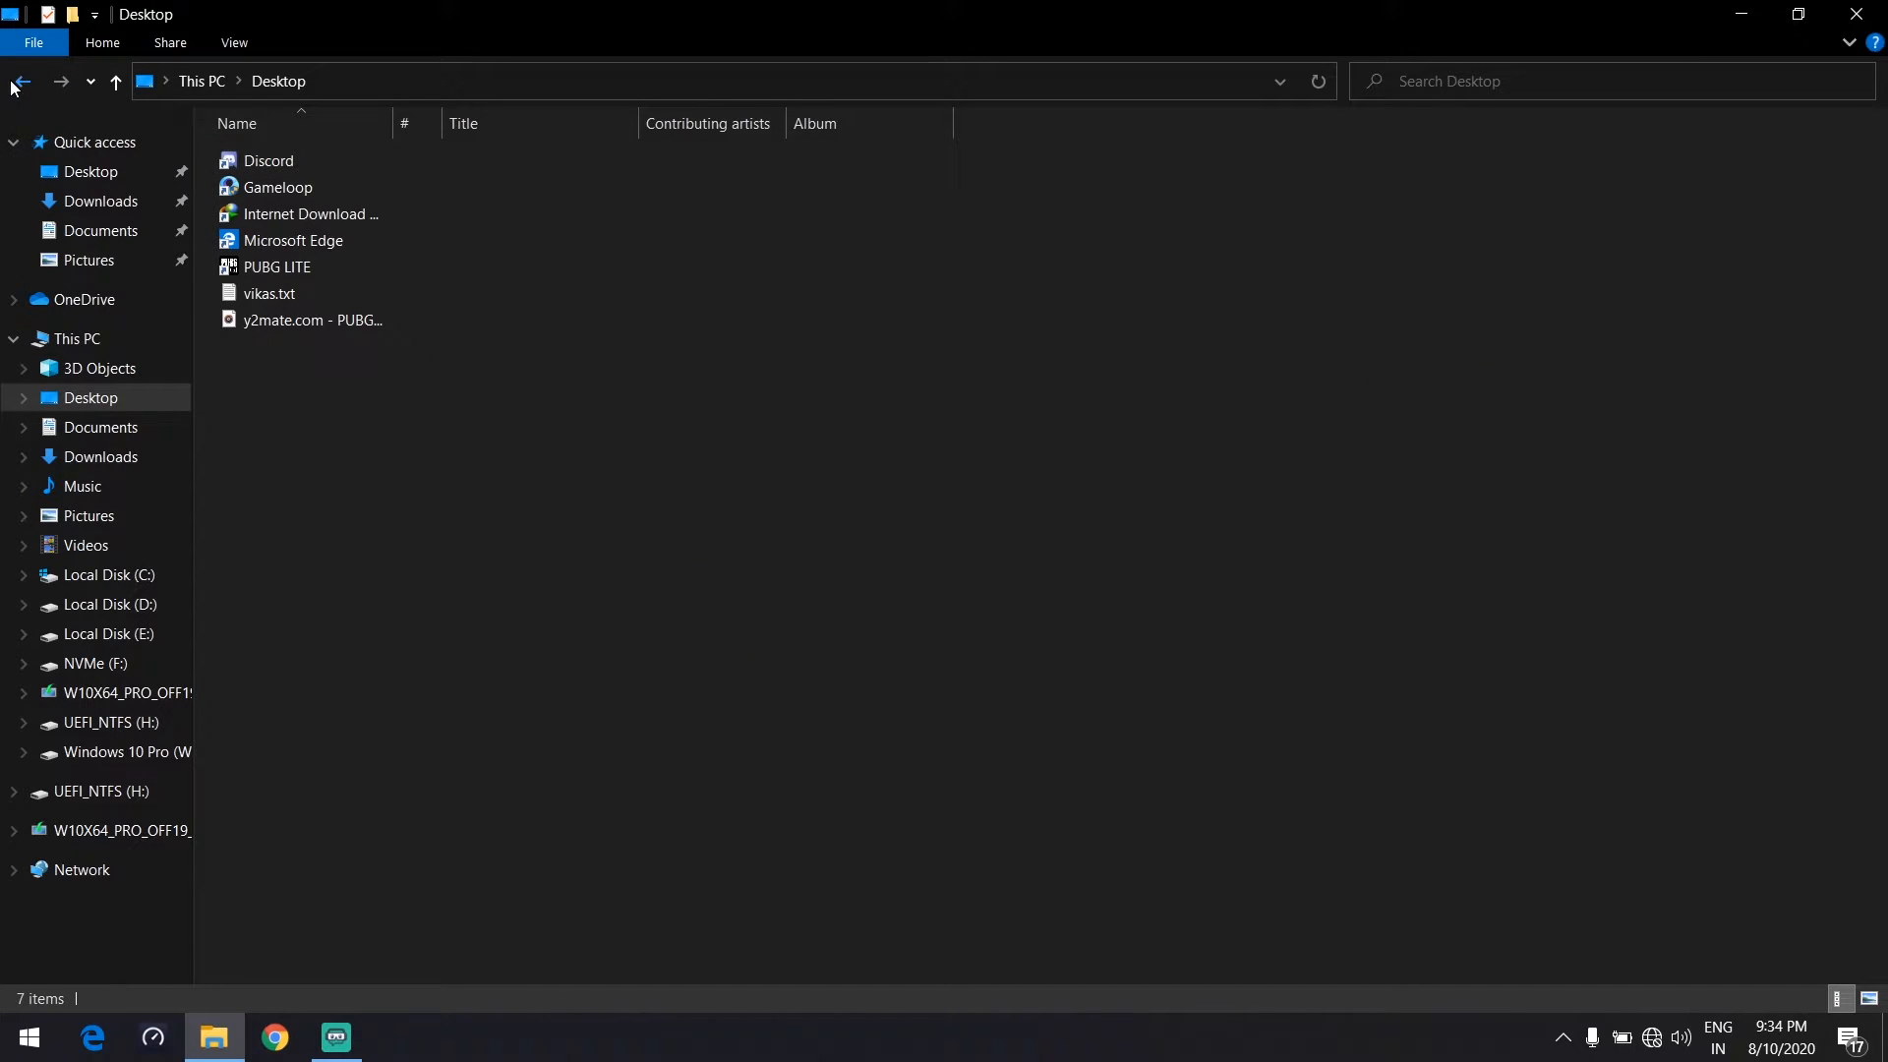